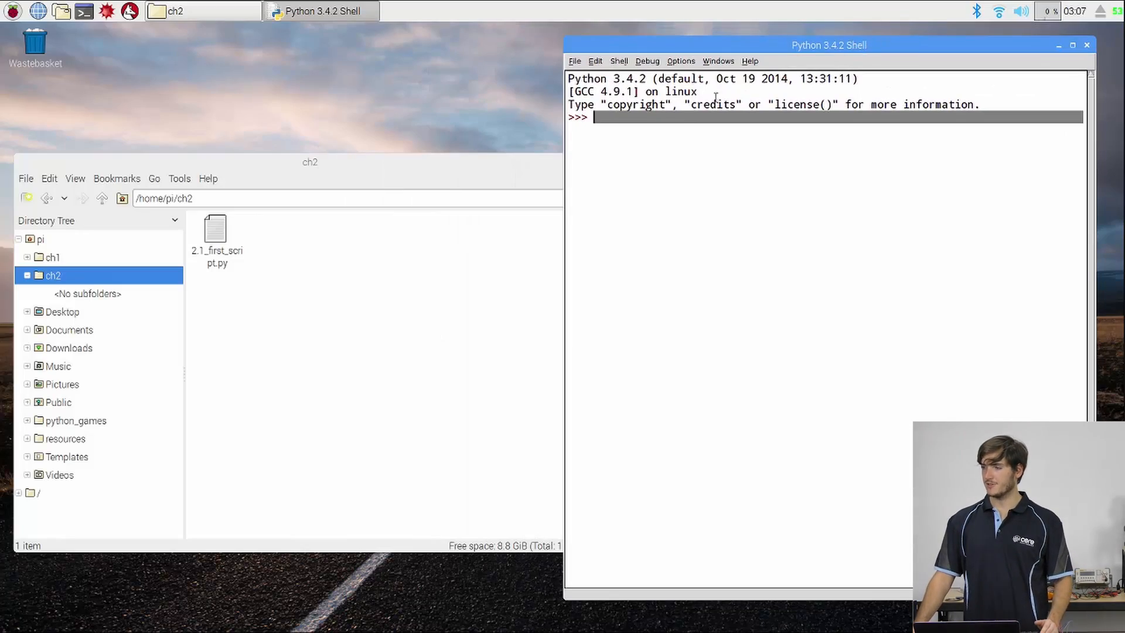
Step: Create a new empty script from the File menu
click(574, 60)
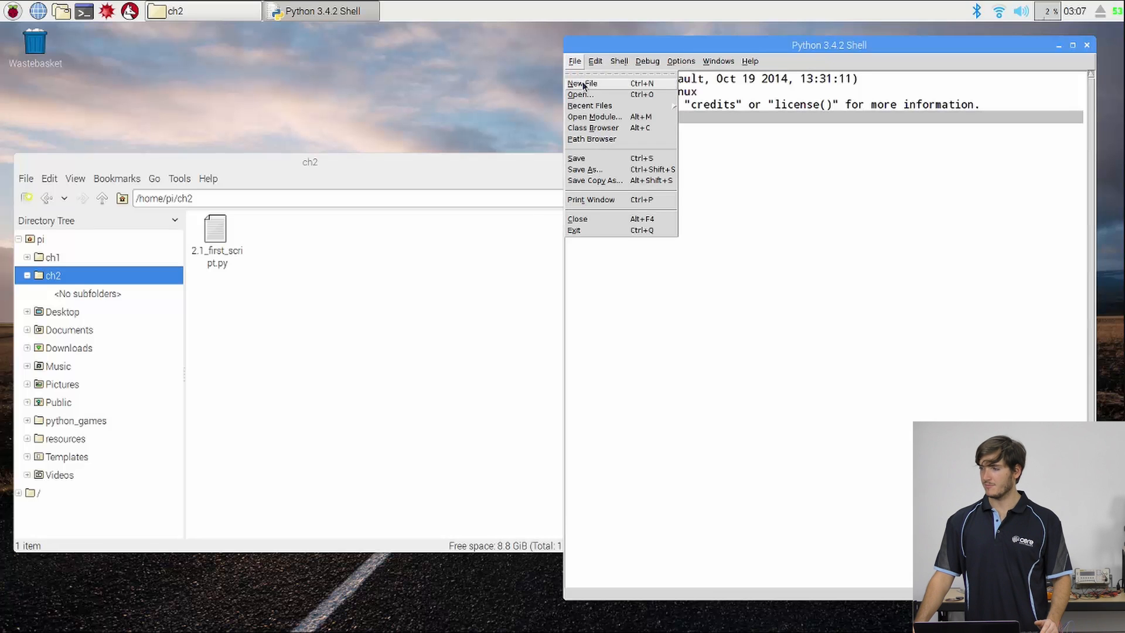
click(582, 83)
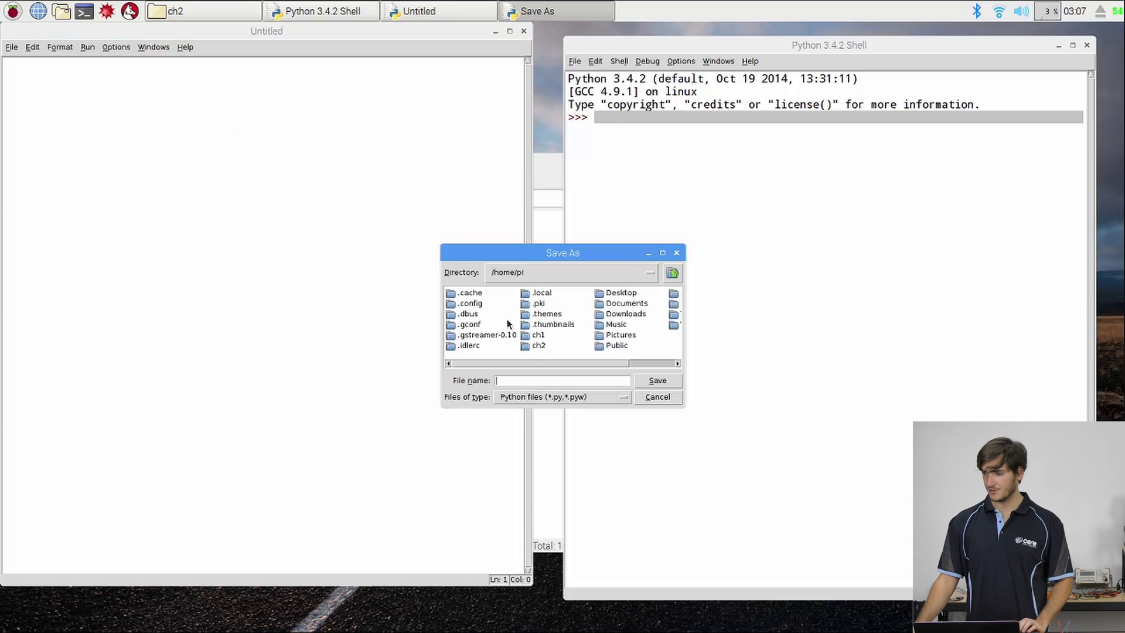
Step: Save the script as 2.2_led_blink.py in the ch2 folder
double_click(538, 344)
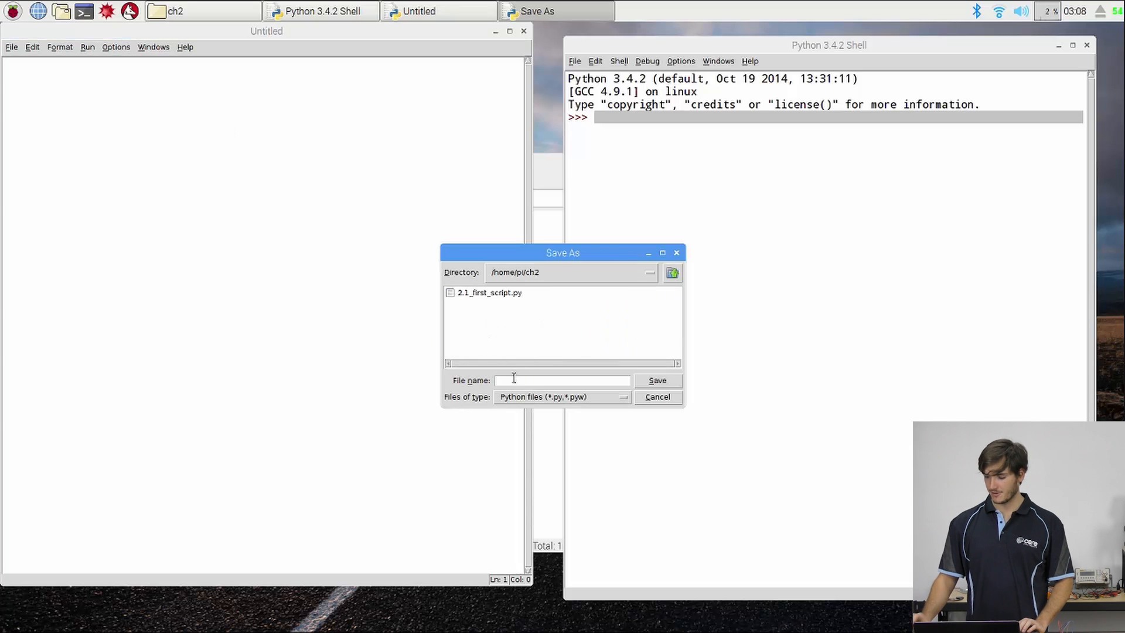
text(2.2)
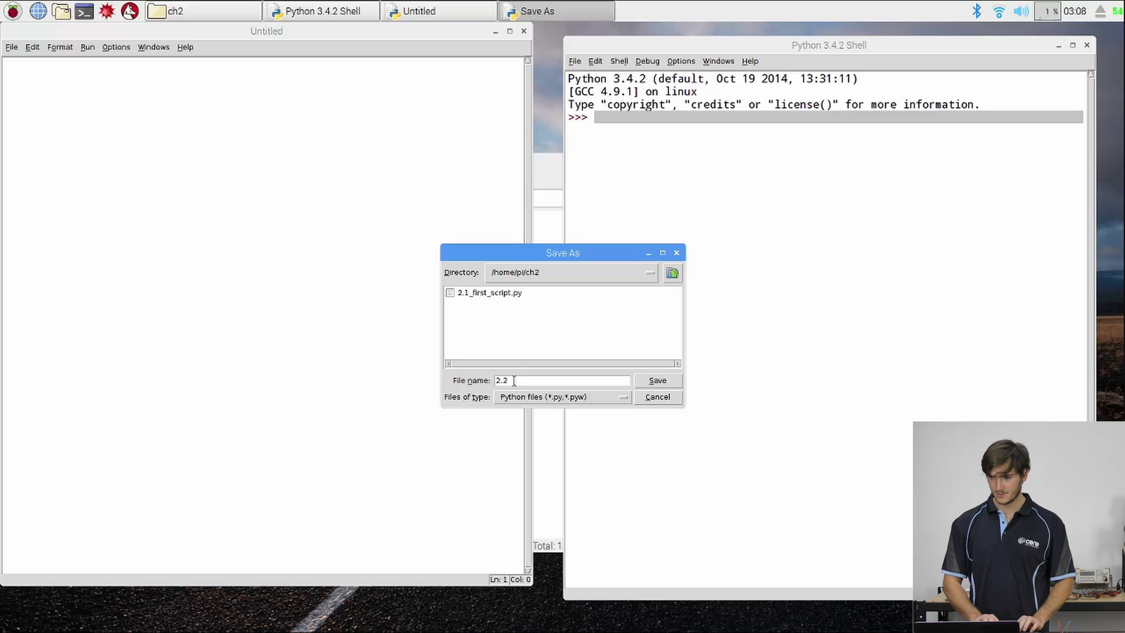
text(_)
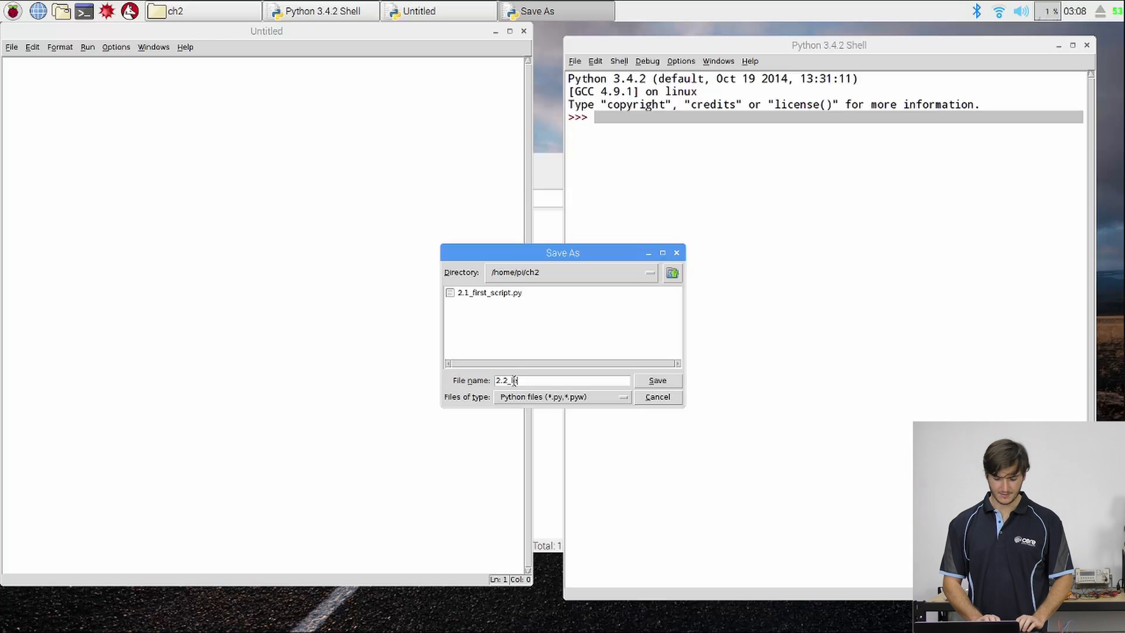
text(ed_blink)
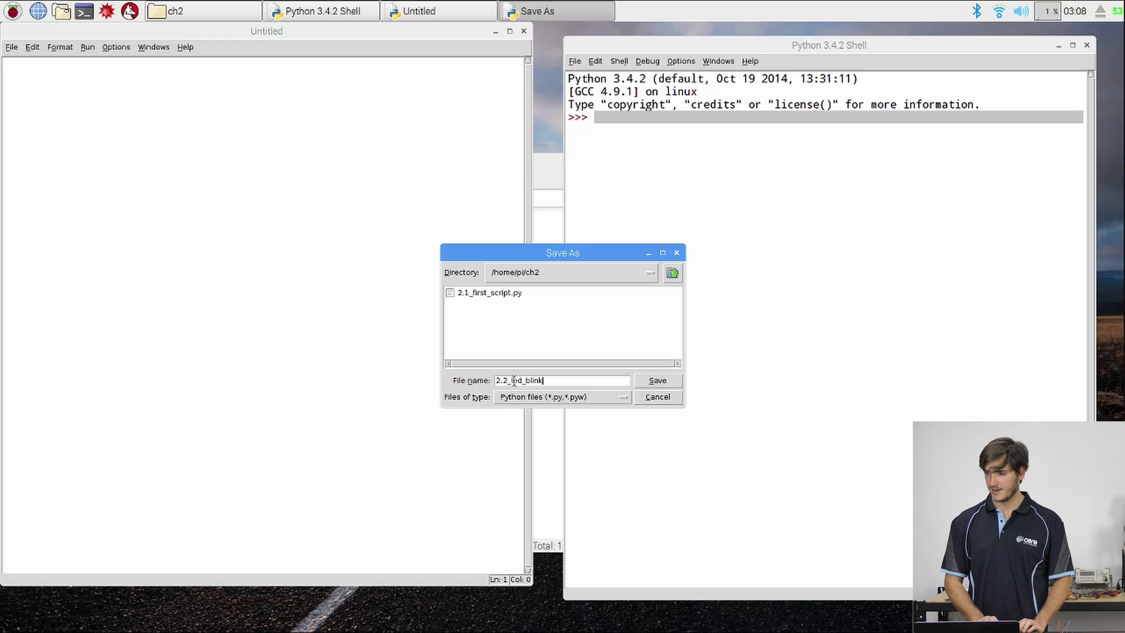
text(.py)
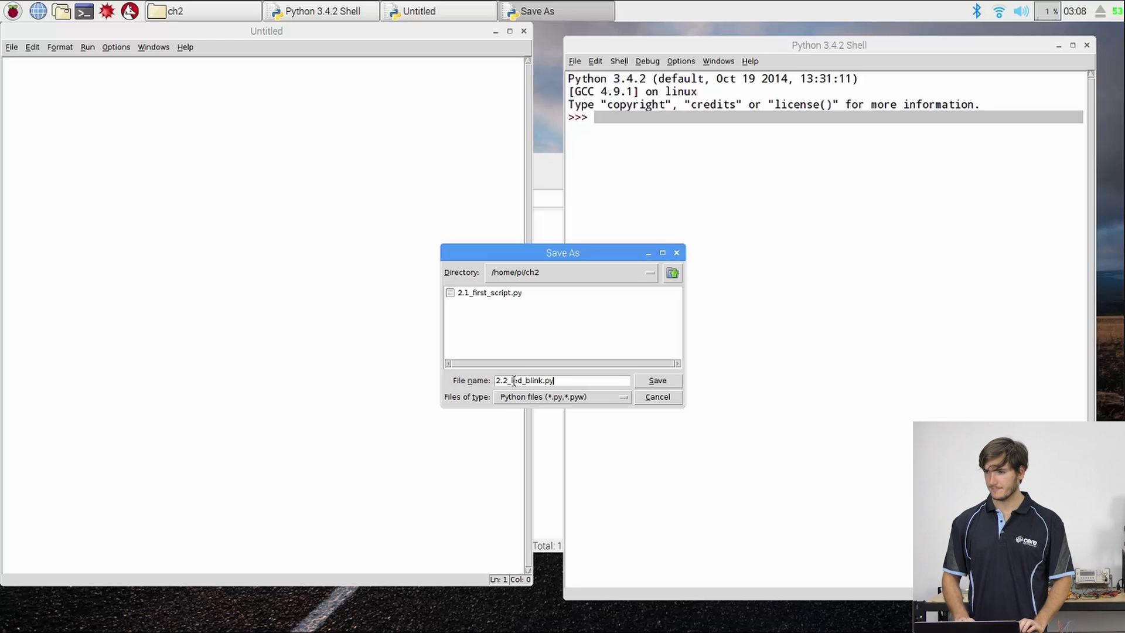
click(656, 380)
text(import)
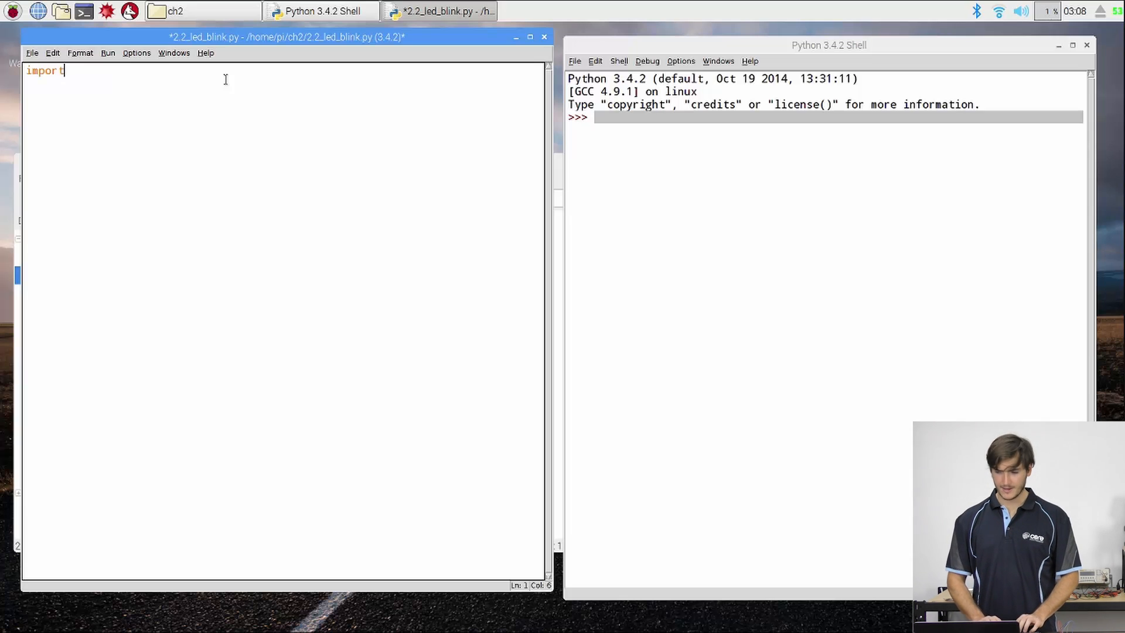
Step: Write the import lines 'import RPi.GPIO as GPIO' and 'import time'
text(" ")
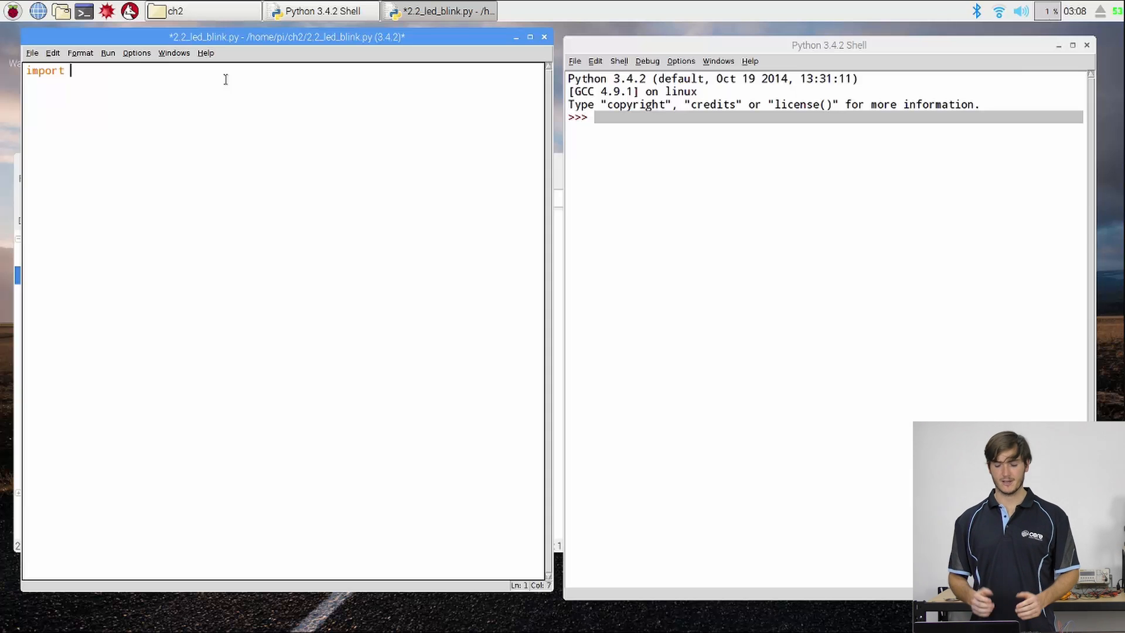
text(R)
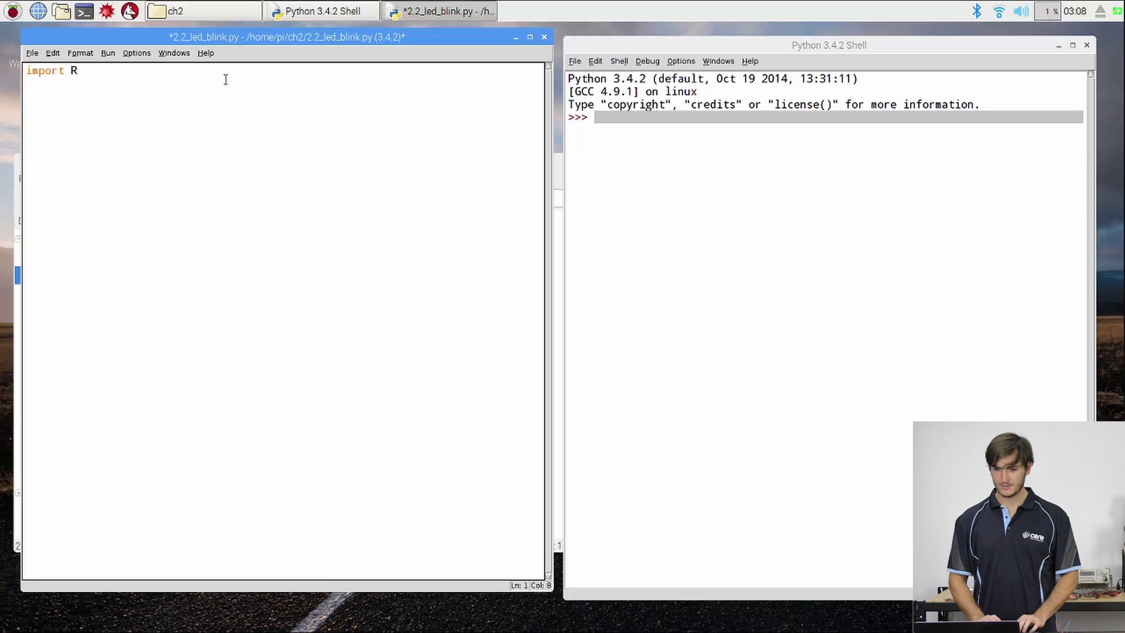
text(Pi.GP)
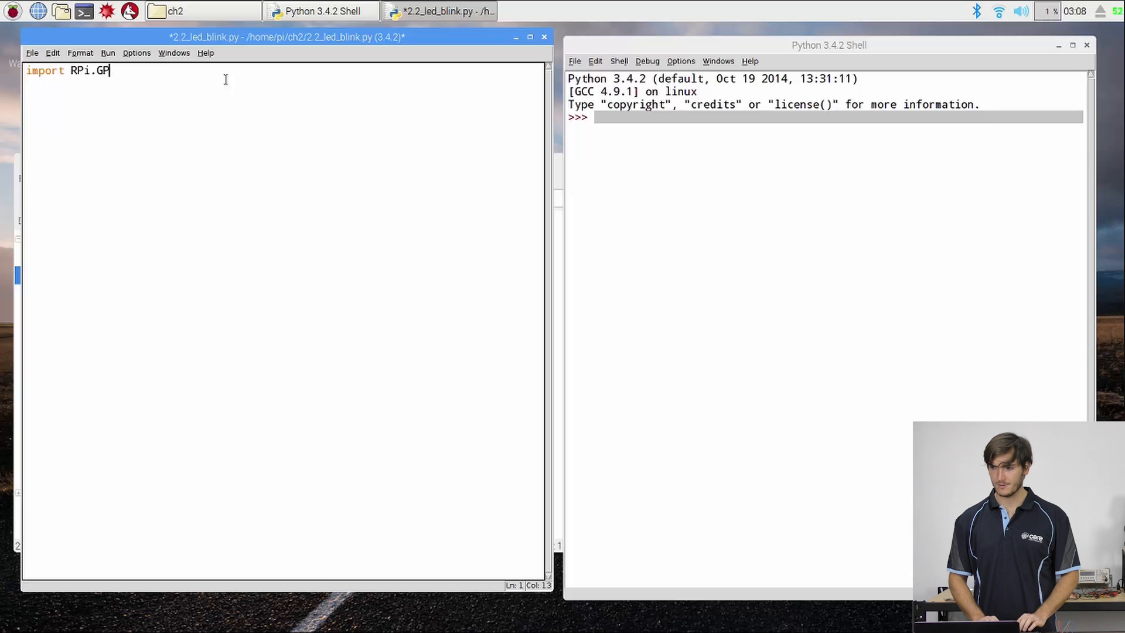
text(IO)
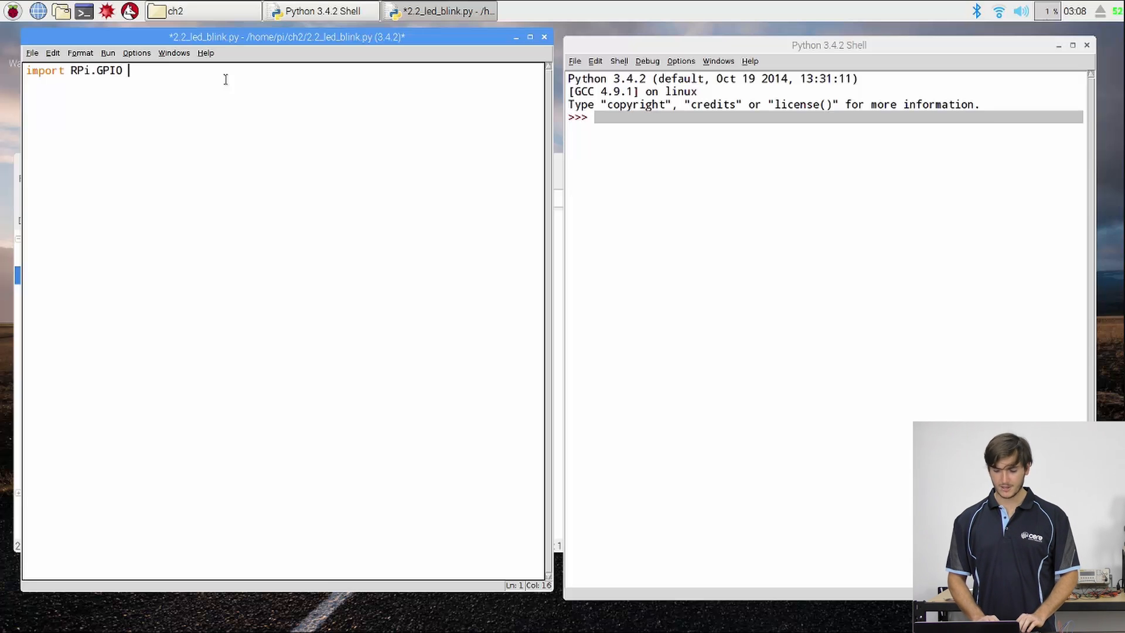
text(as)
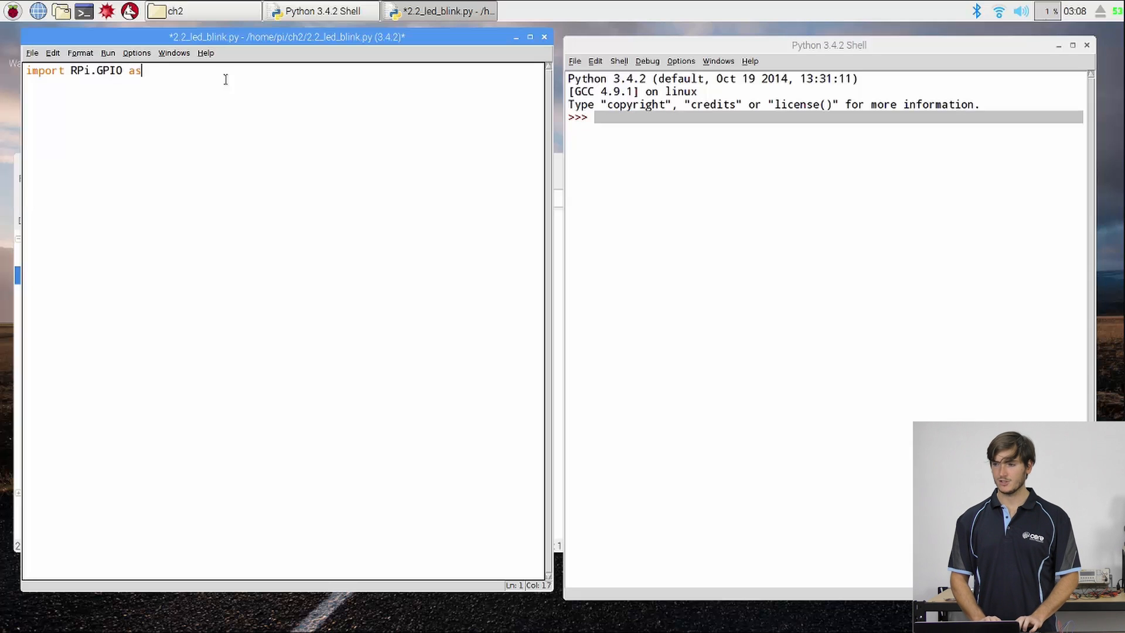
text(GPIO)
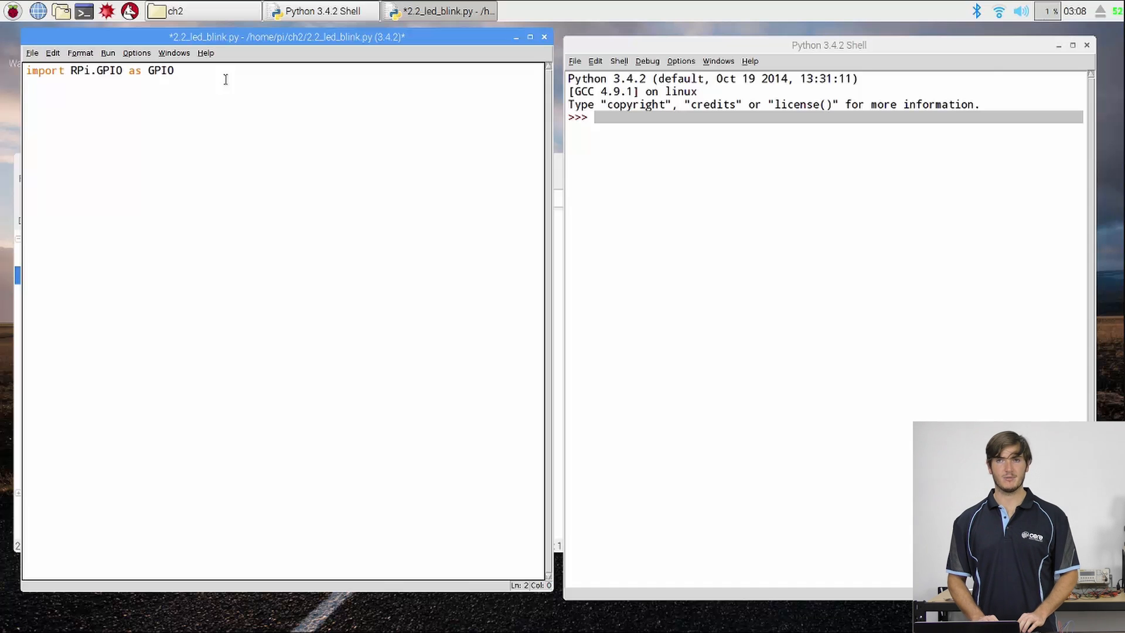
key(enter)
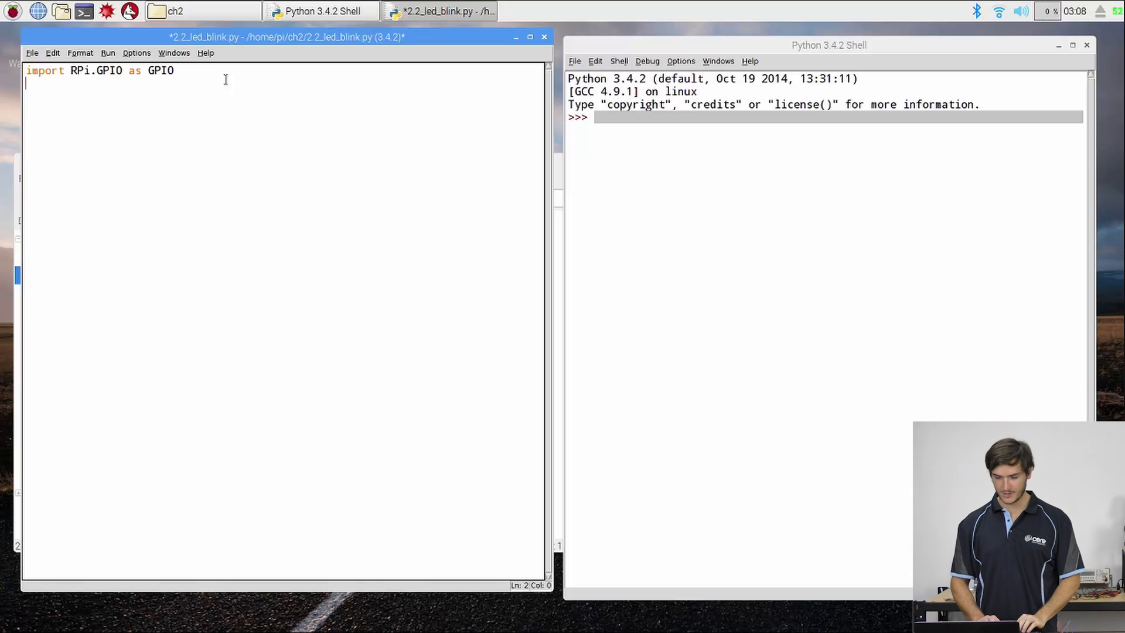
text(import time)
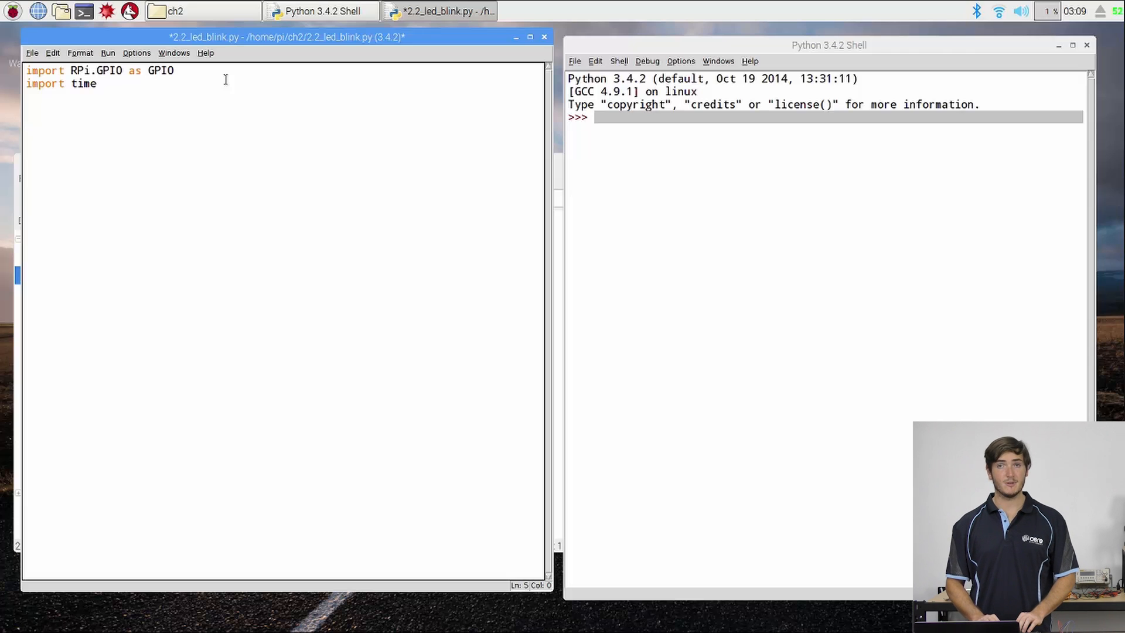
Step: Add a '# pin definitions' comment and define pwmPin = 18
text(#)
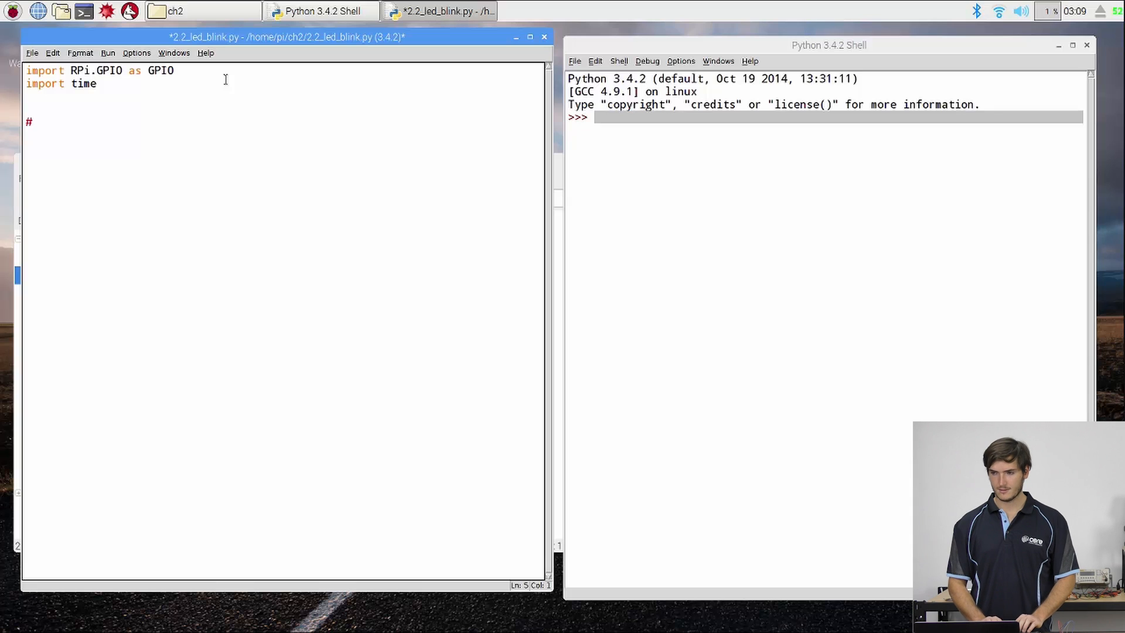
text(pin definitions)
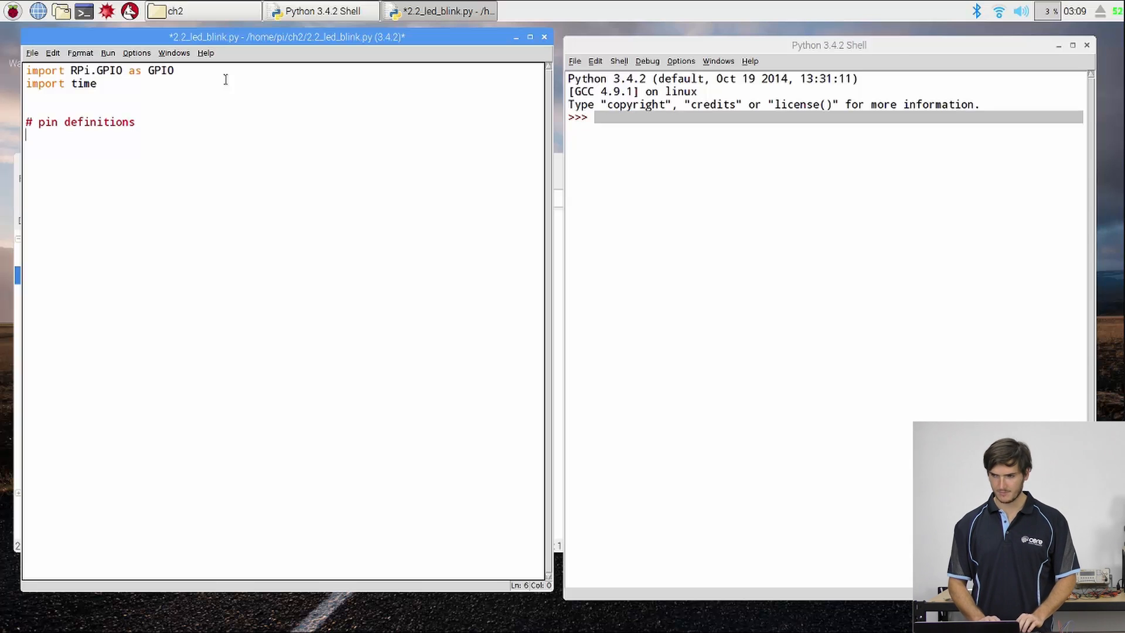
text(pwmPin)
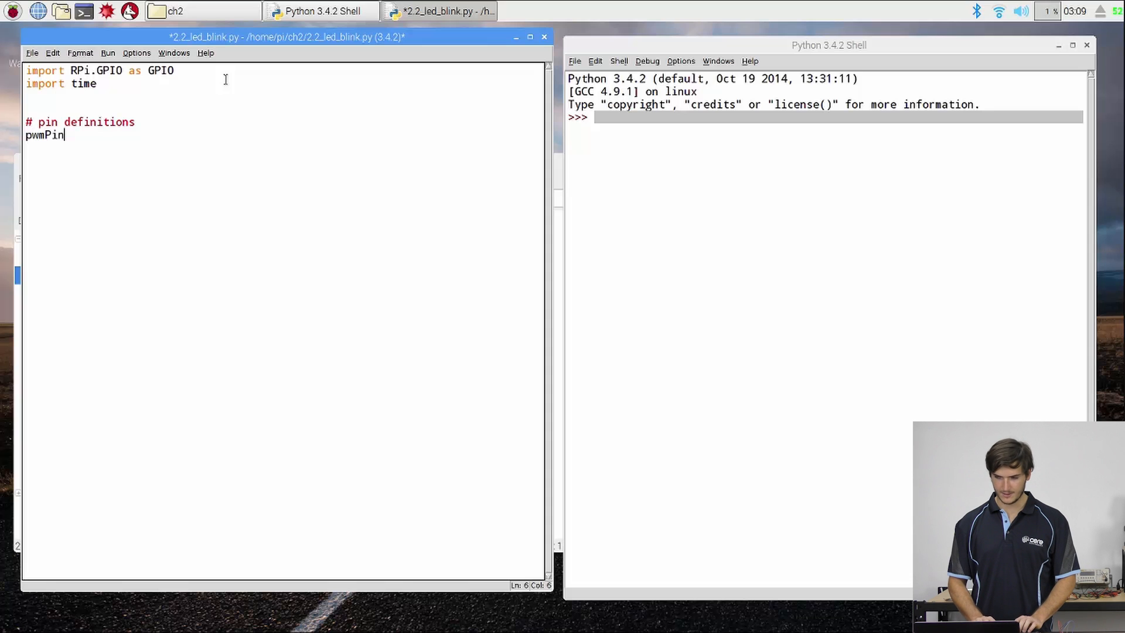
text(= 18)
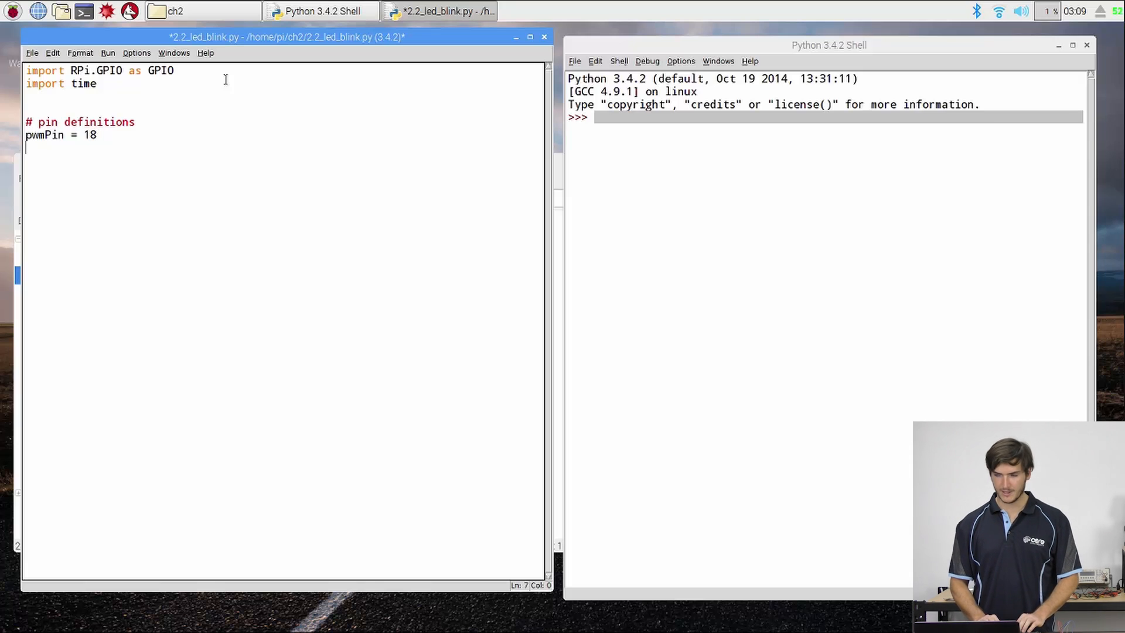
Step: Define ledPin = 23 and butPin = 17
text(led)
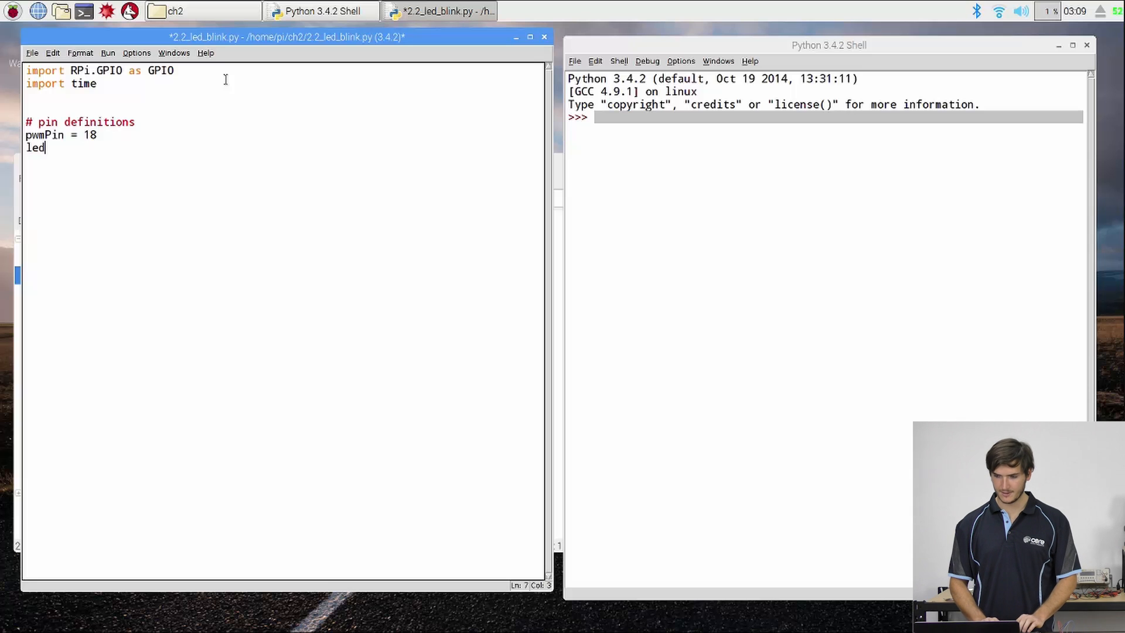
text(Pin =)
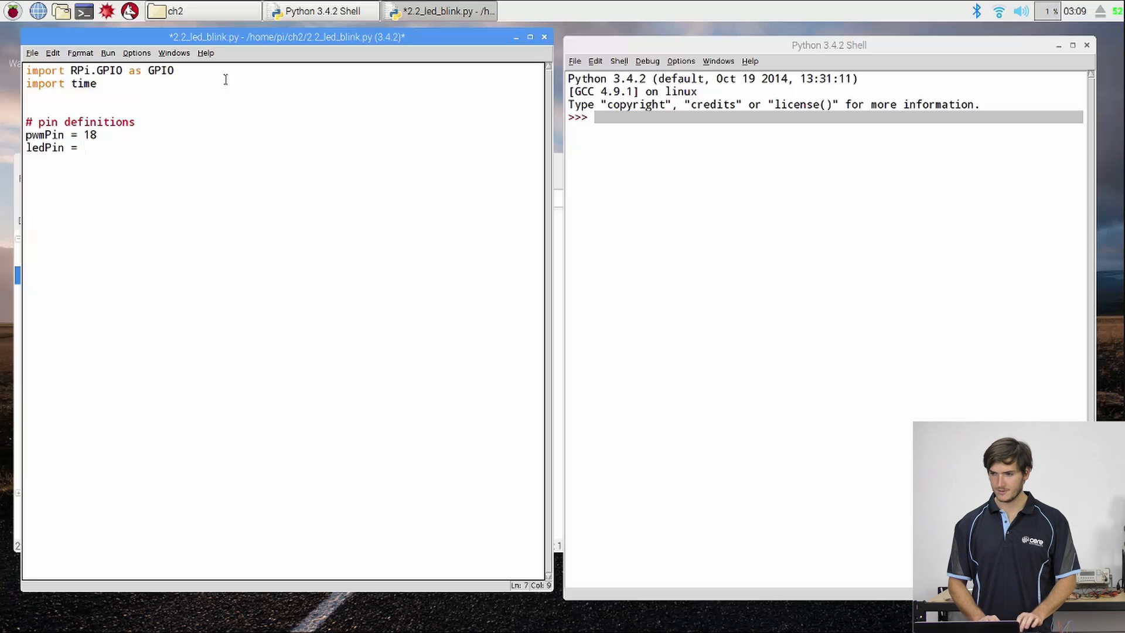
text(23)
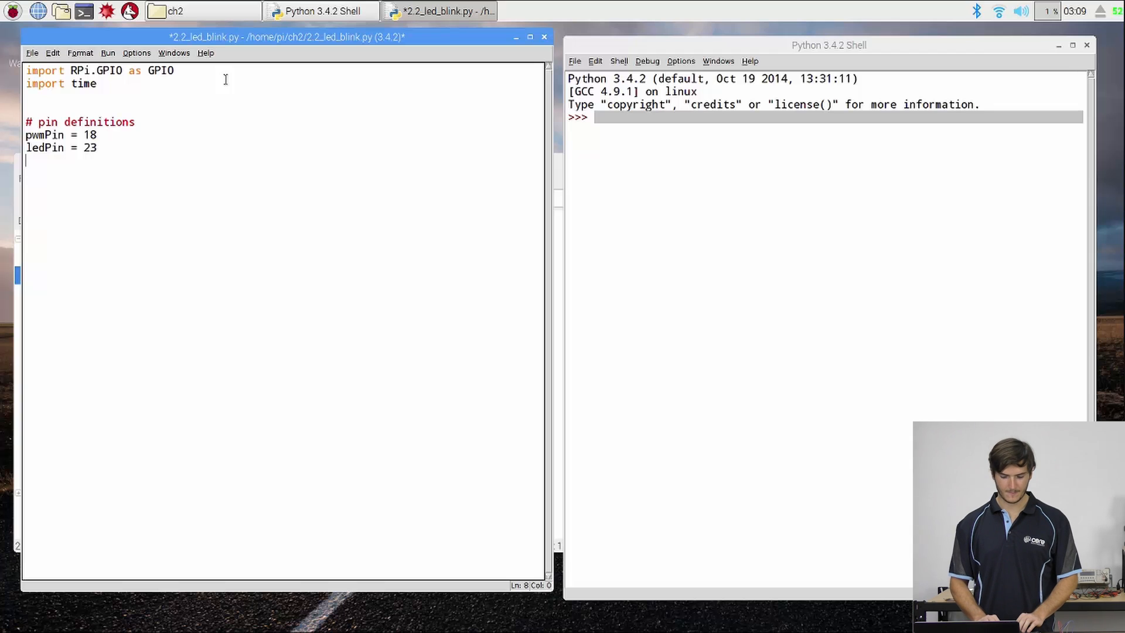
text(but)
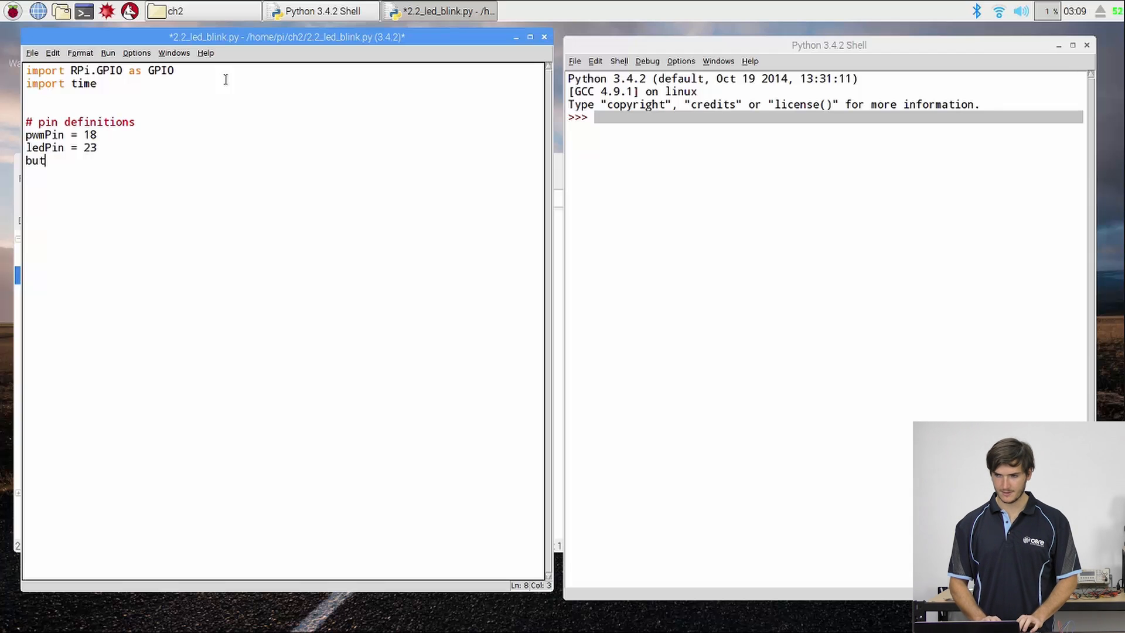
text(Pin =)
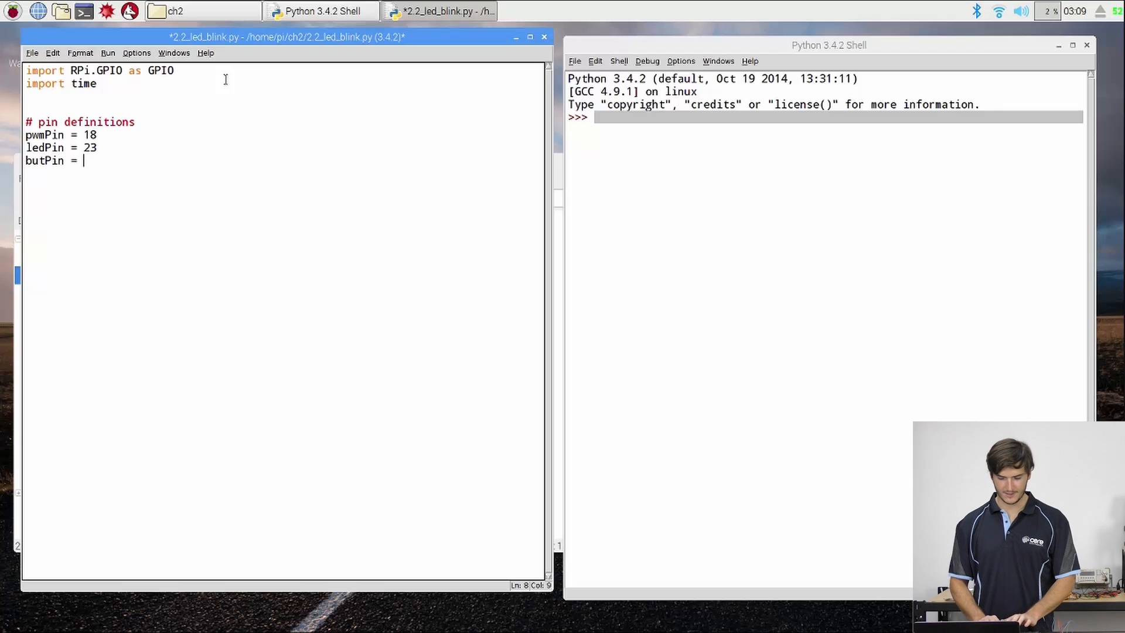
text(17)
click(284, 199)
text(duty)
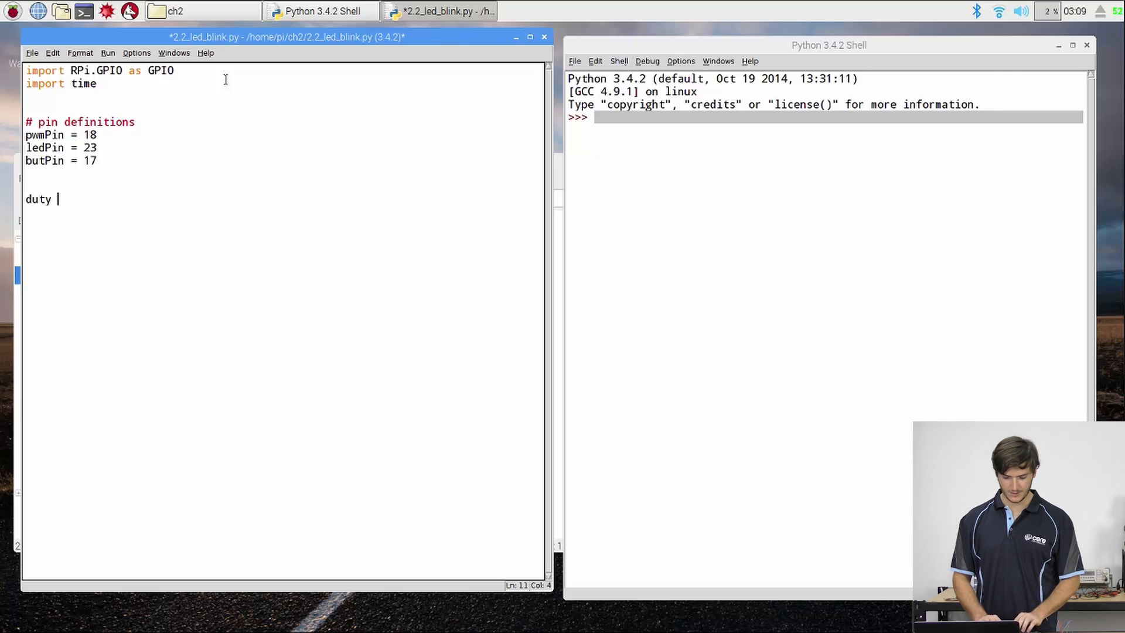
Step: Complete the duty variable as duty = 75
text(75)
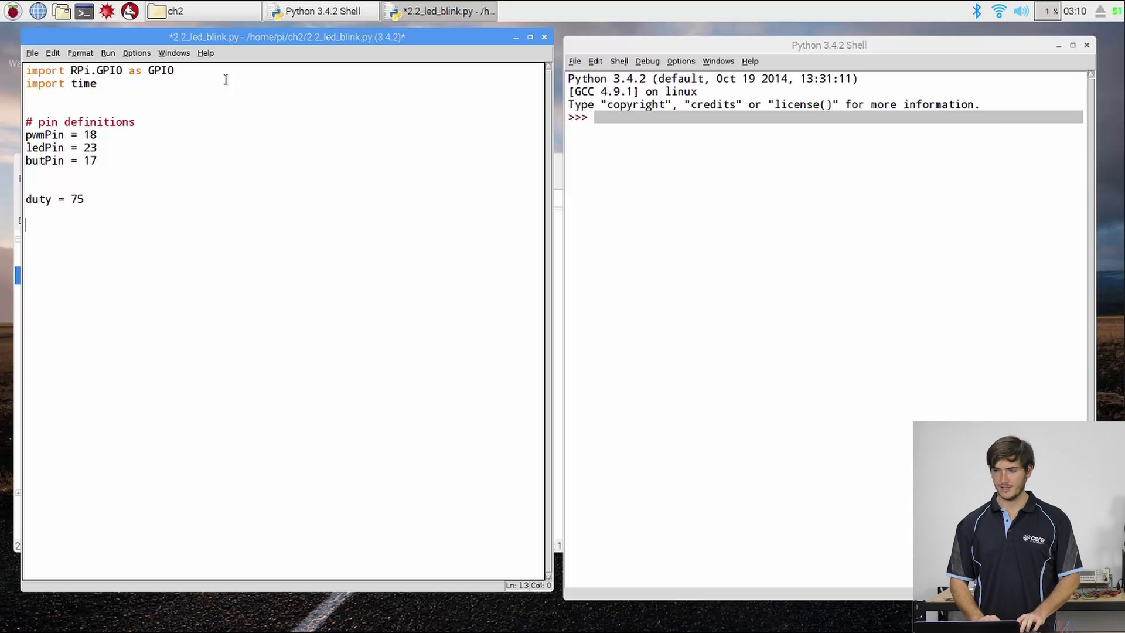
Step: Add a '#setup GPIO' comment followed by GPIO.setmode(GPIO.BCM)
text(#setup)
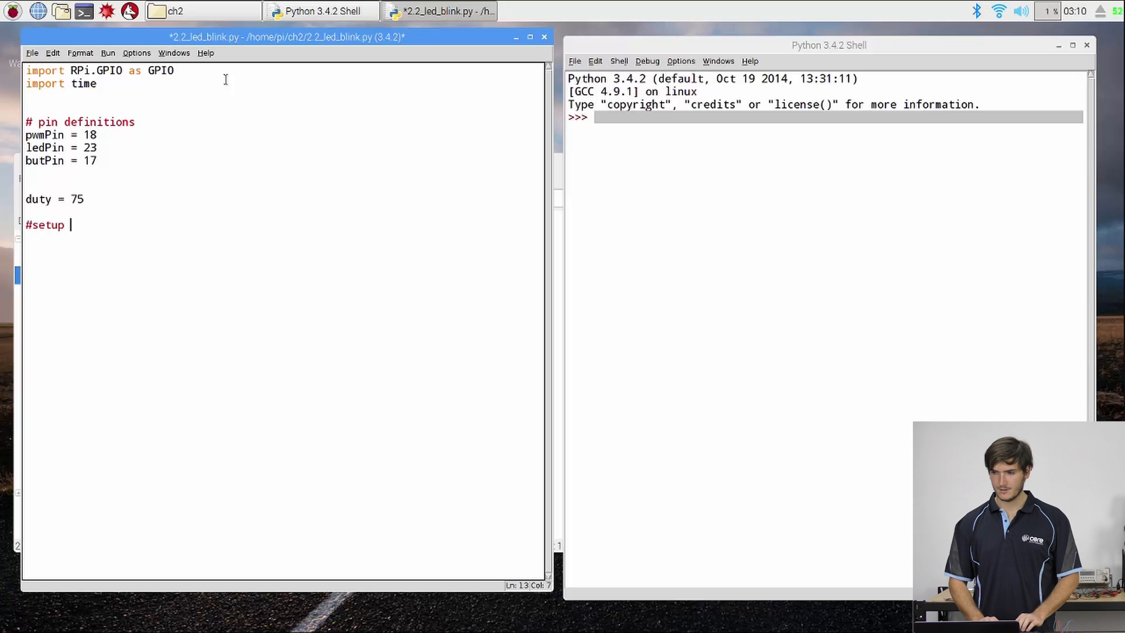
text(GPIO)
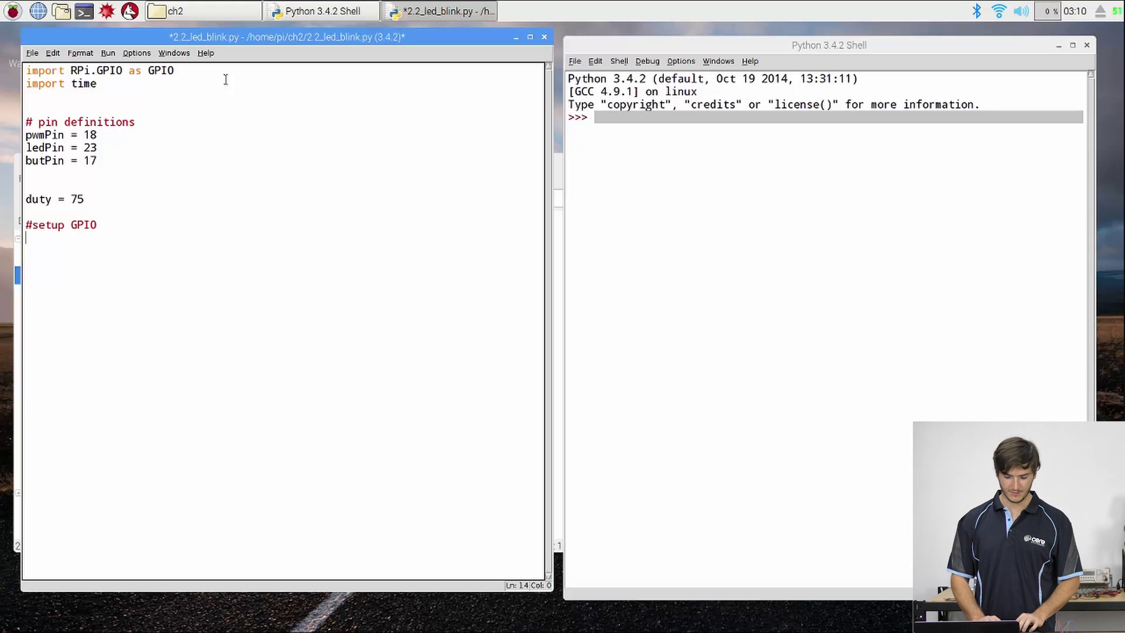
text(GPIO.)
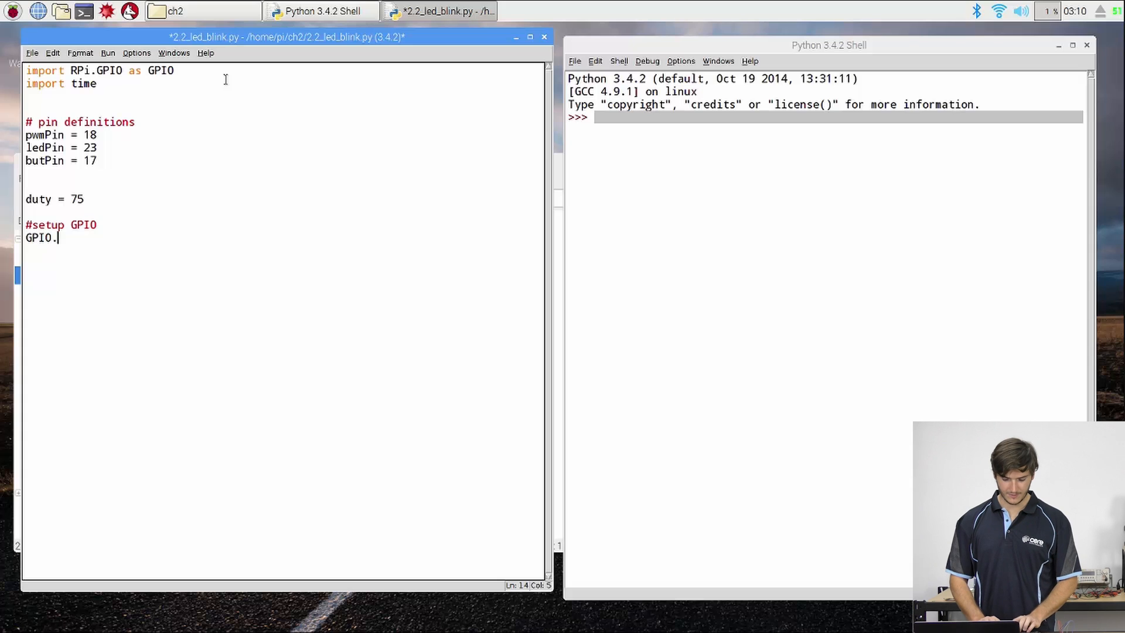
text(setme)
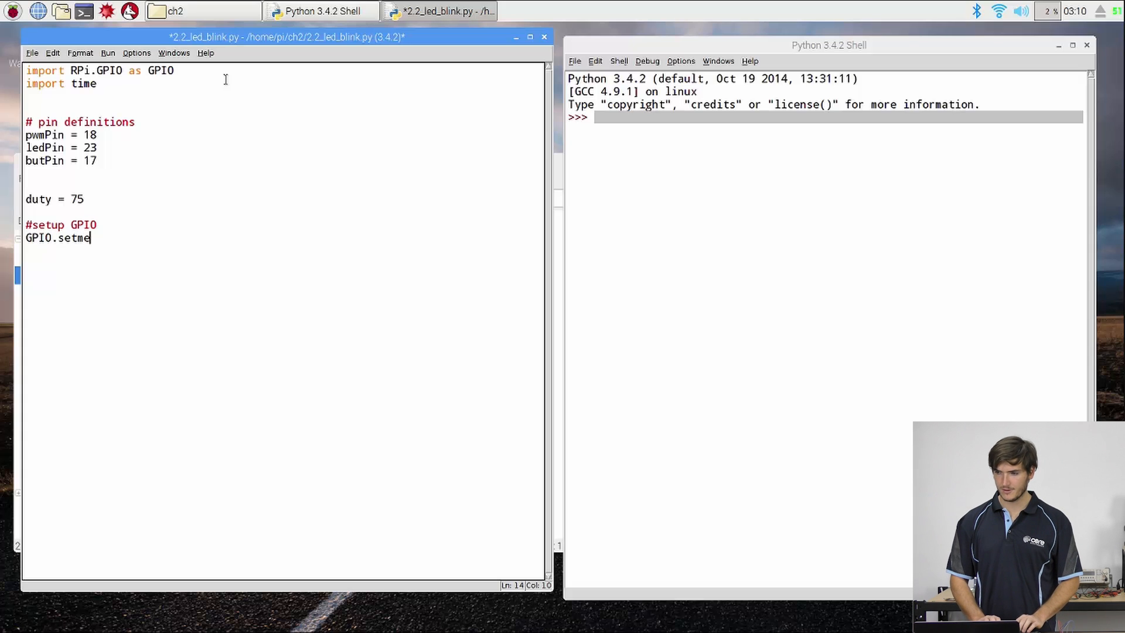
text(de()
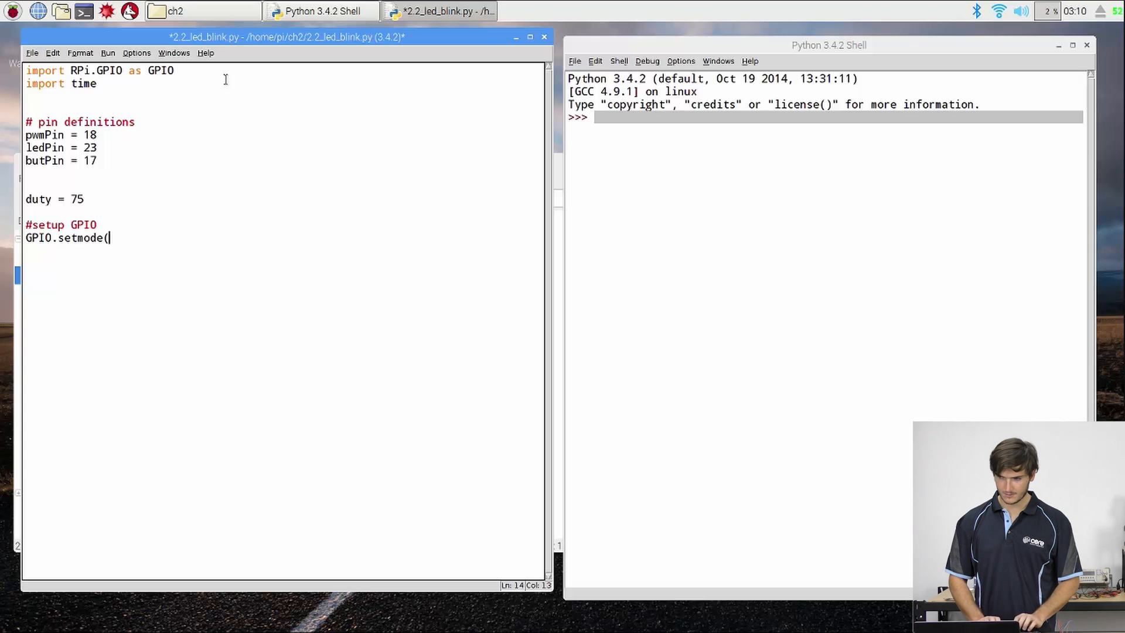
text(GPIO.BCM)
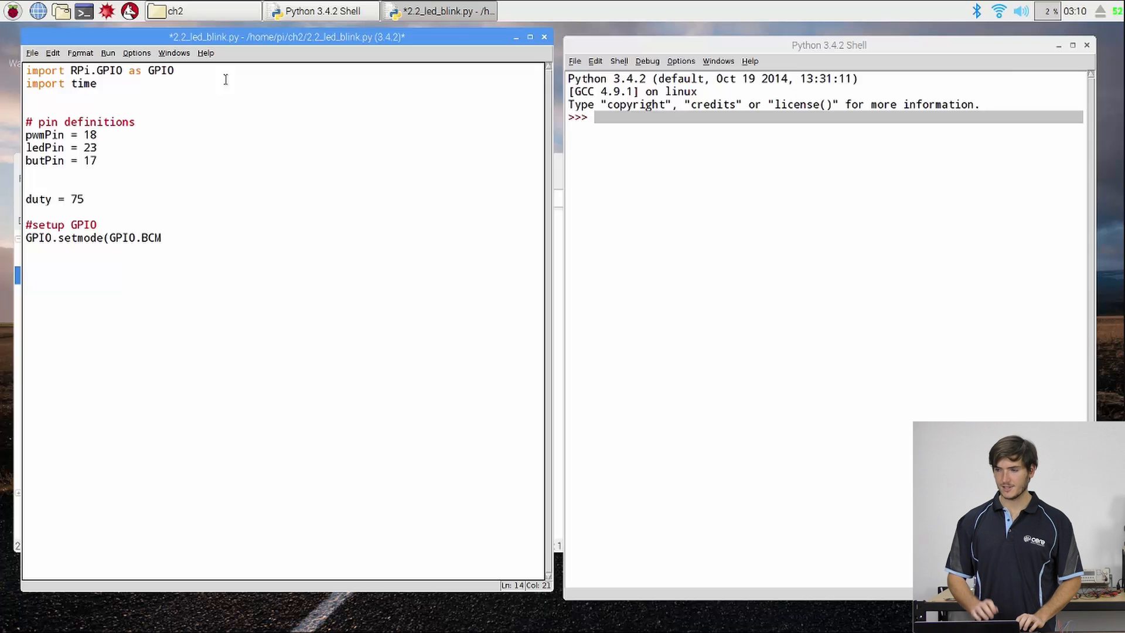
text())
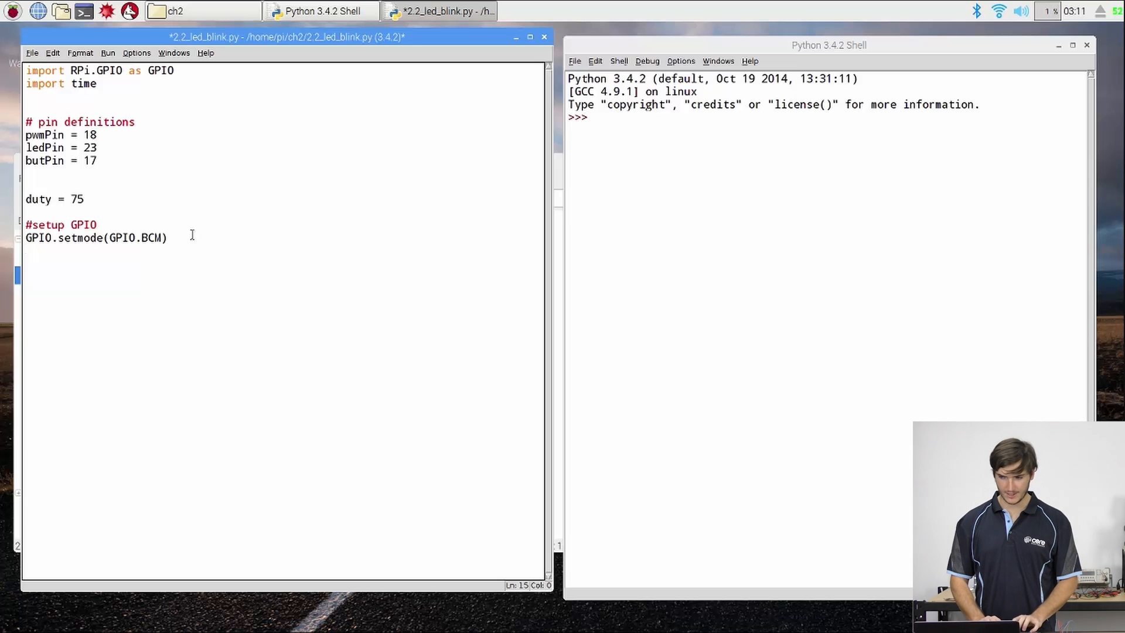
Step: Write GPIO.setup lines making ledPin and pwmPin GPIO.OUT outputs
text(GPIO.)
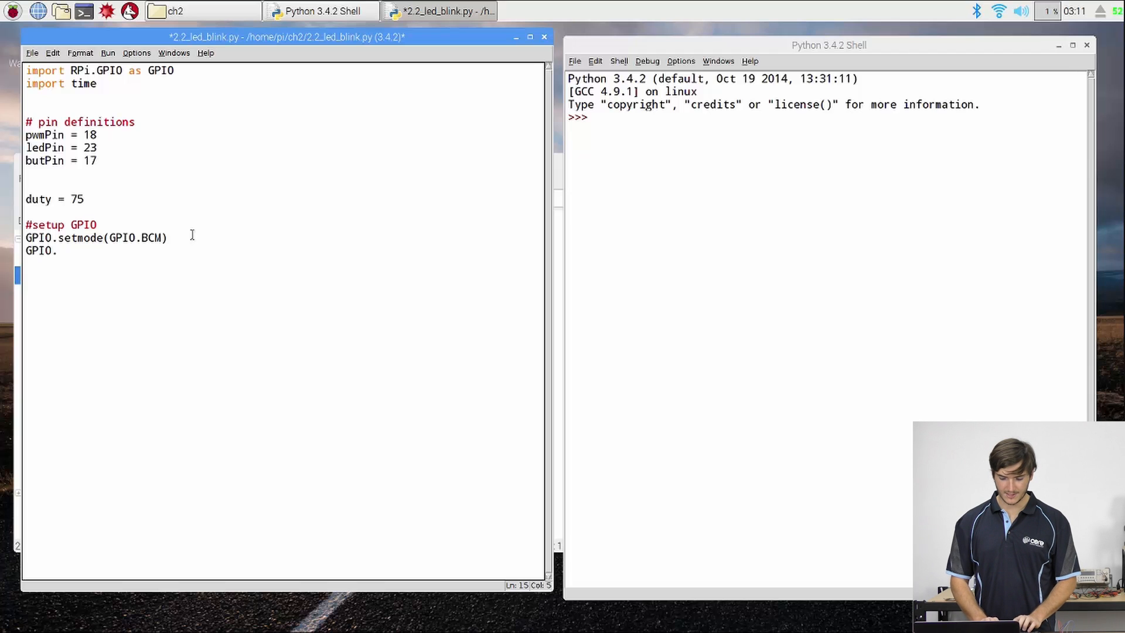
text(setup()
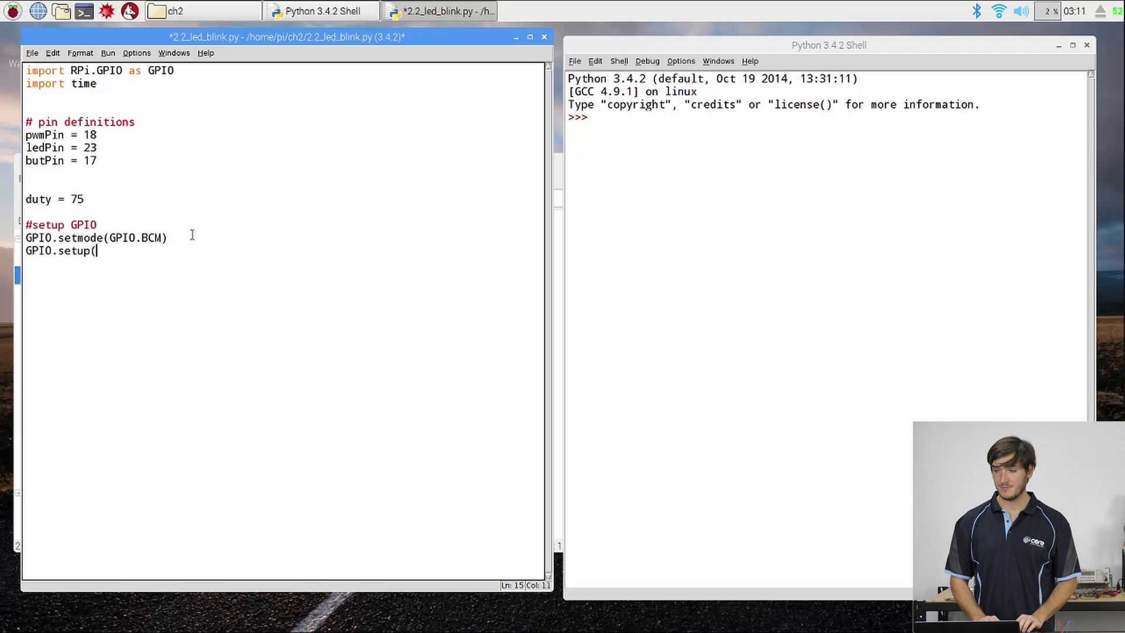
text(led)
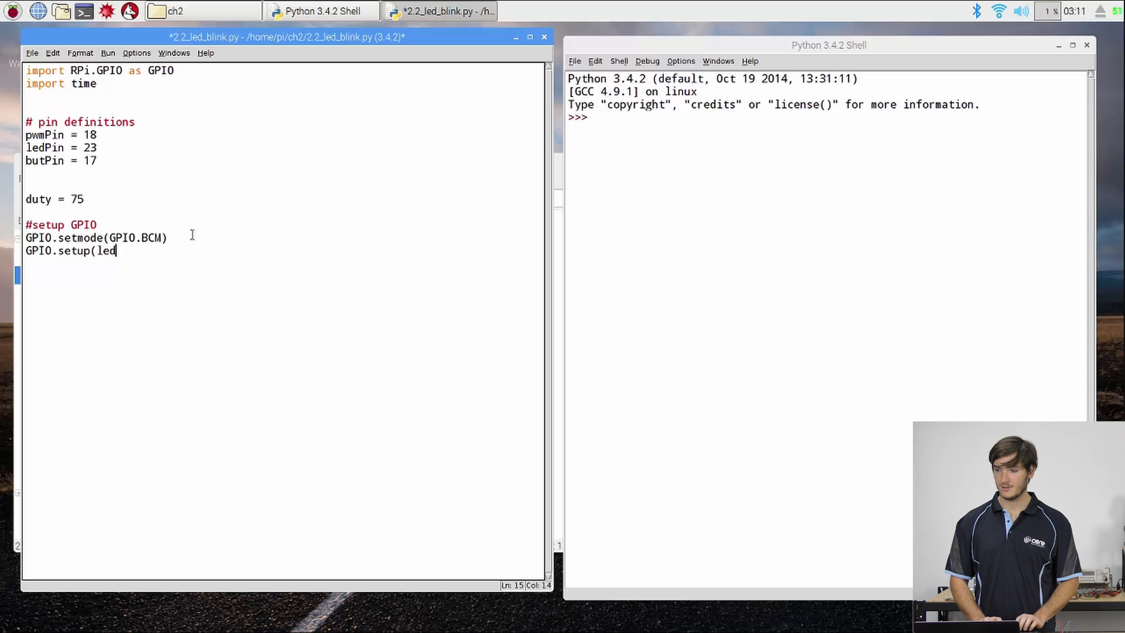
text(Pin,)
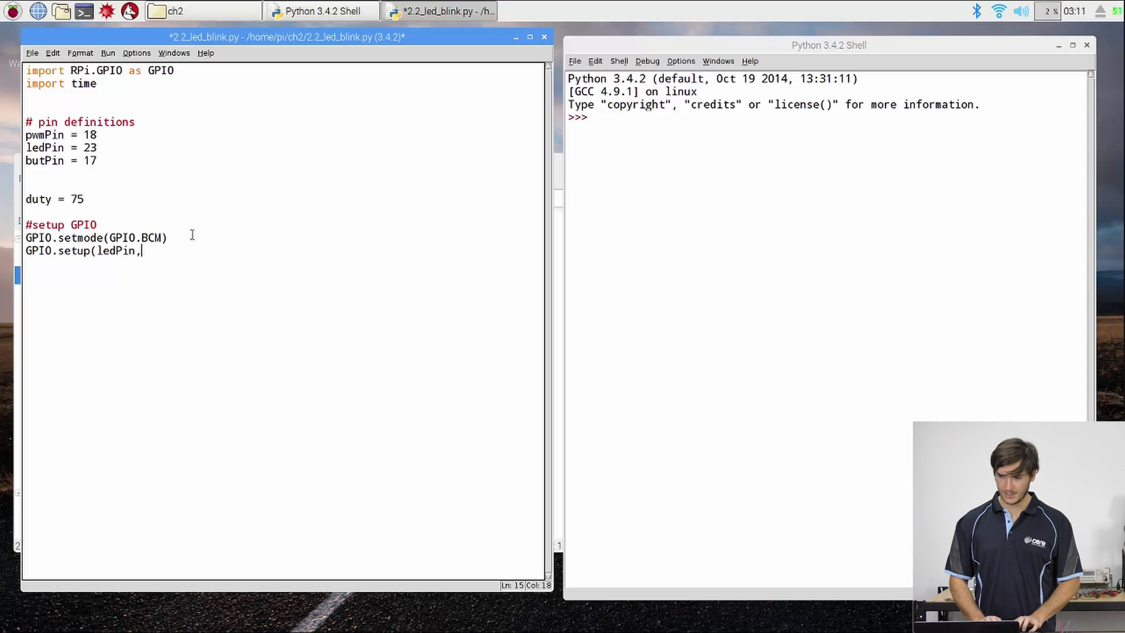
text(GPIO.OUT)
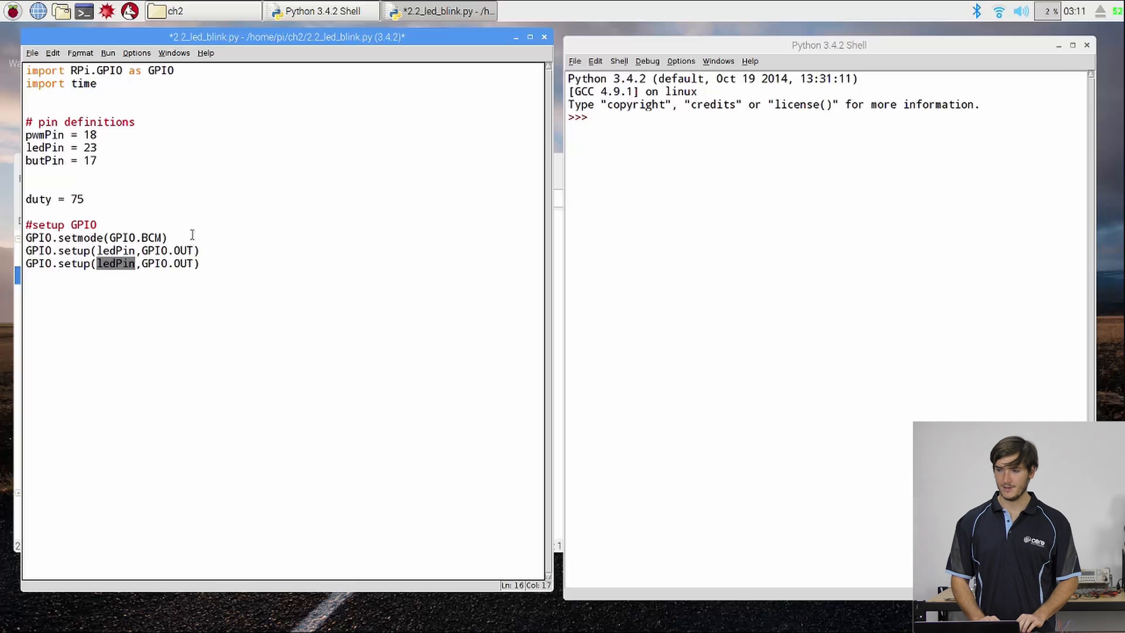
text(pwmP)
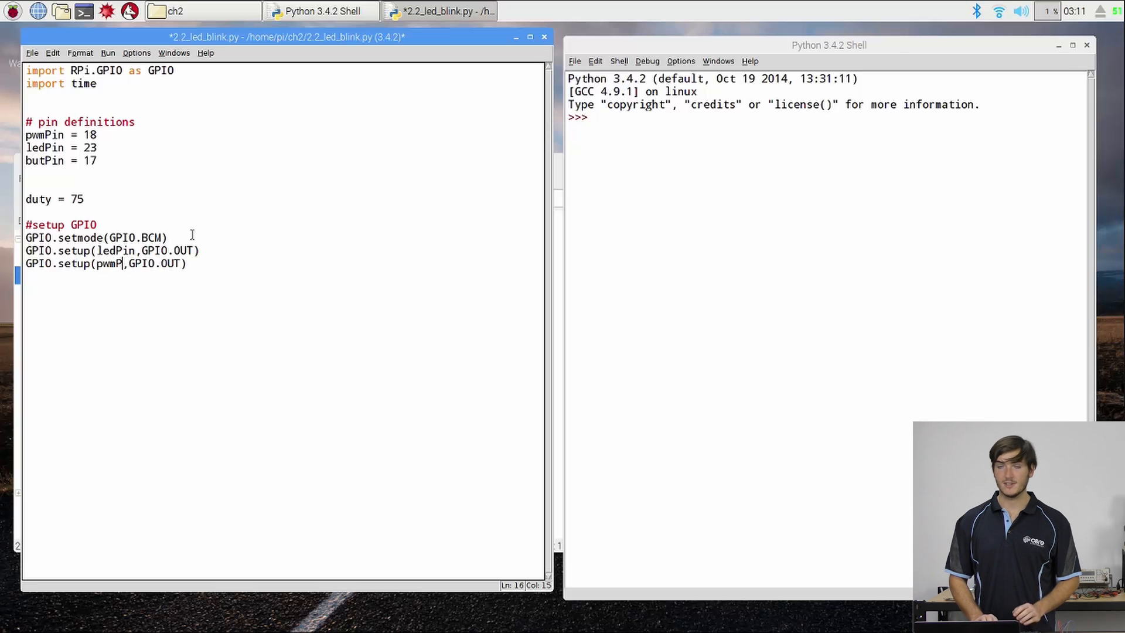
text(in)
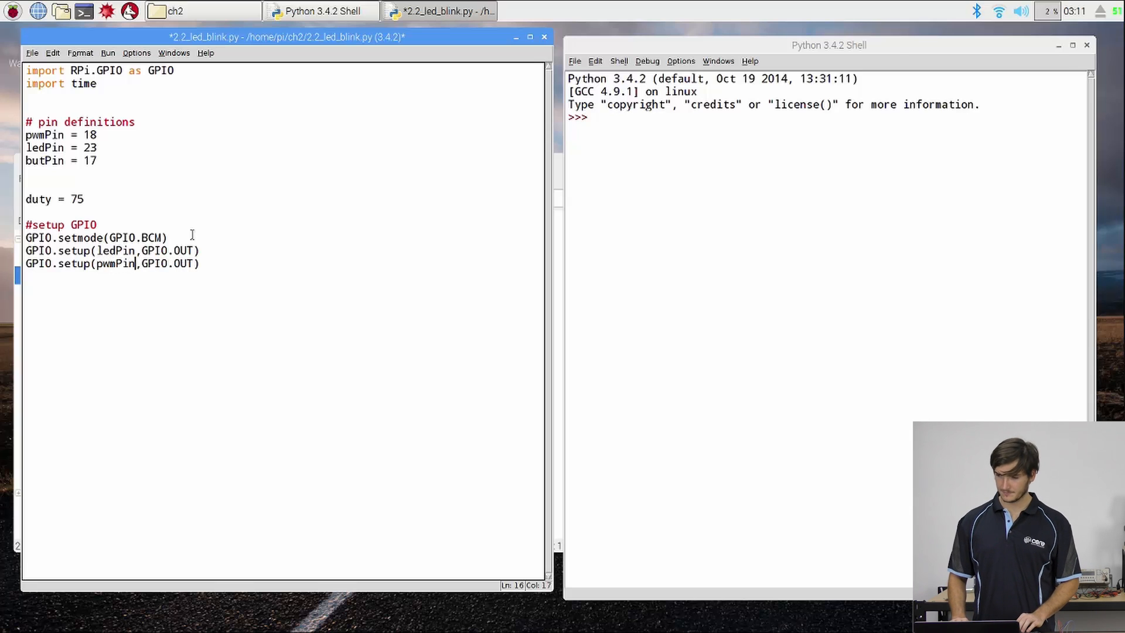
click(199, 263)
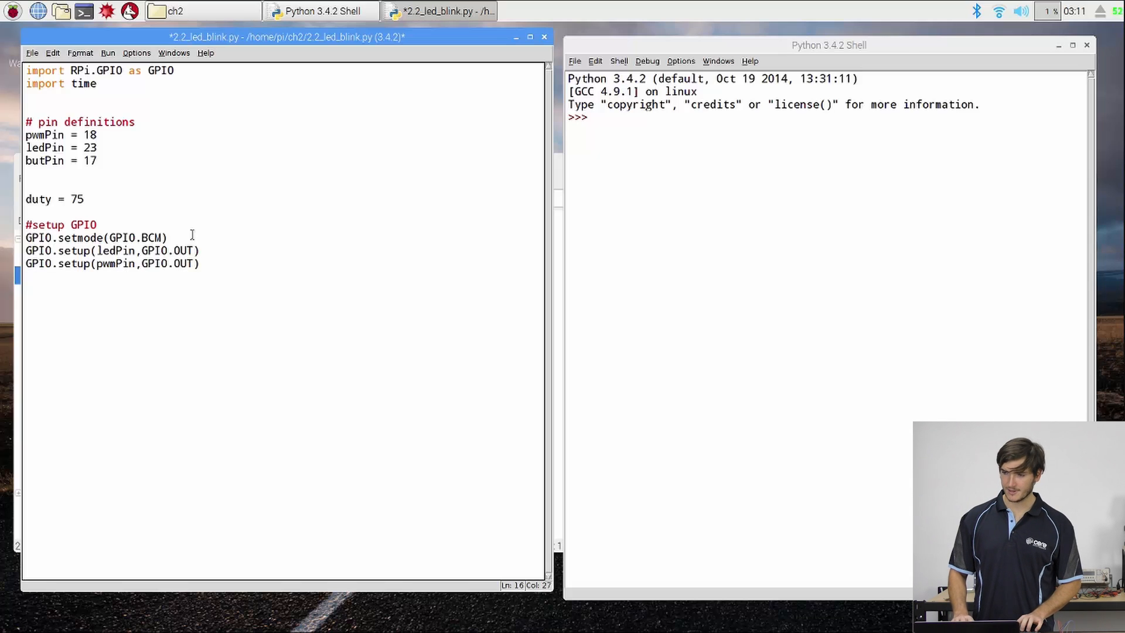
text(GPIO.setup(pwmPin,GPIO.OUT))
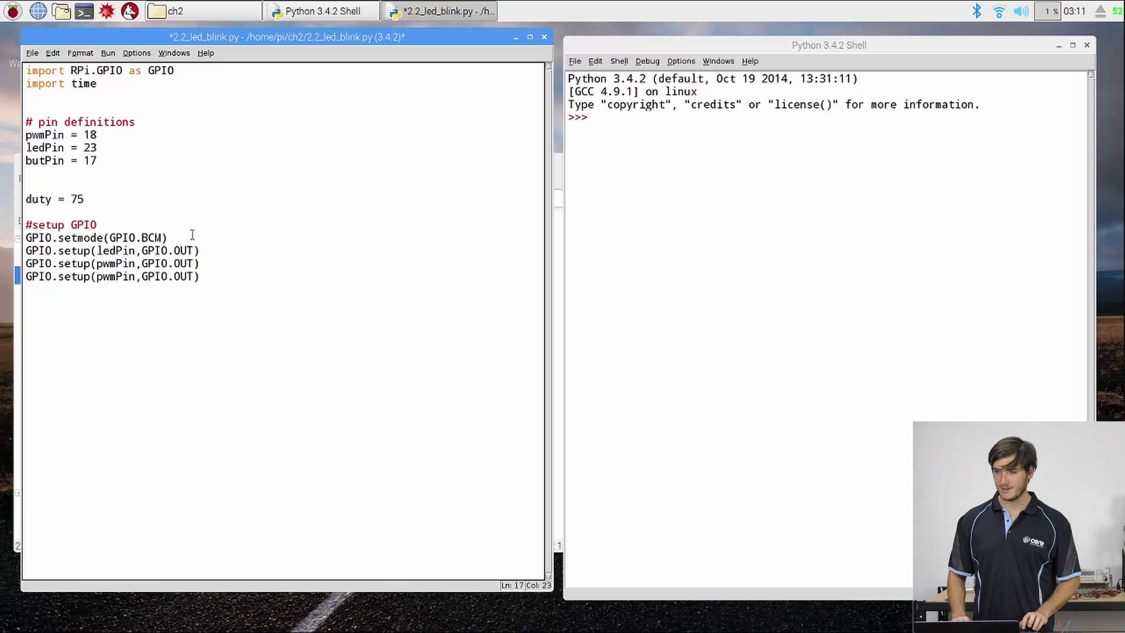
Step: Set up butPin as GPIO.IN with pull_up_down=GPIO.PUD_UP
double_click(116, 277)
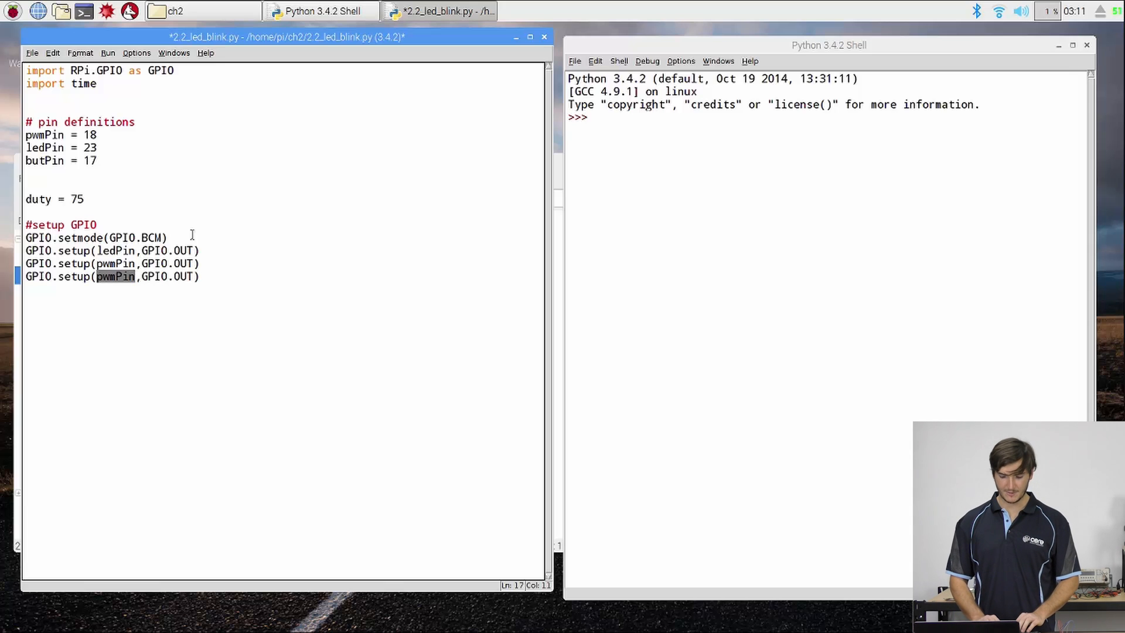
text(but)
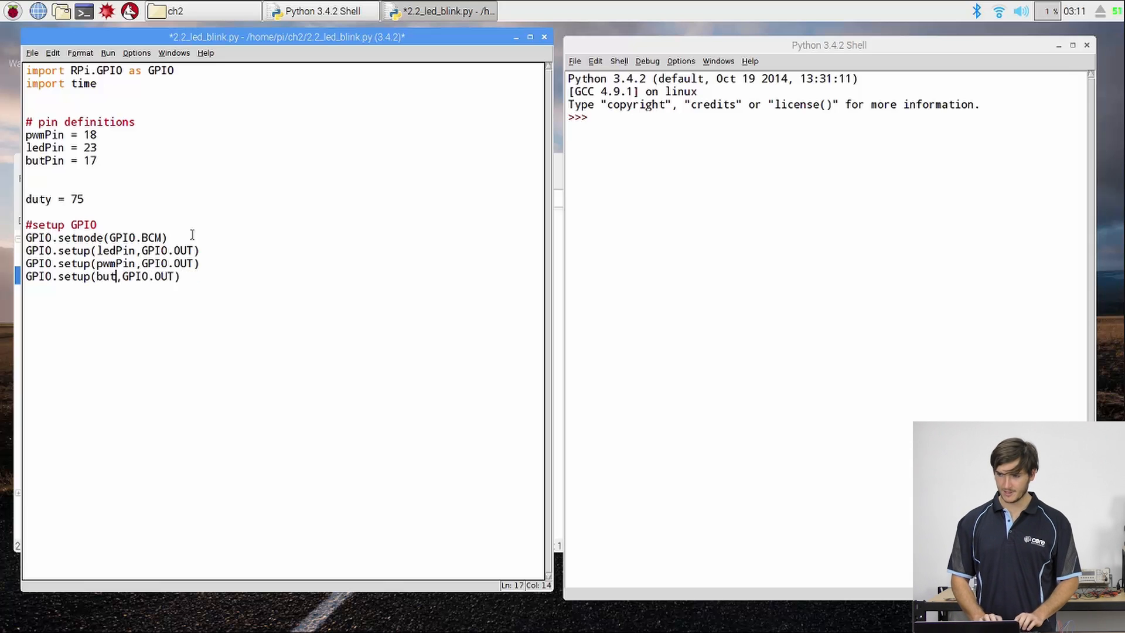
text(Pin)
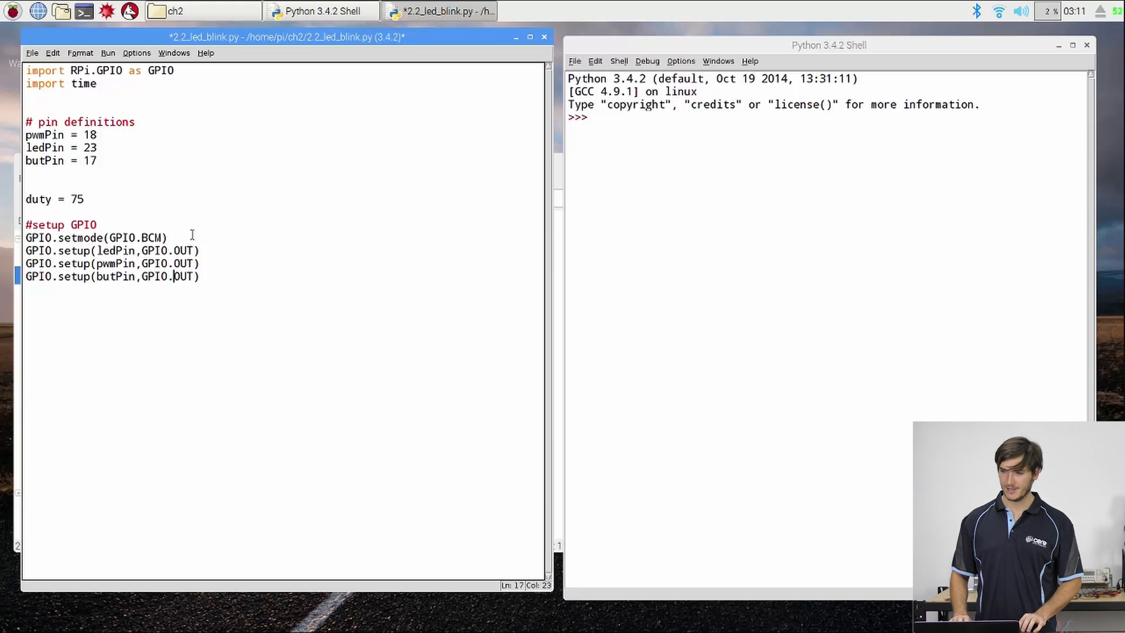
text(IN)
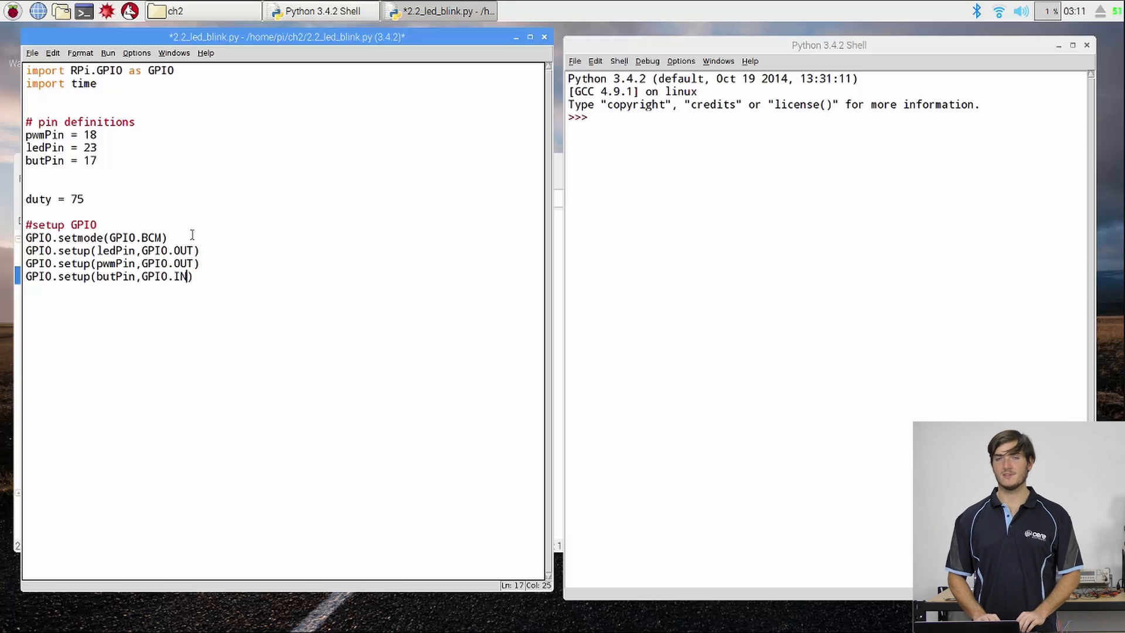
text(, p)
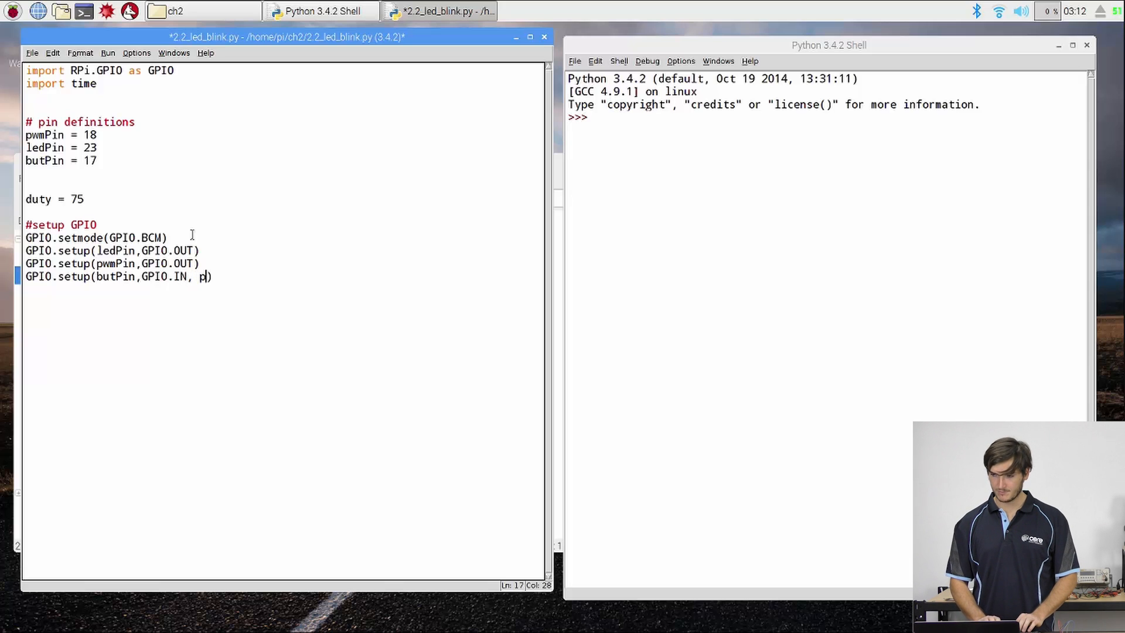
text(ull_up_)
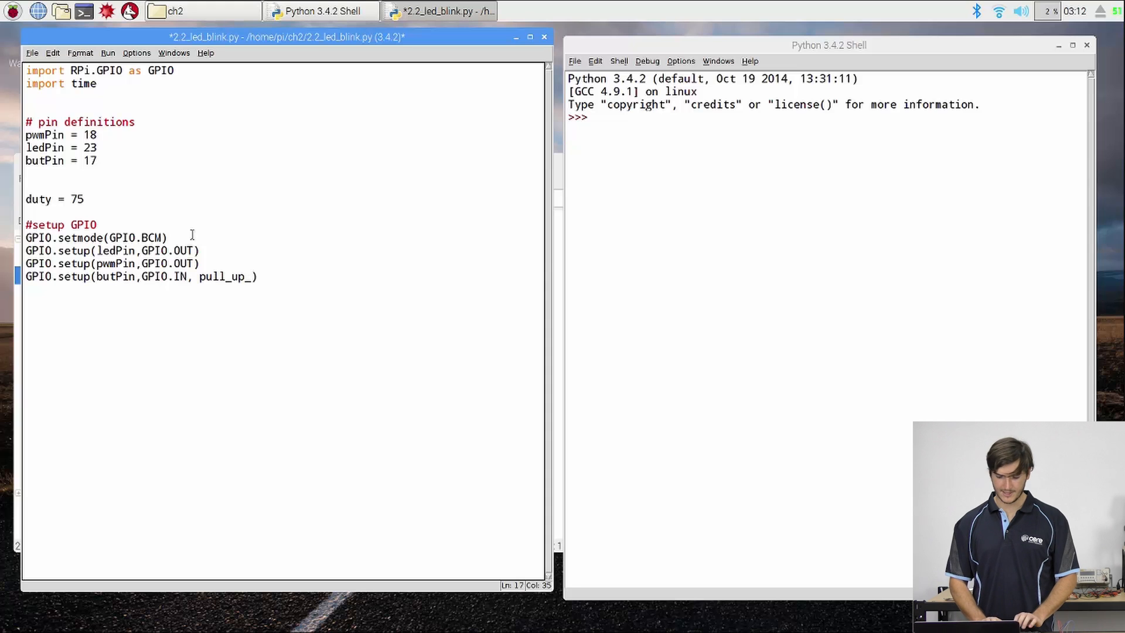
text(down=)
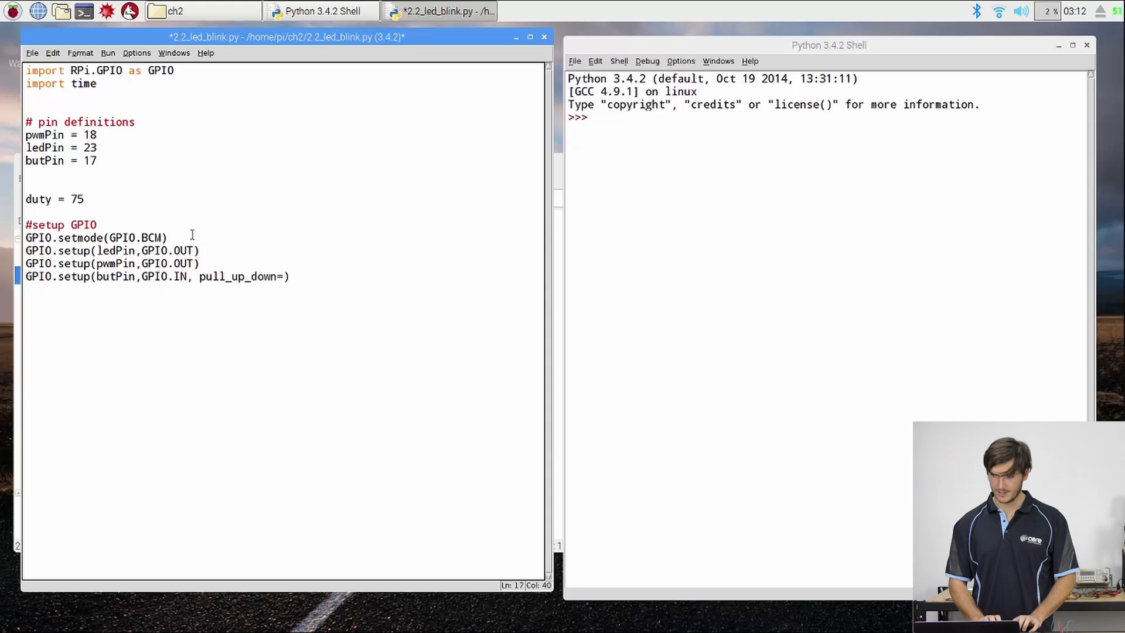
text(GPIO.PUD_UP)
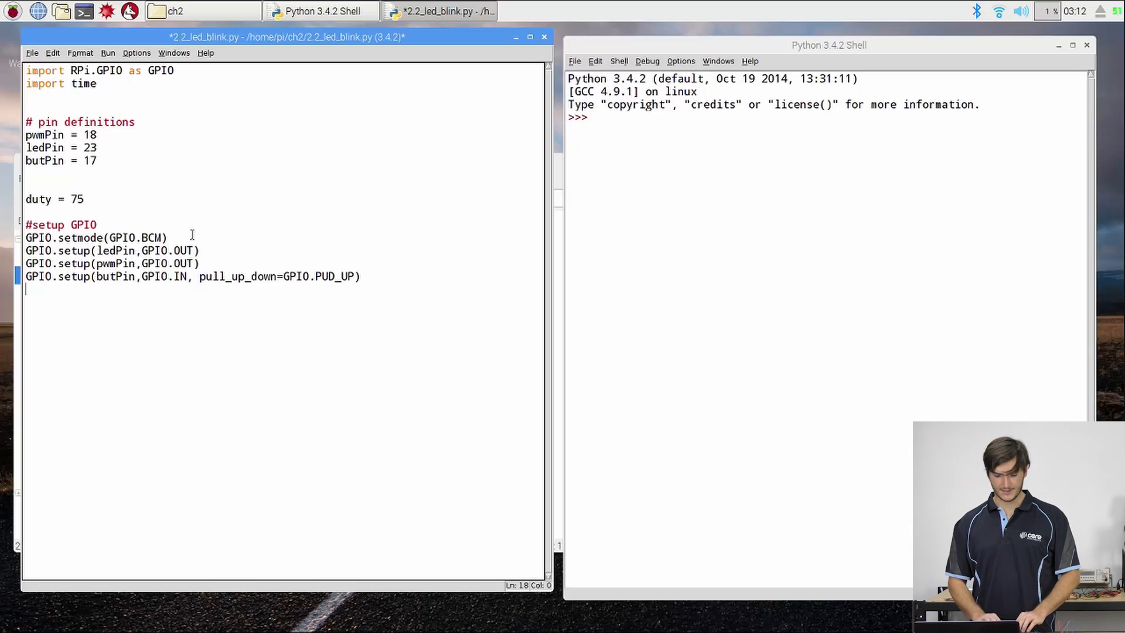
key(enter)
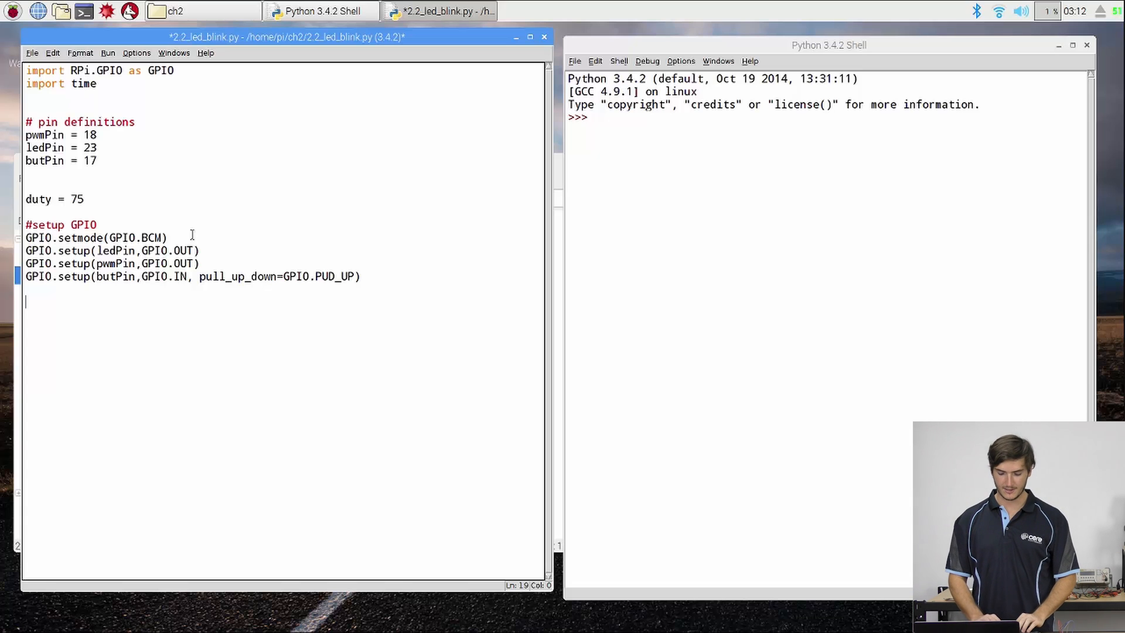
text(pwm =)
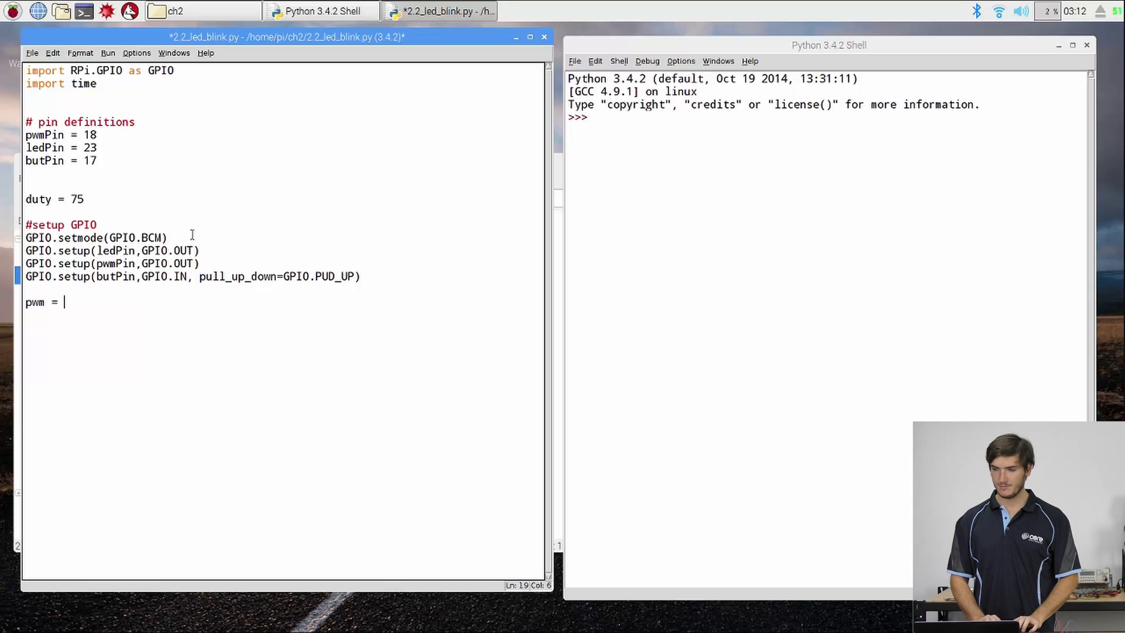
text(GPIO.PWM)
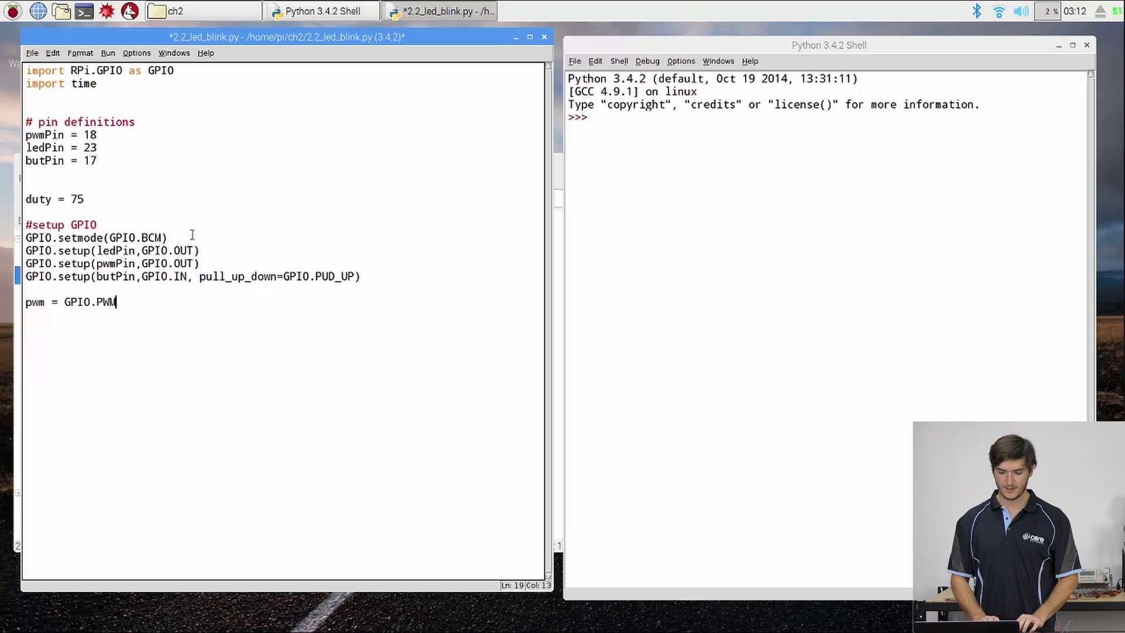
text(()
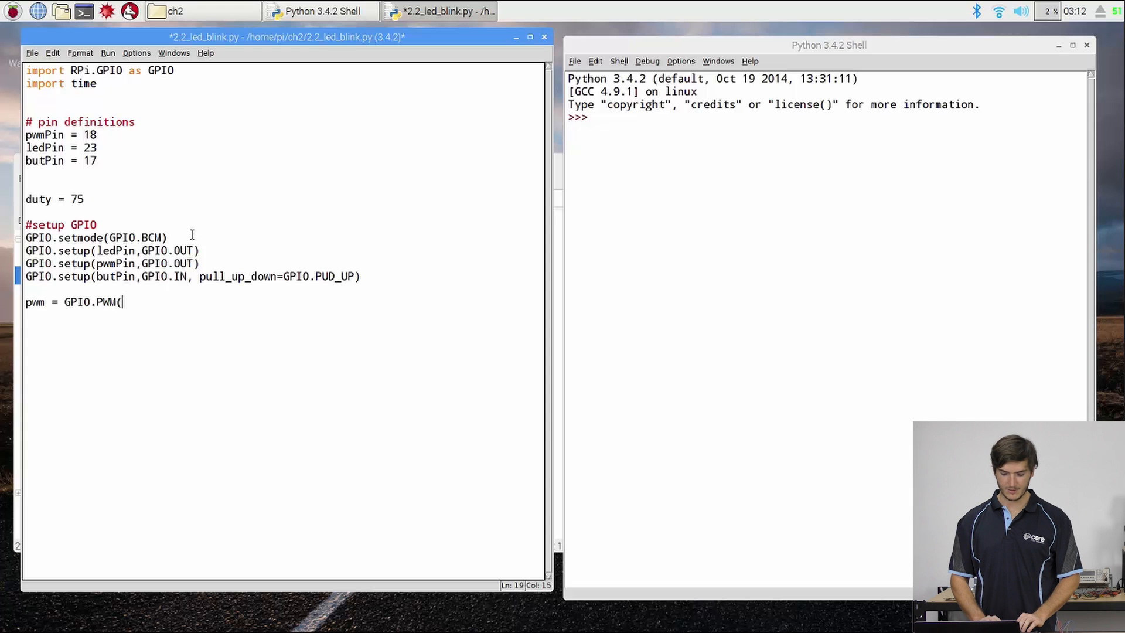
text(pwm)
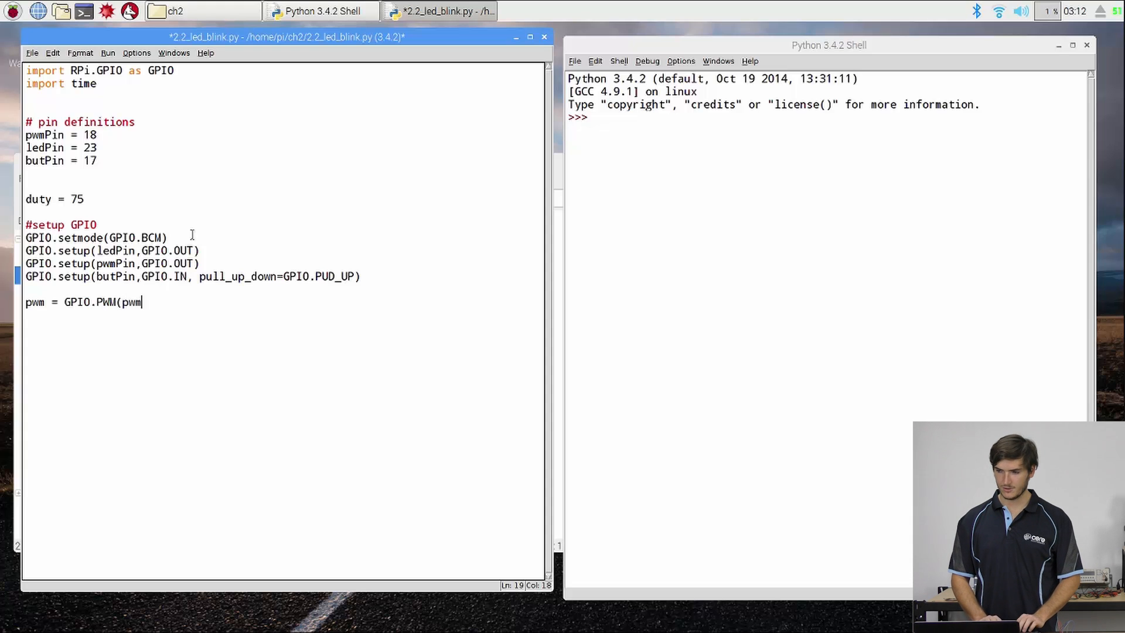
text(Pin)
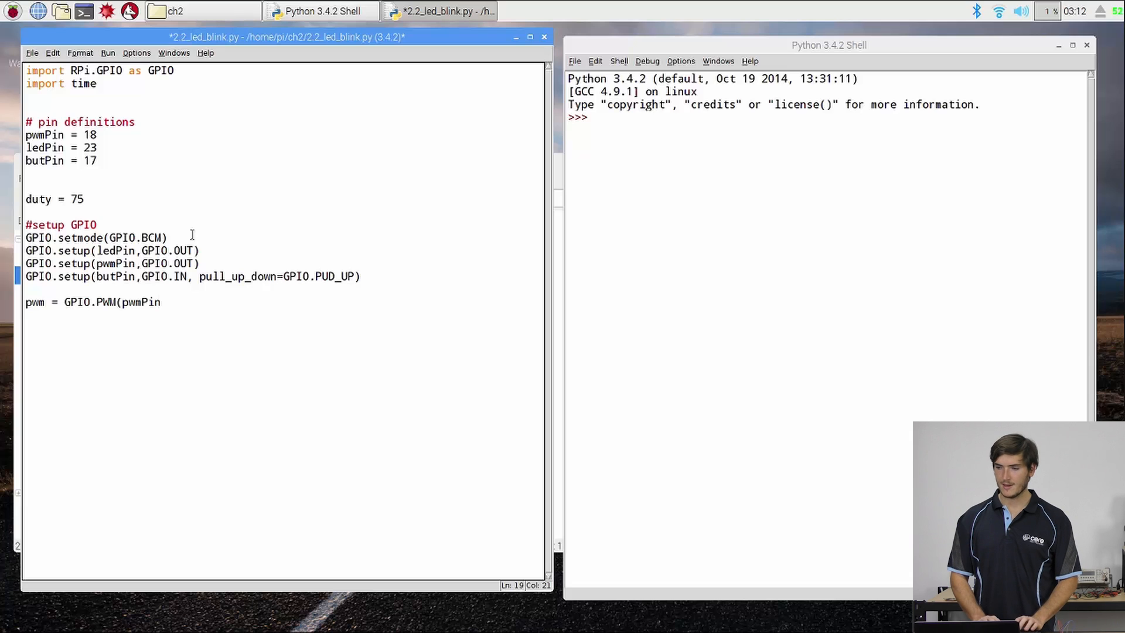
text(, 200))
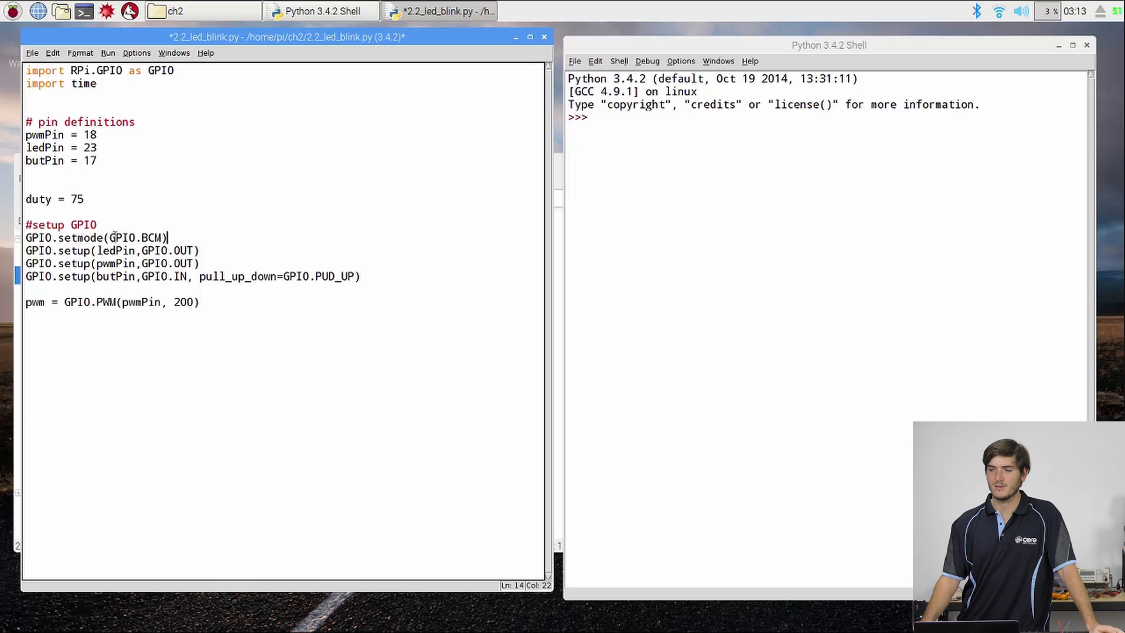
double_click(136, 238)
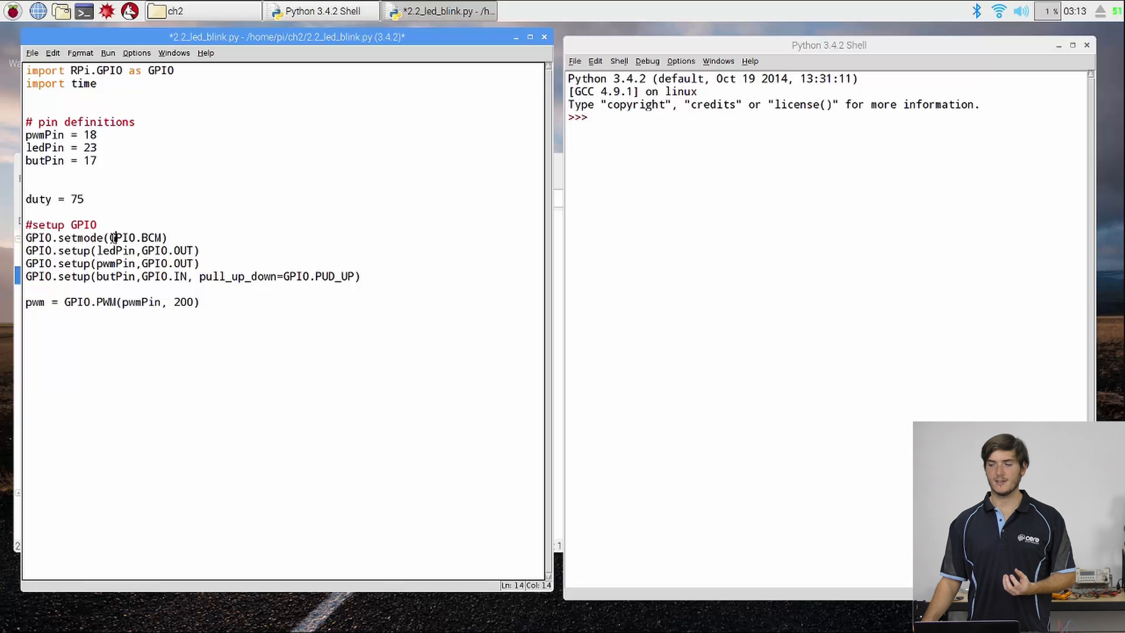
double_click(132, 238)
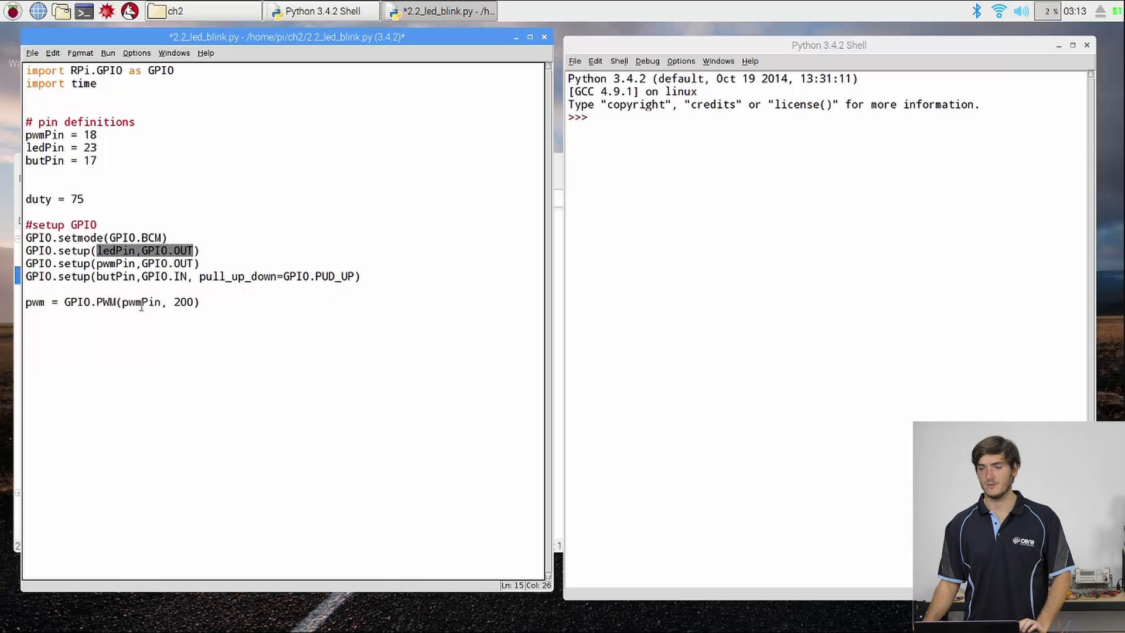
double_click(184, 303)
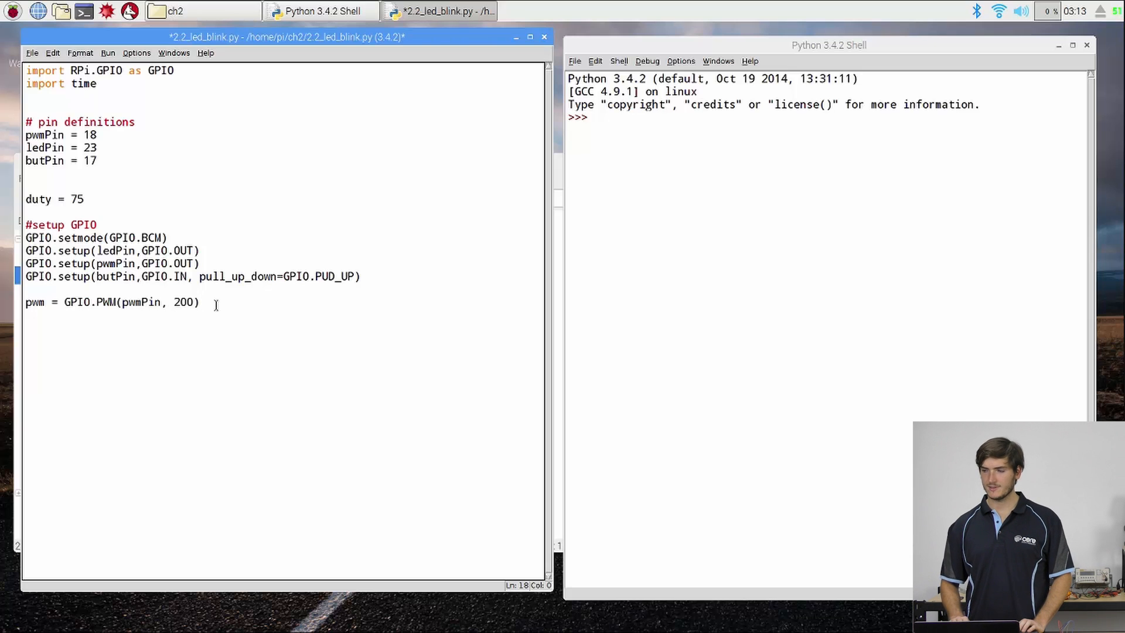
Step: Drive the LED off with GPIO.output(ledPin, GPIO.LOW)
key(BackSpace)
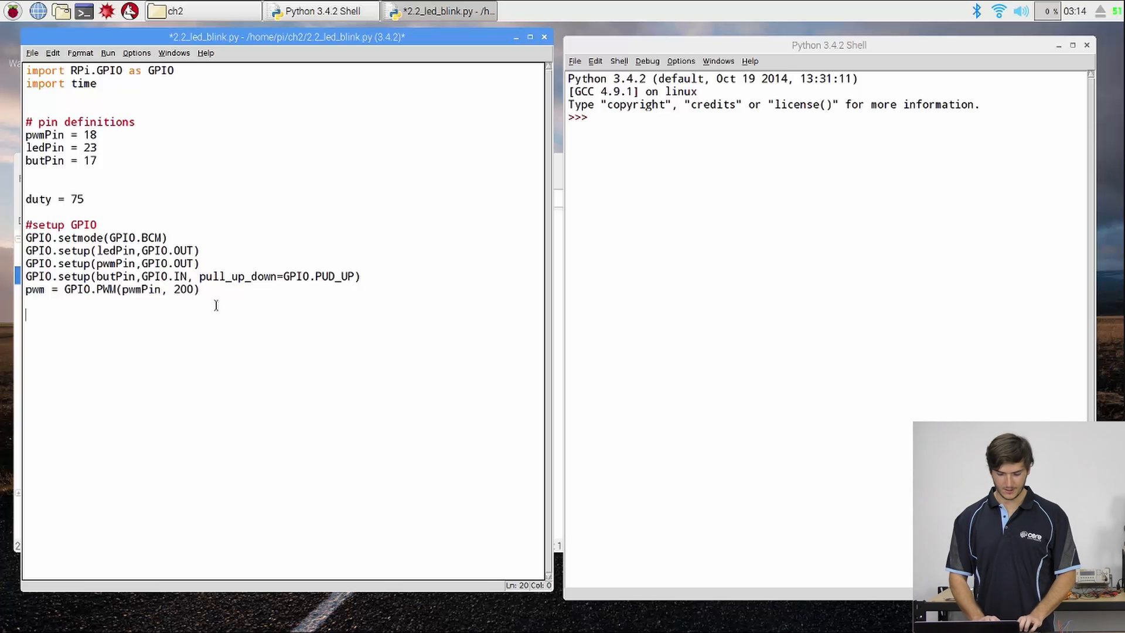
text(GPRIO.)
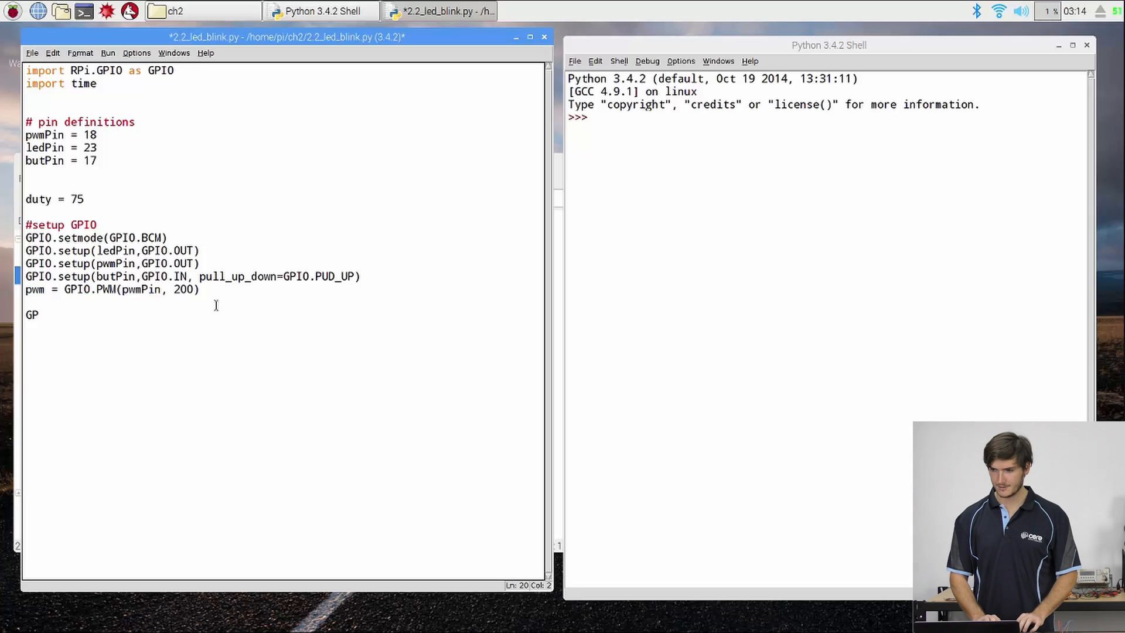
text(IO)
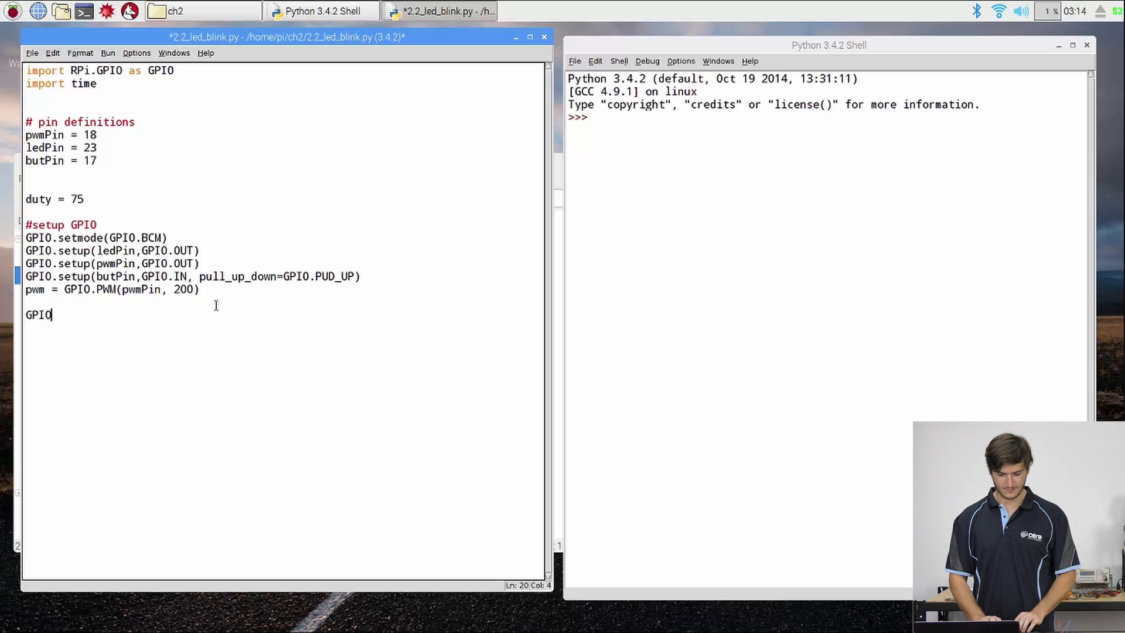
text(.output()
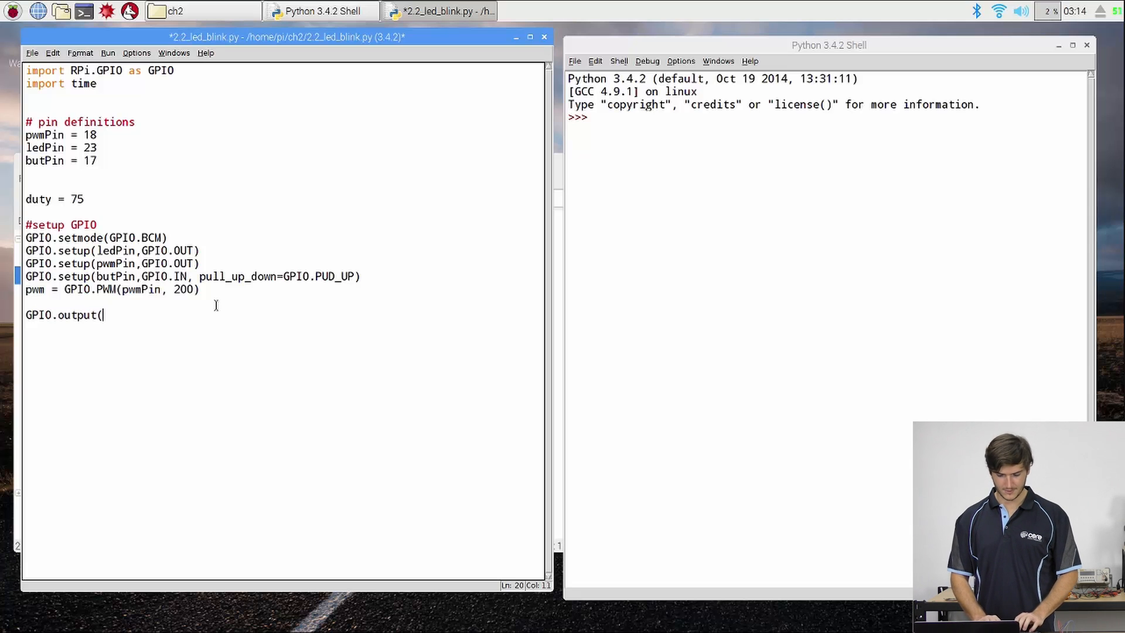
text(ledPin,)
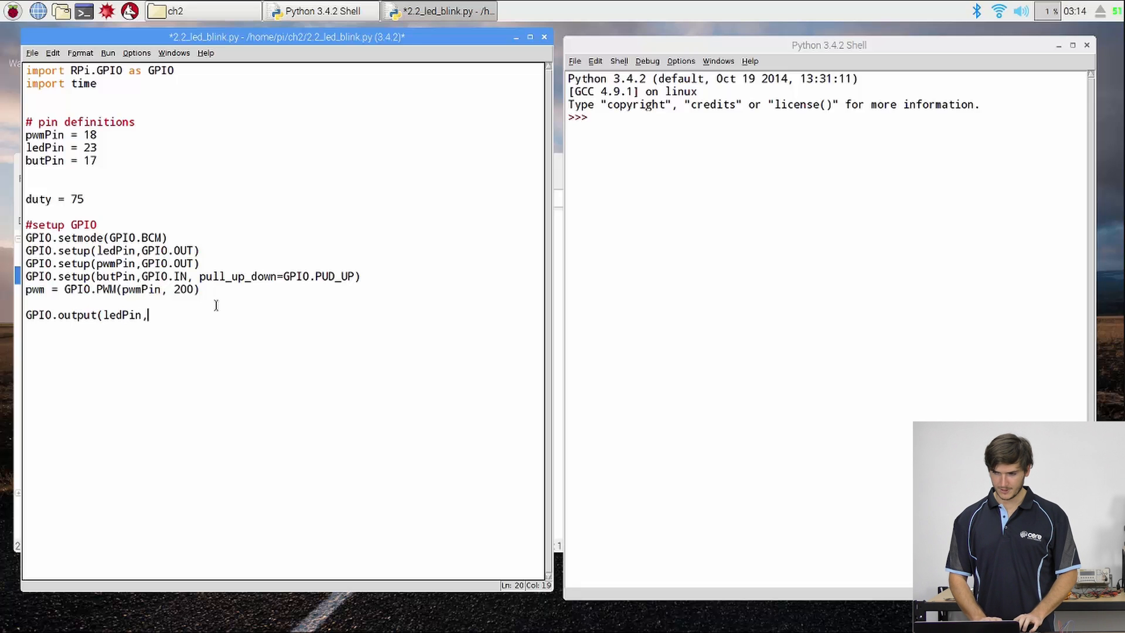
text(GPIO.LOW)
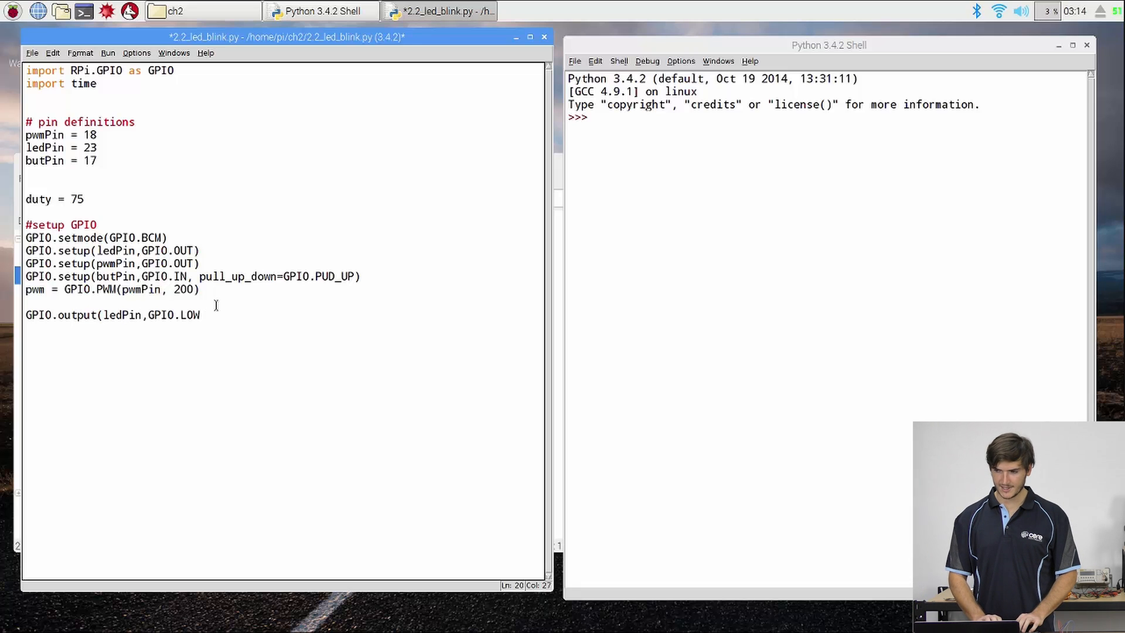
text())
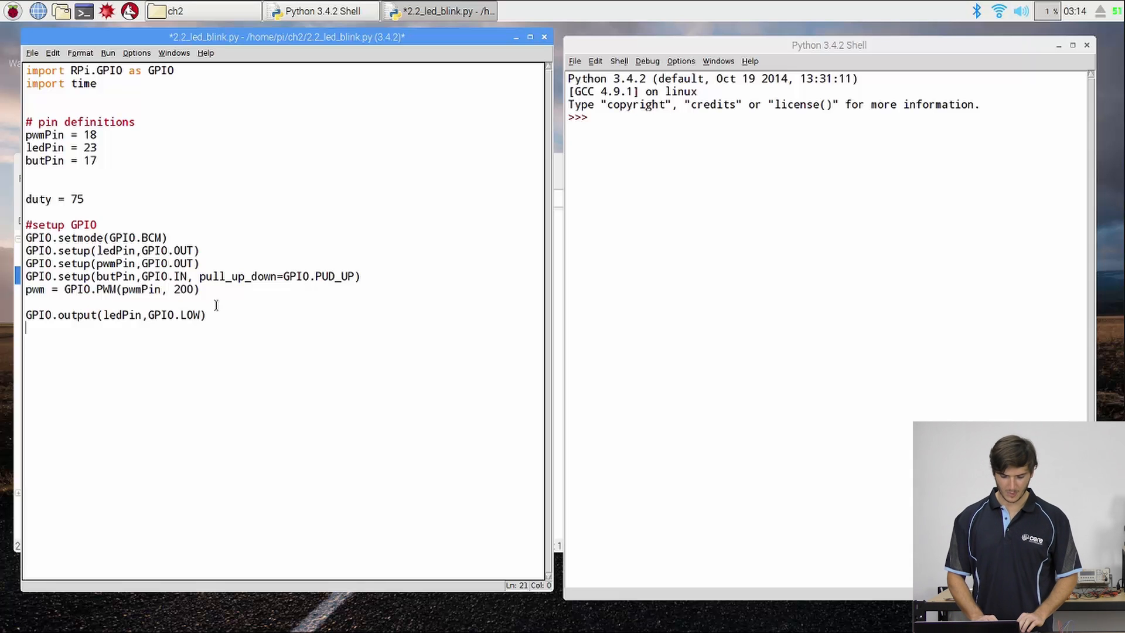
Step: Start the PWM output with pwm.start(duty)
text(pwm)
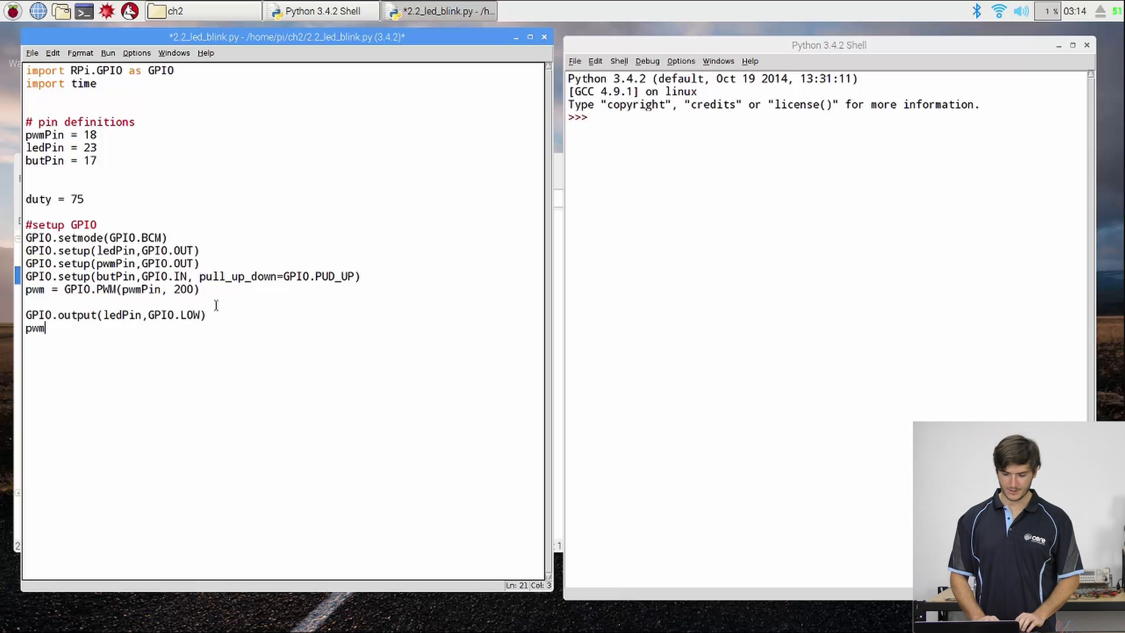
text(.)
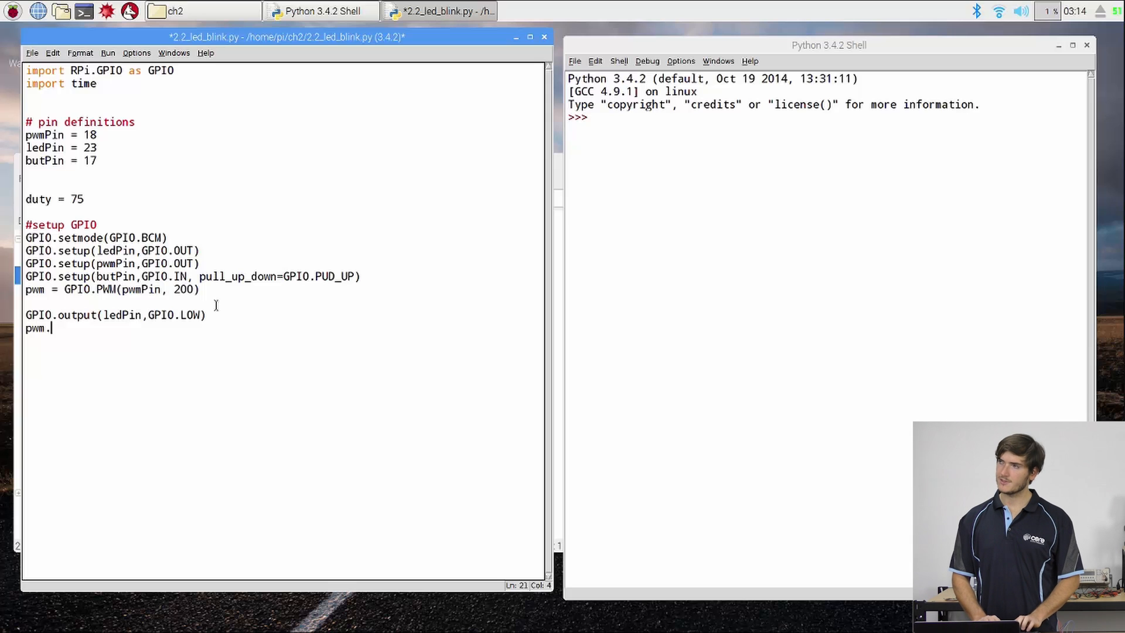
text(start)
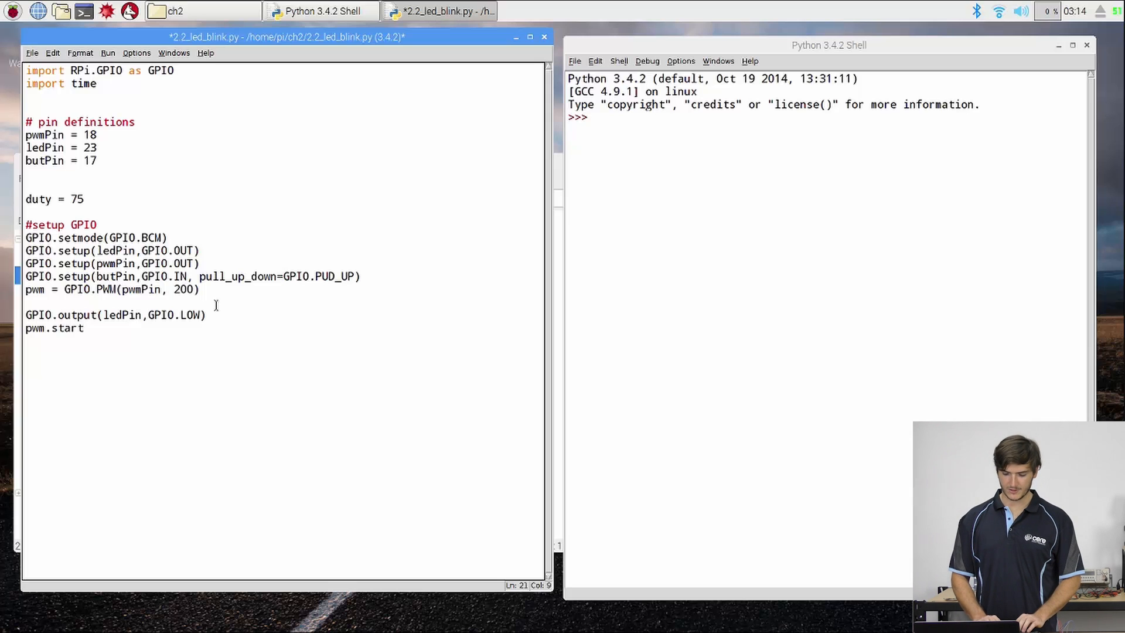
text(()
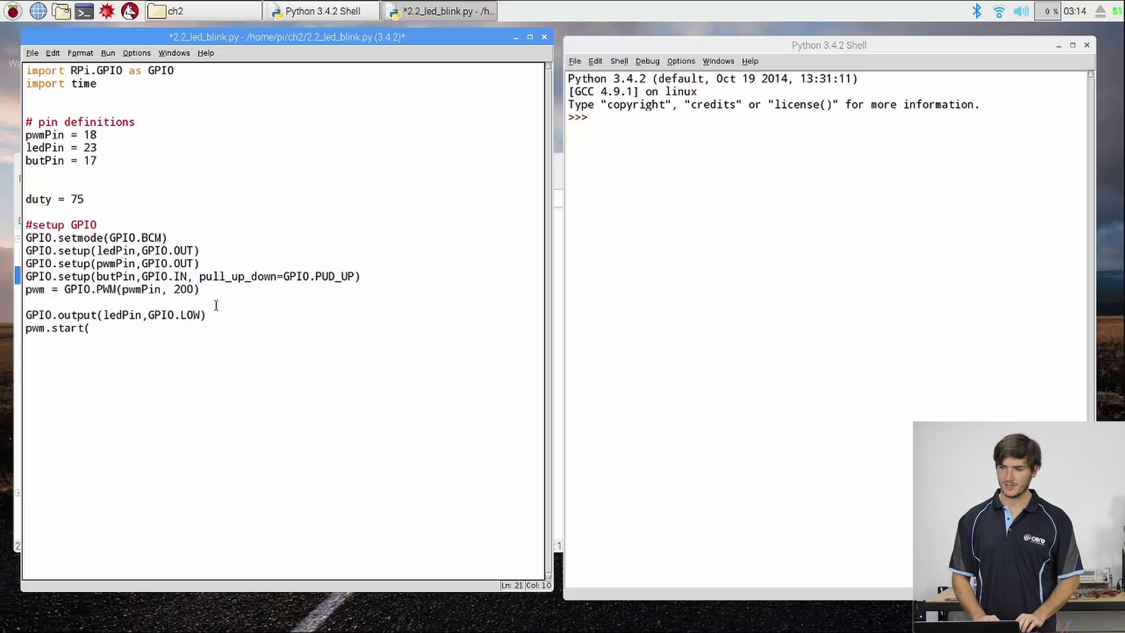
text(duty)
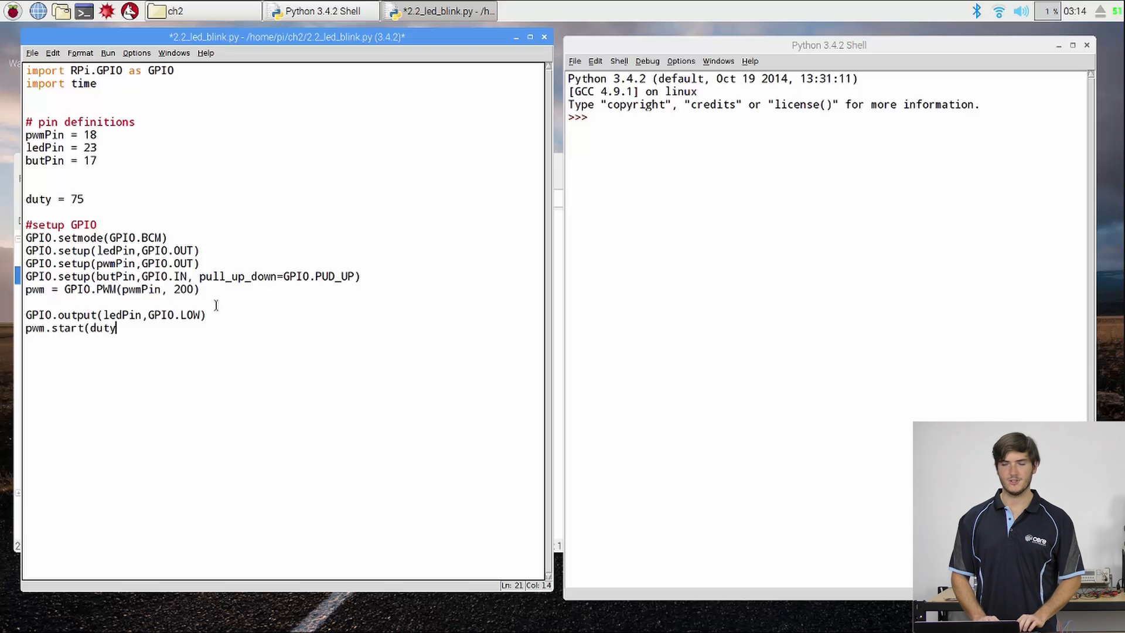
text())
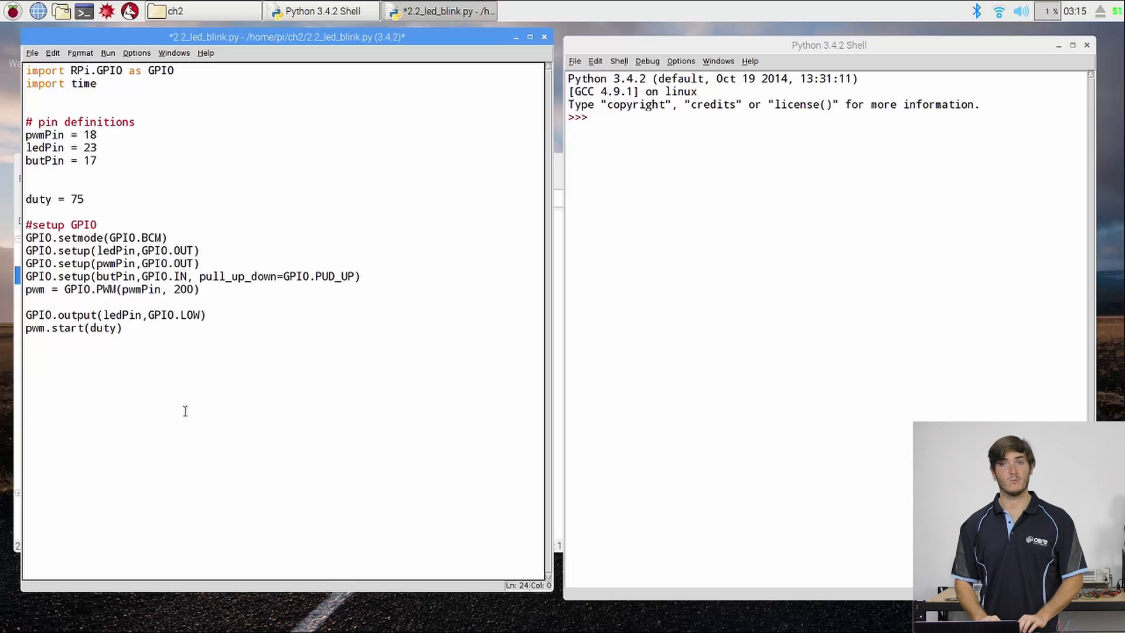
Step: Begin a 'while 1:' loop with comments for the pressed and not-pressed button cases
text(while 1:)
click(284, 378)
text(# if button not p)
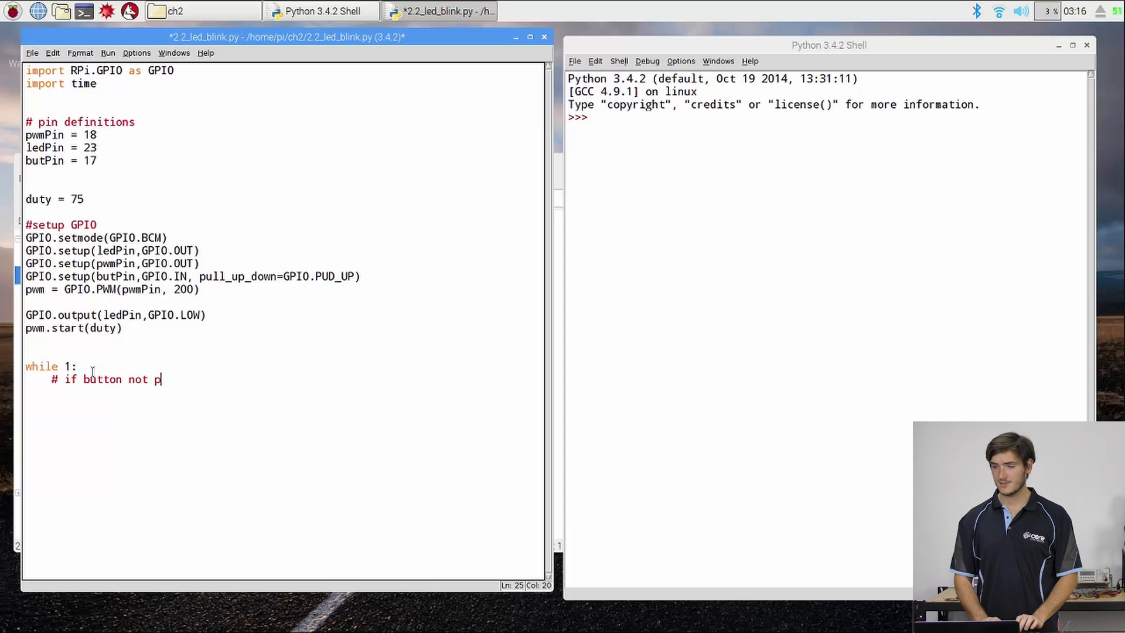
text(ressed do)
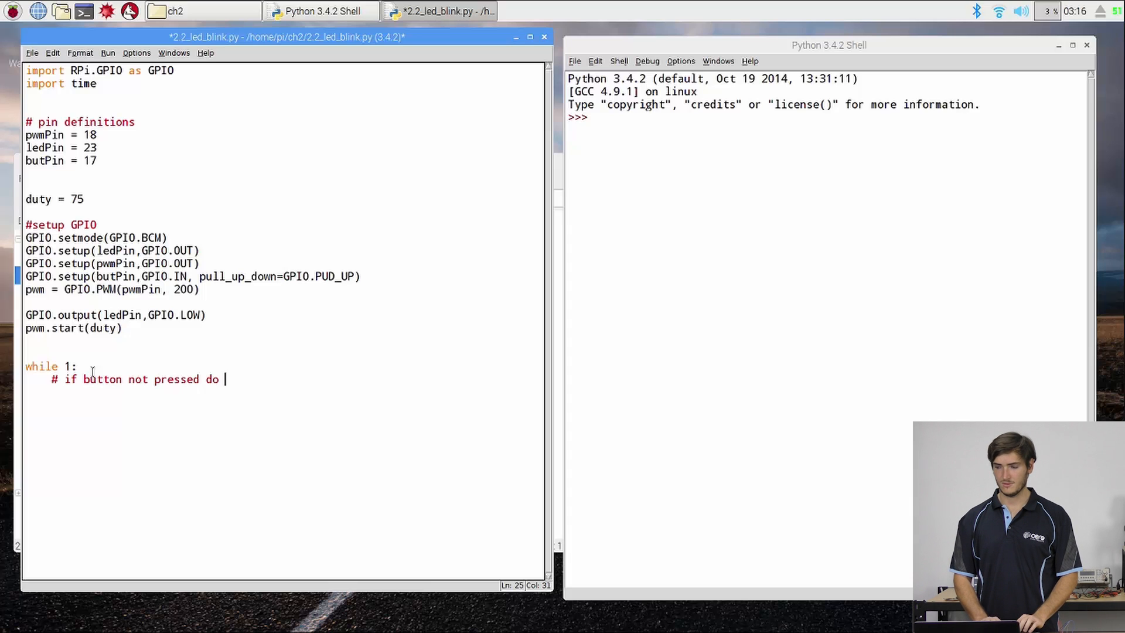
text(something)
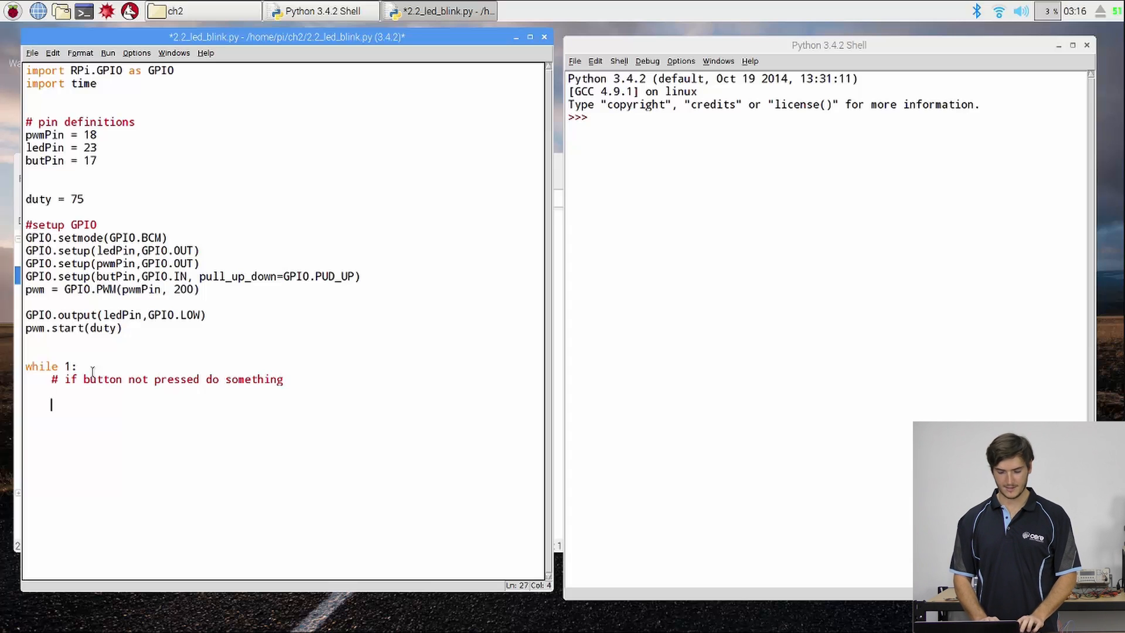
text(# if button pressed)
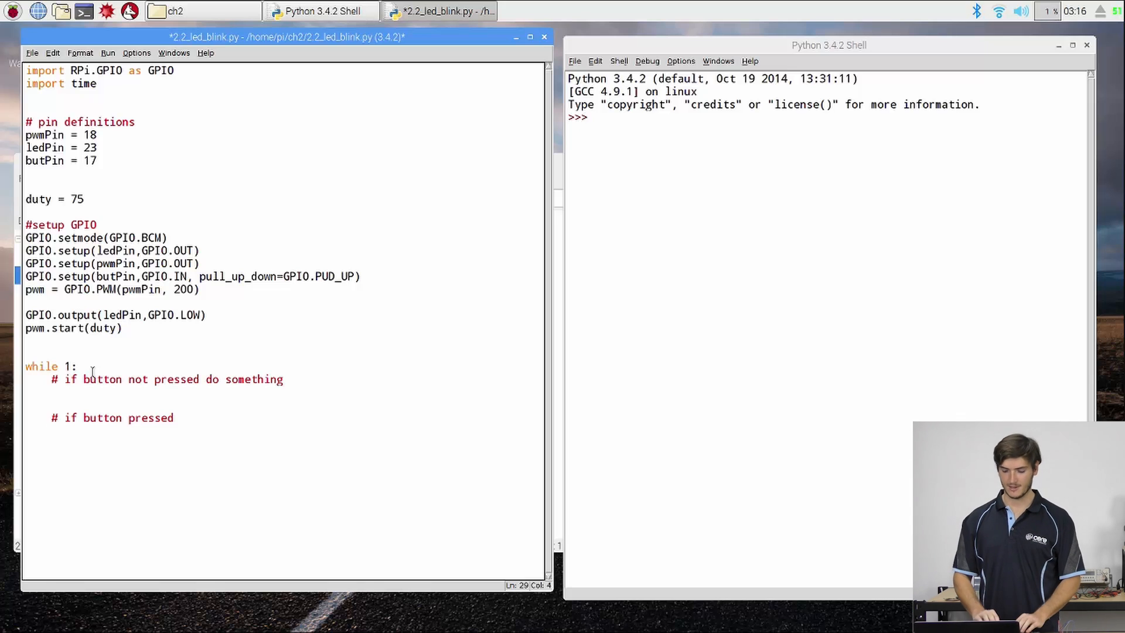
Step: Note the pressed behaviour as blink green and bright <->dim red
text(blink)
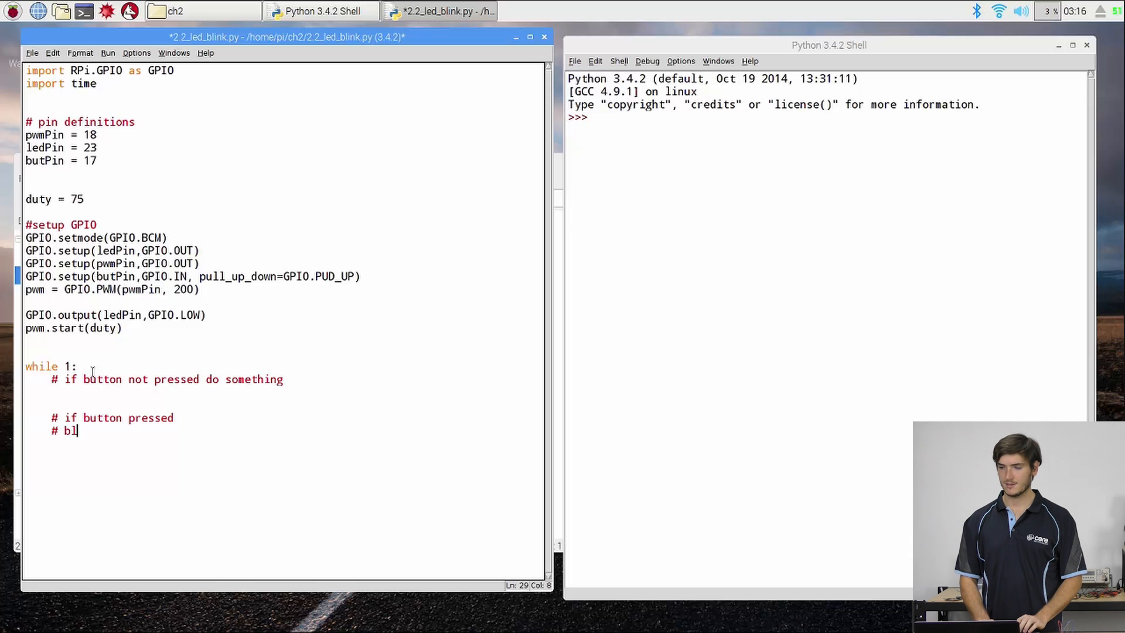
text(ink geen)
text(#)
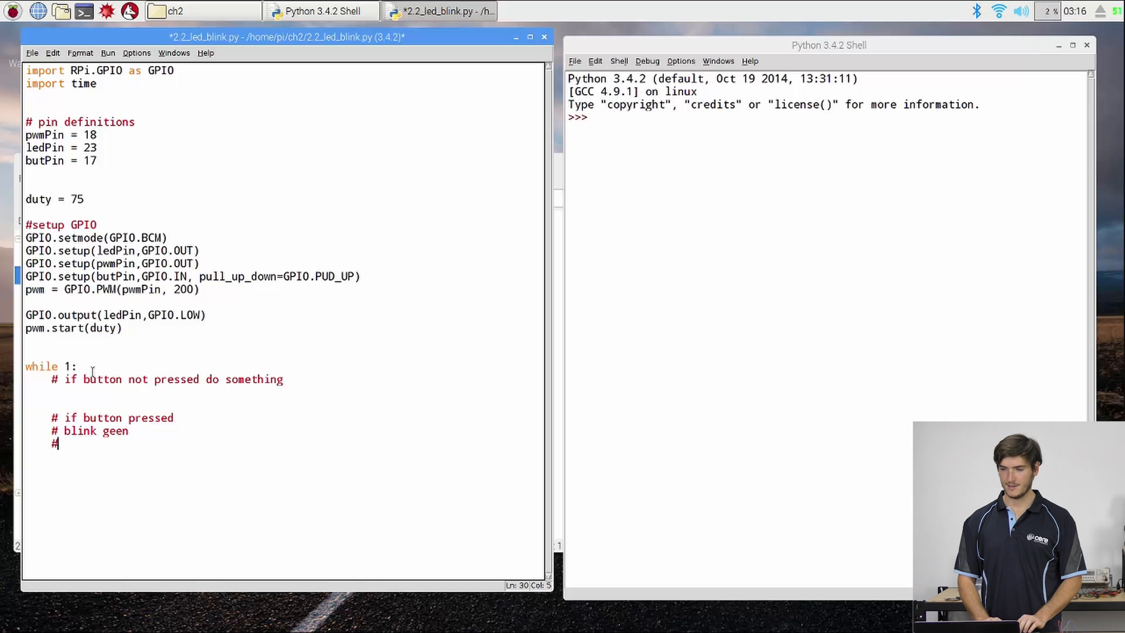
text(bright)
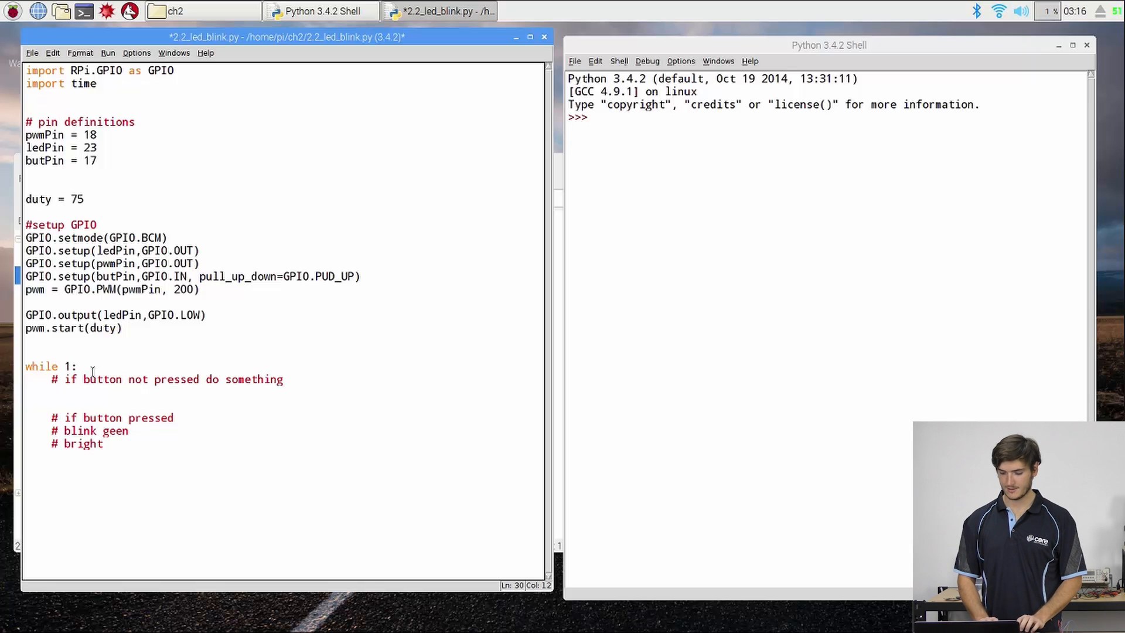
text(<->dim)
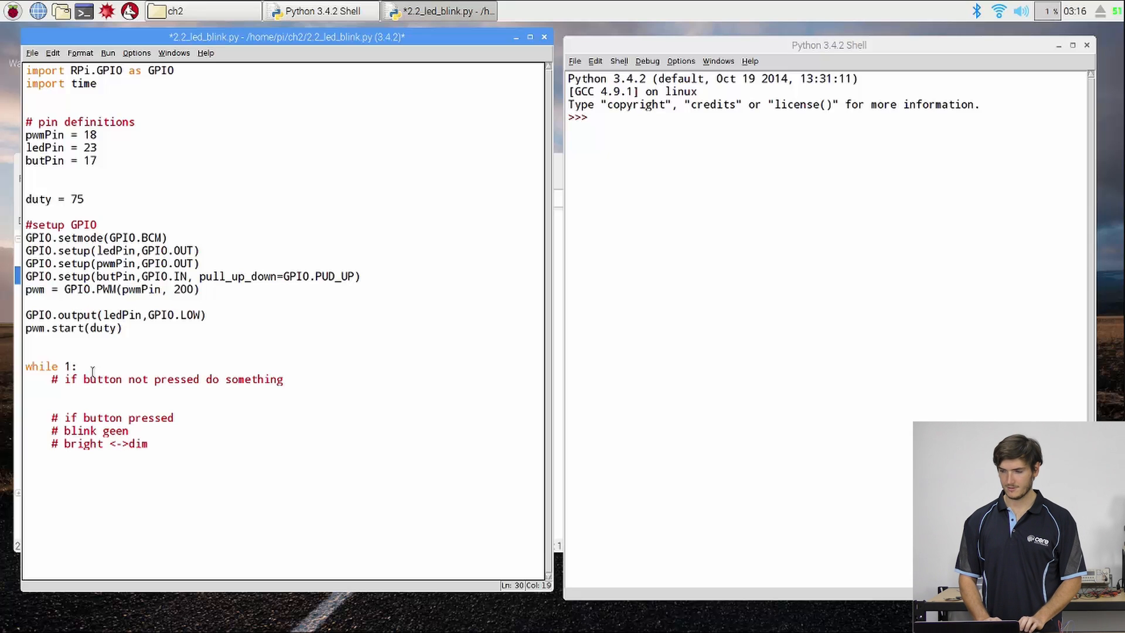
text(red)
click(285, 392)
text(# b)
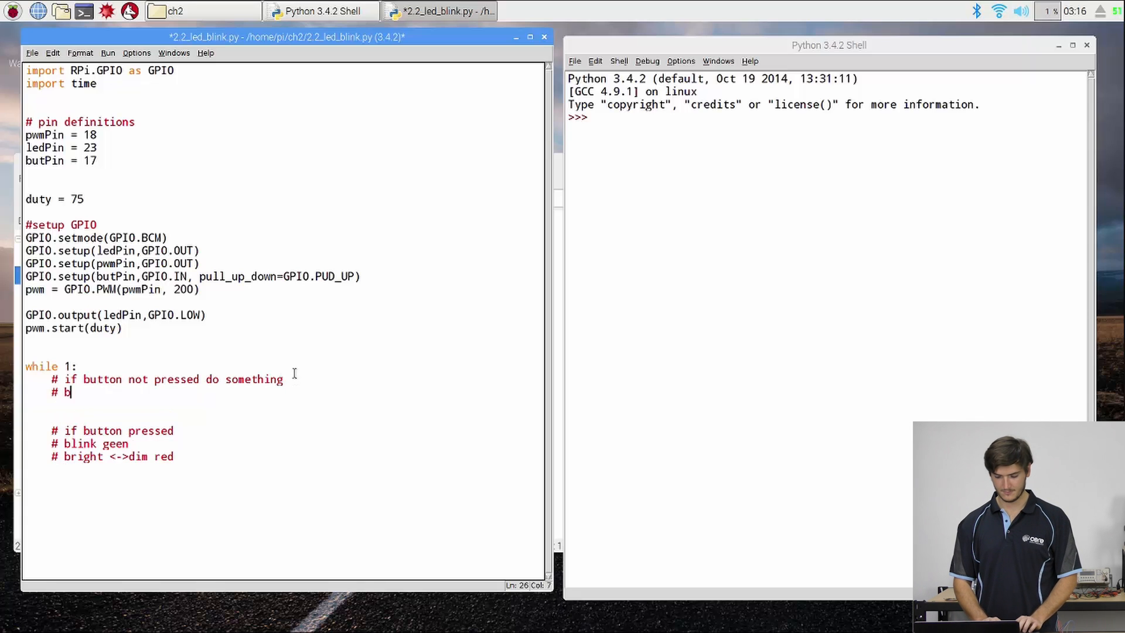
Step: Add a '# bright red' comment under the not-pressed case
text(right red)
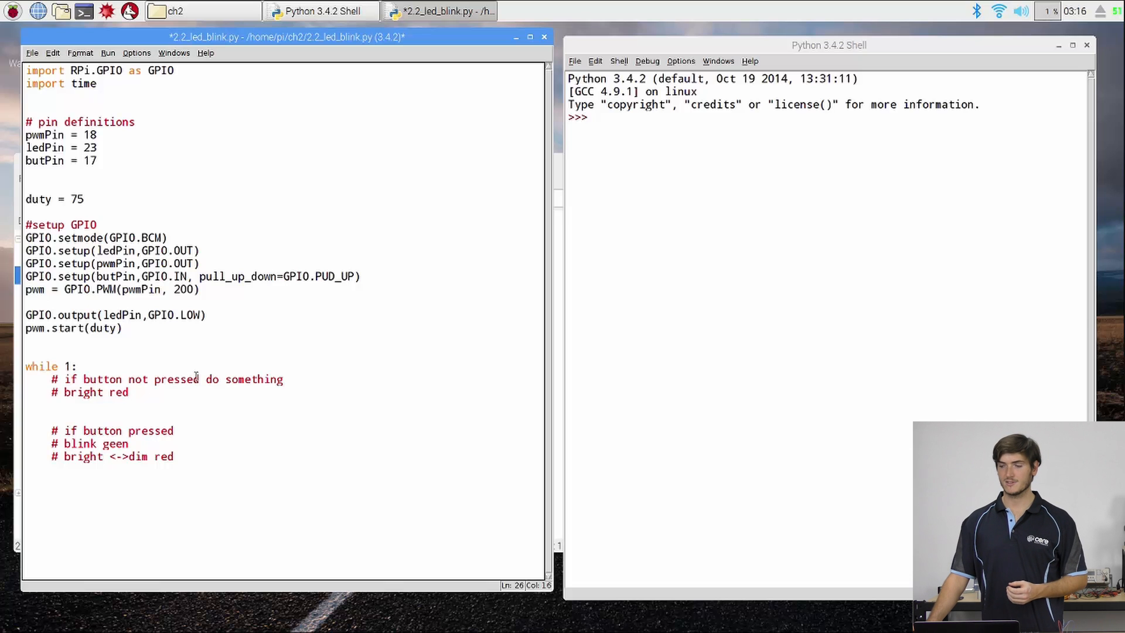
click(129, 393)
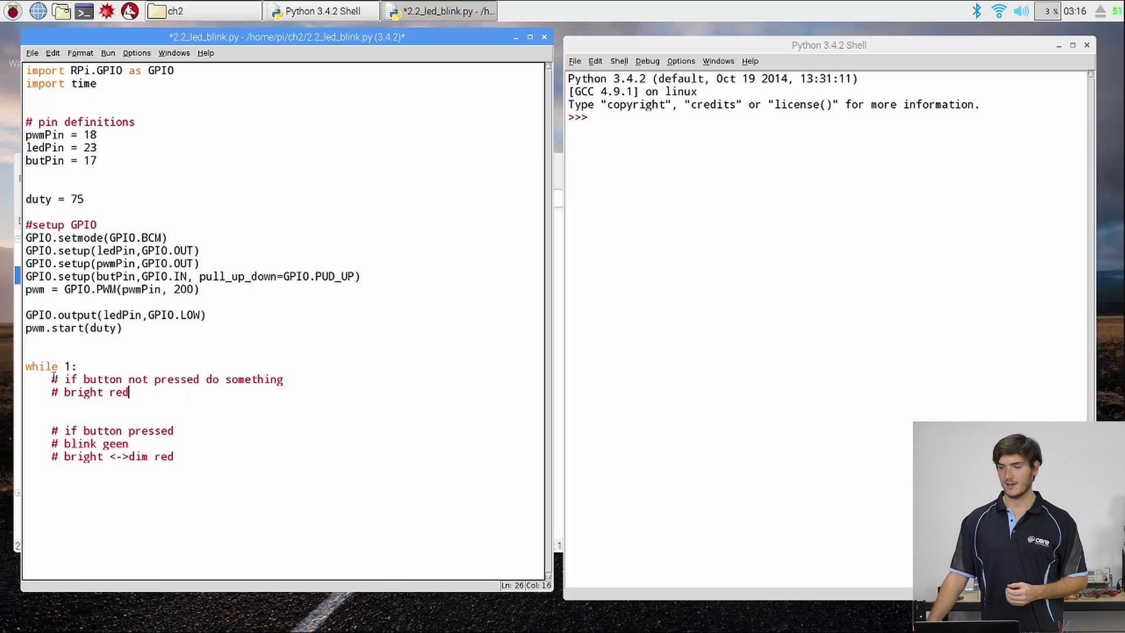
Step: Replace the not-pressed comment with 'if GPIO.input(butPin):' and add an 'else:' branch
drag(51, 379, 258, 379)
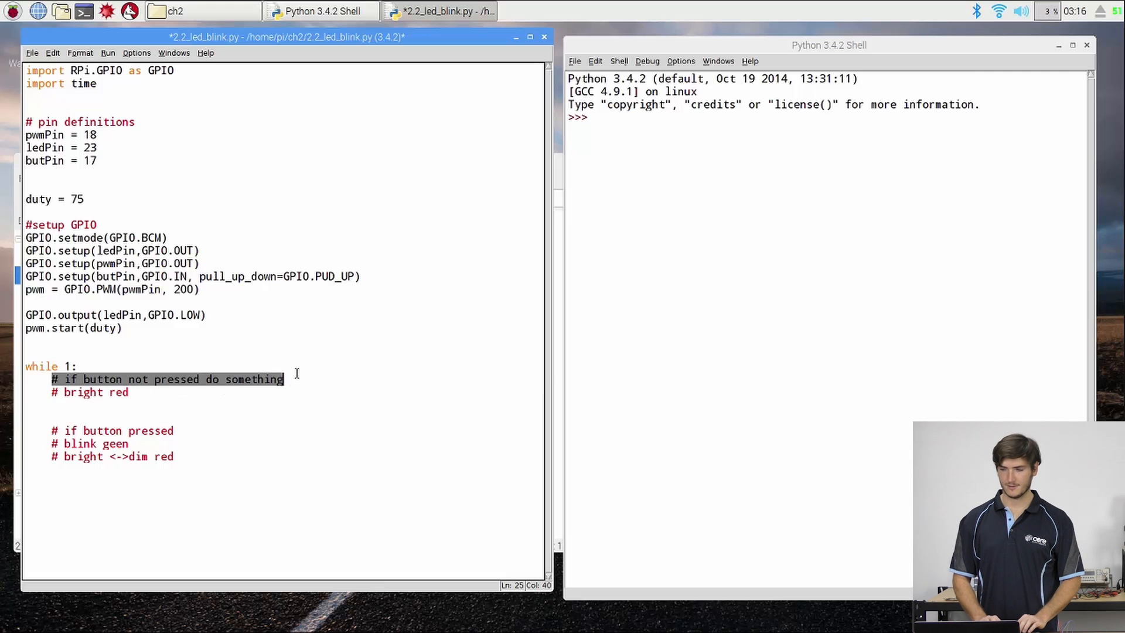
text(if)
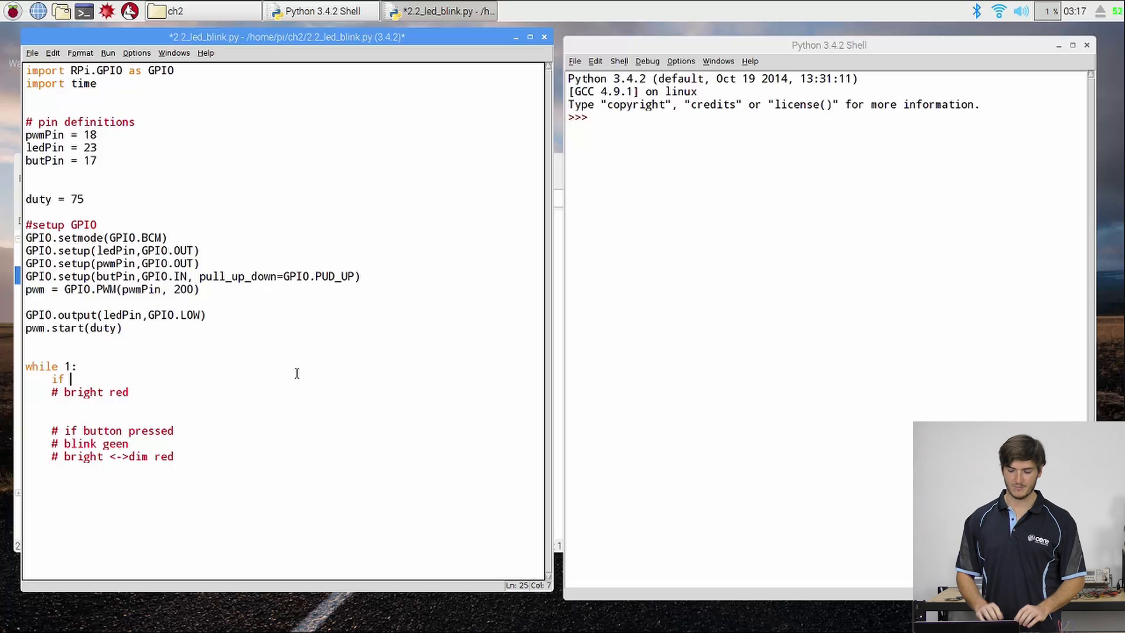
text(GPIO.input)
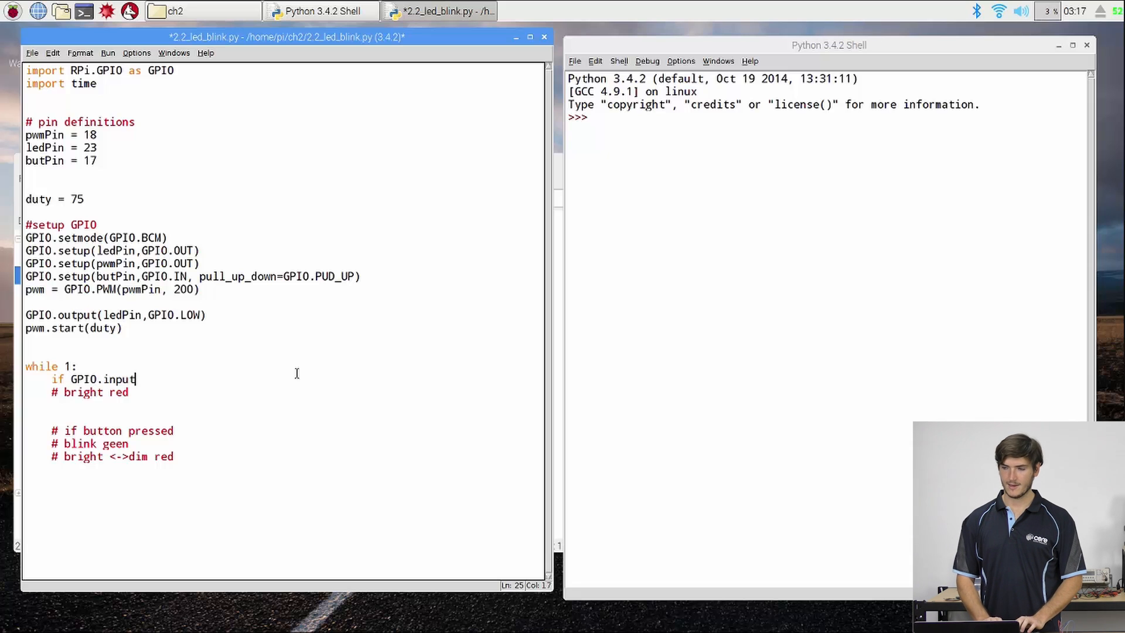
text((butP)
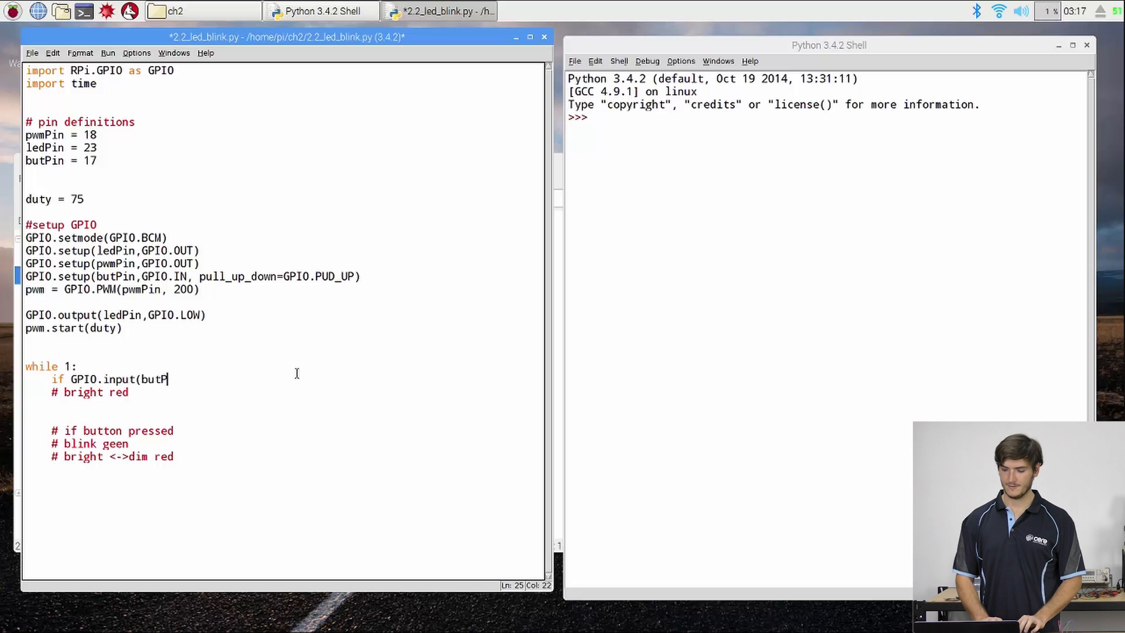
text(in))
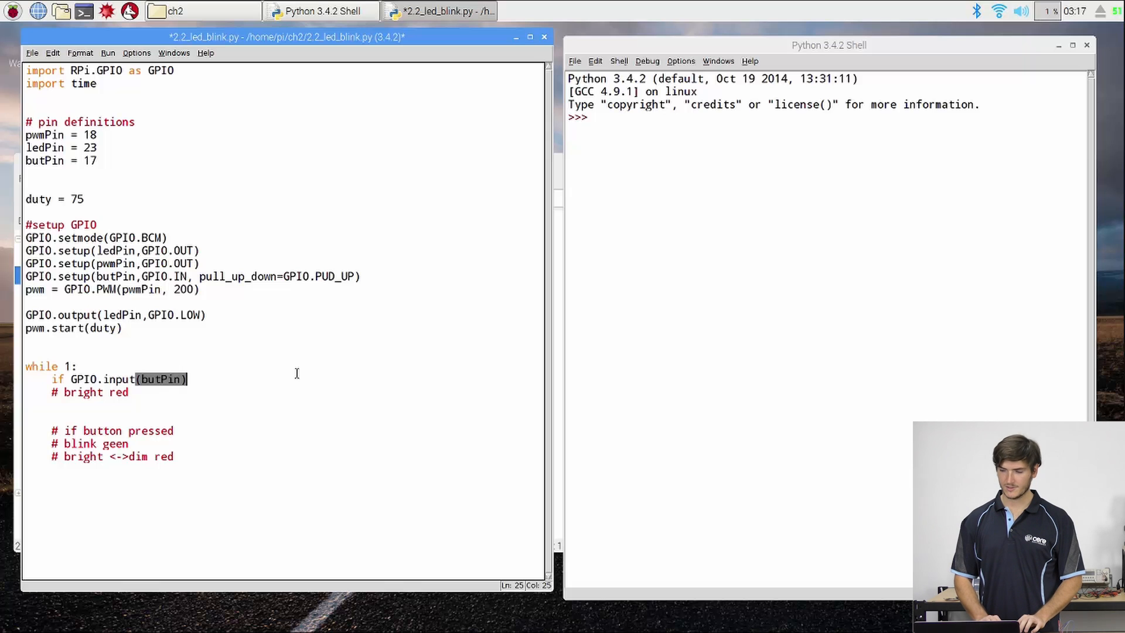
text(:)
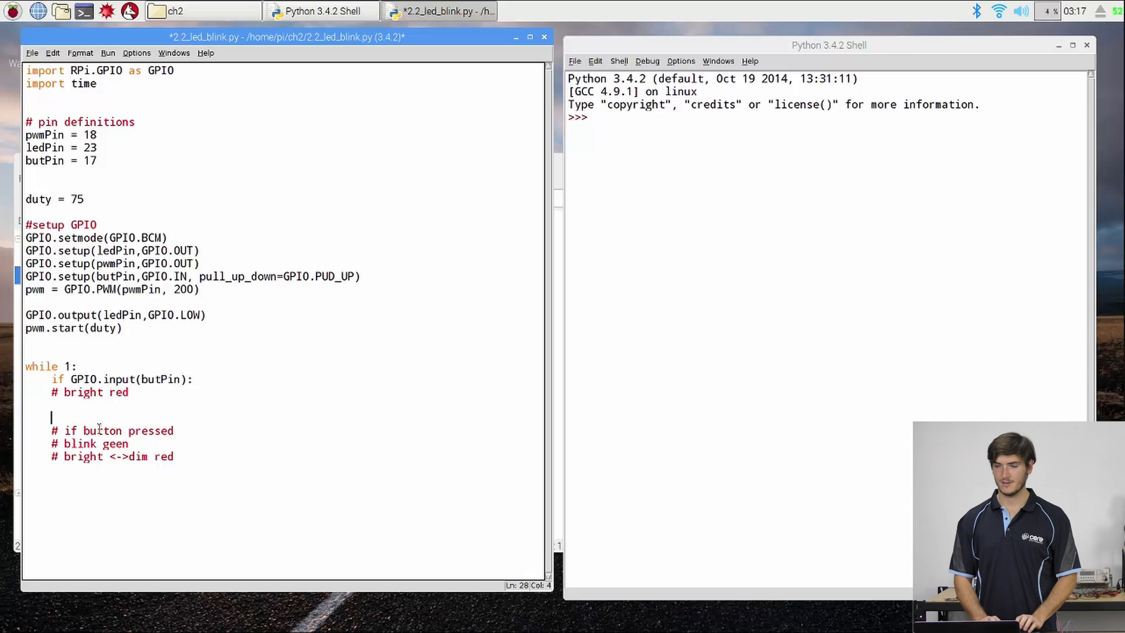
text(else:)
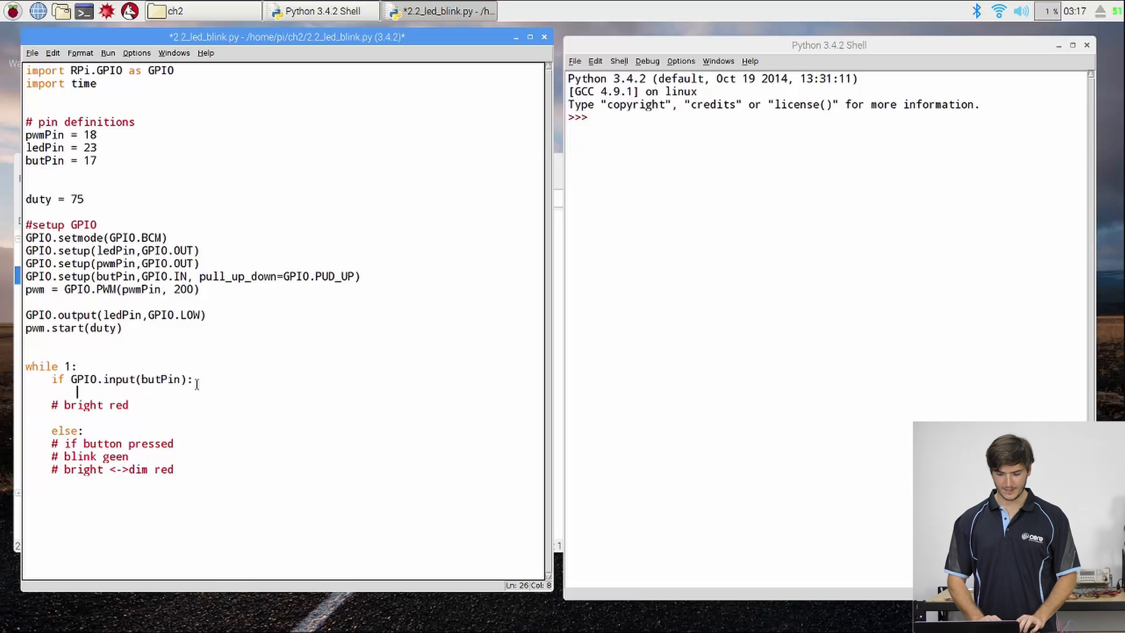
Step: In the if branch, call pwm.ChangeDutyCycle(duty) and GPIO.output(ledPin, GPIO.LOW)
text(pwm.)
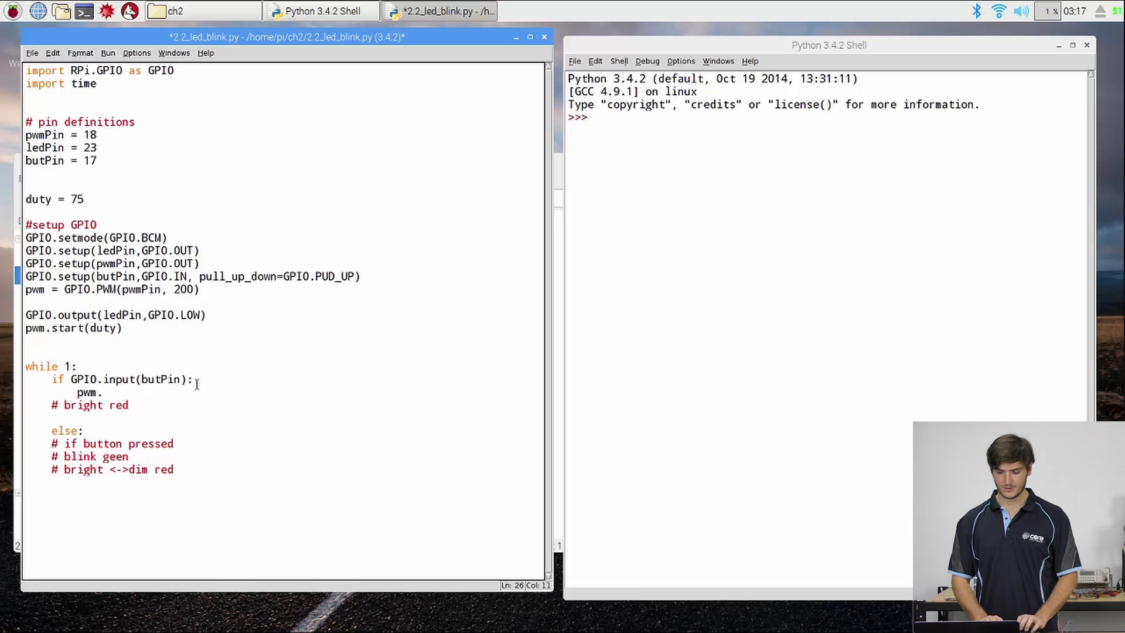
text(ChangeDu)
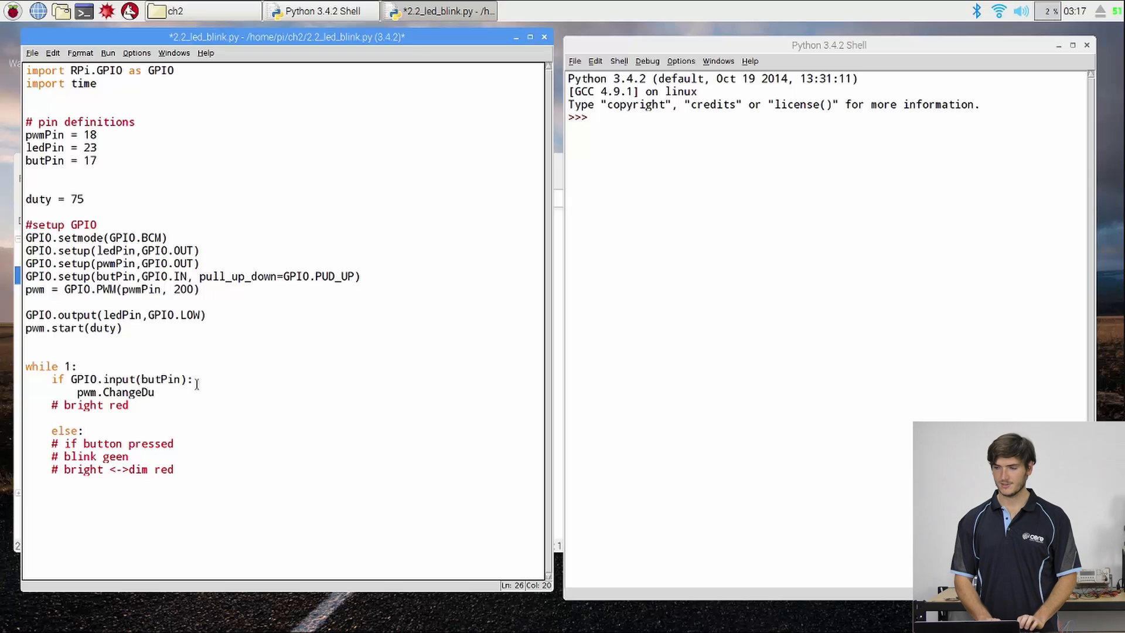
text(tyCycle)
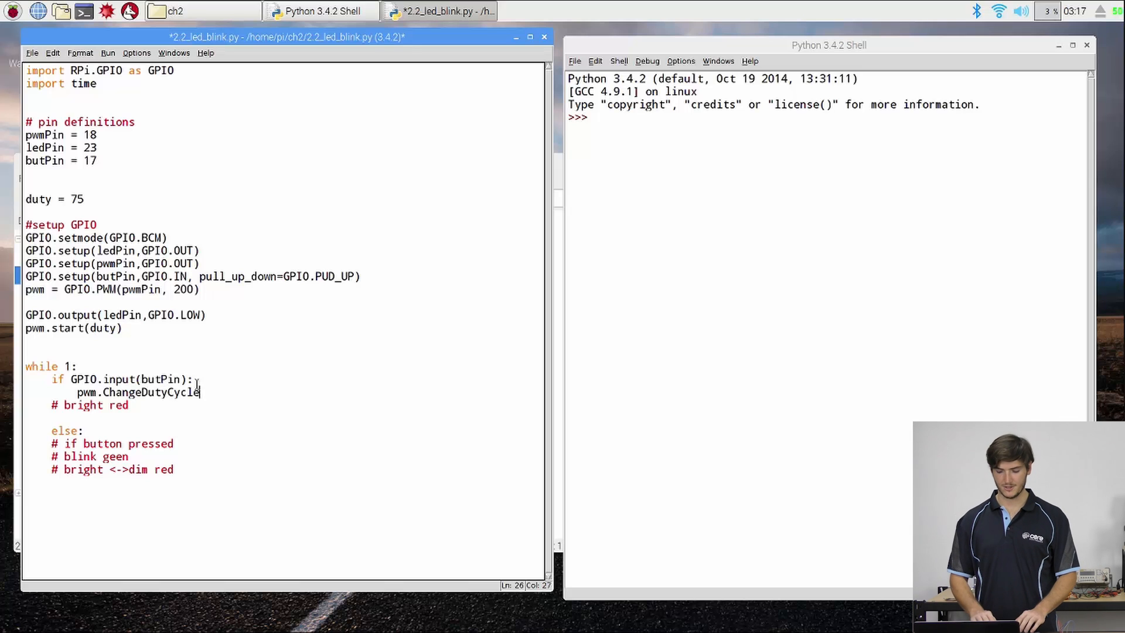
text(()
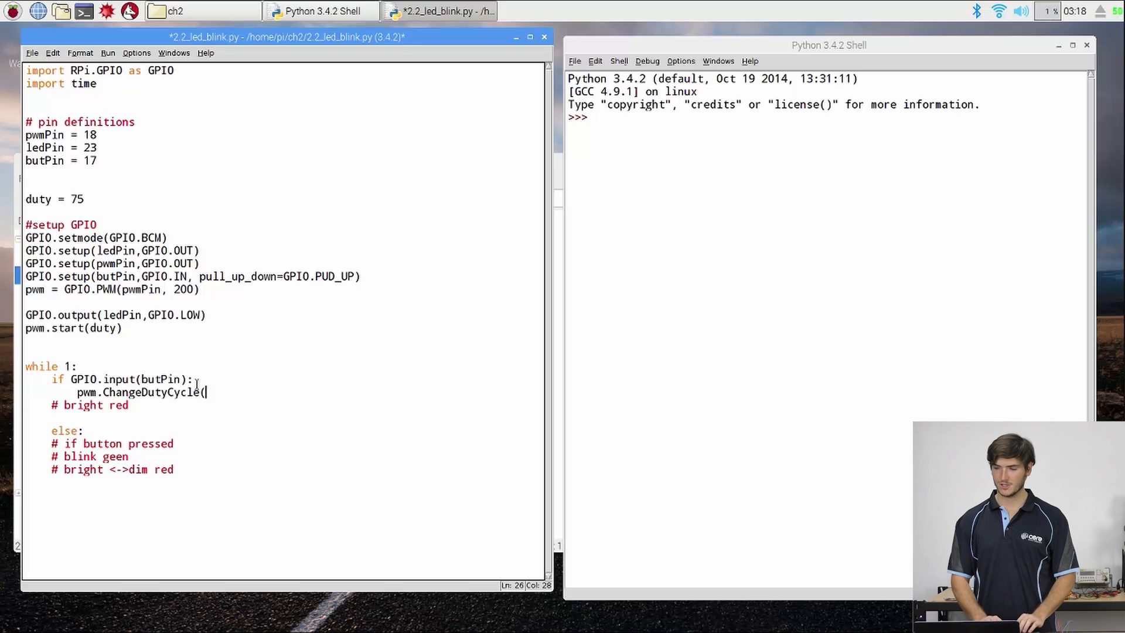
text(duty))
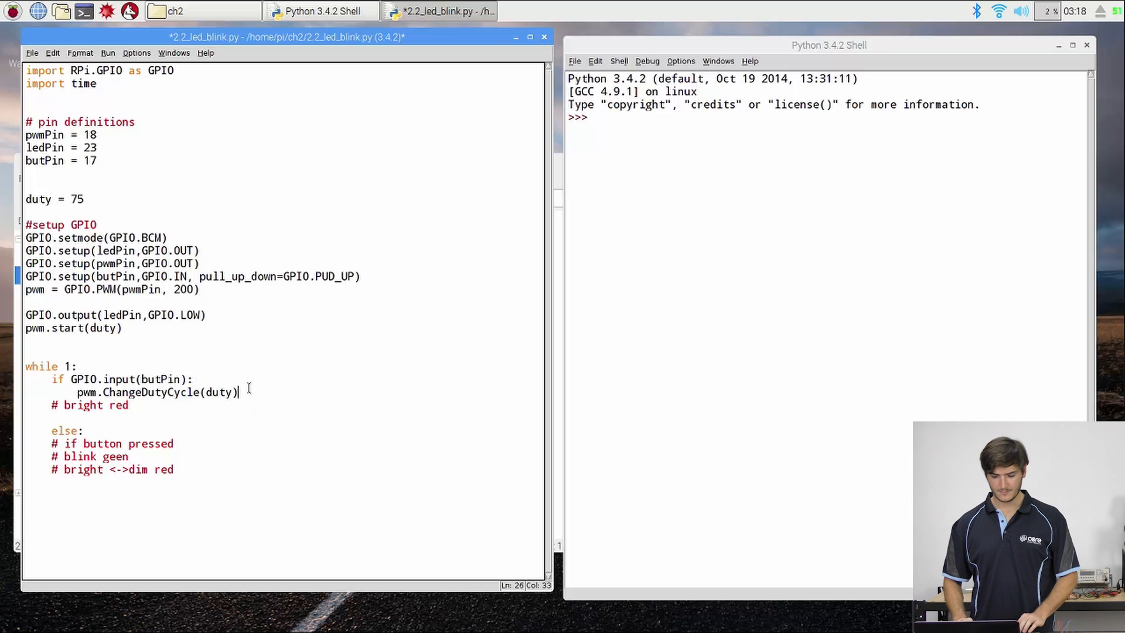
key(enter)
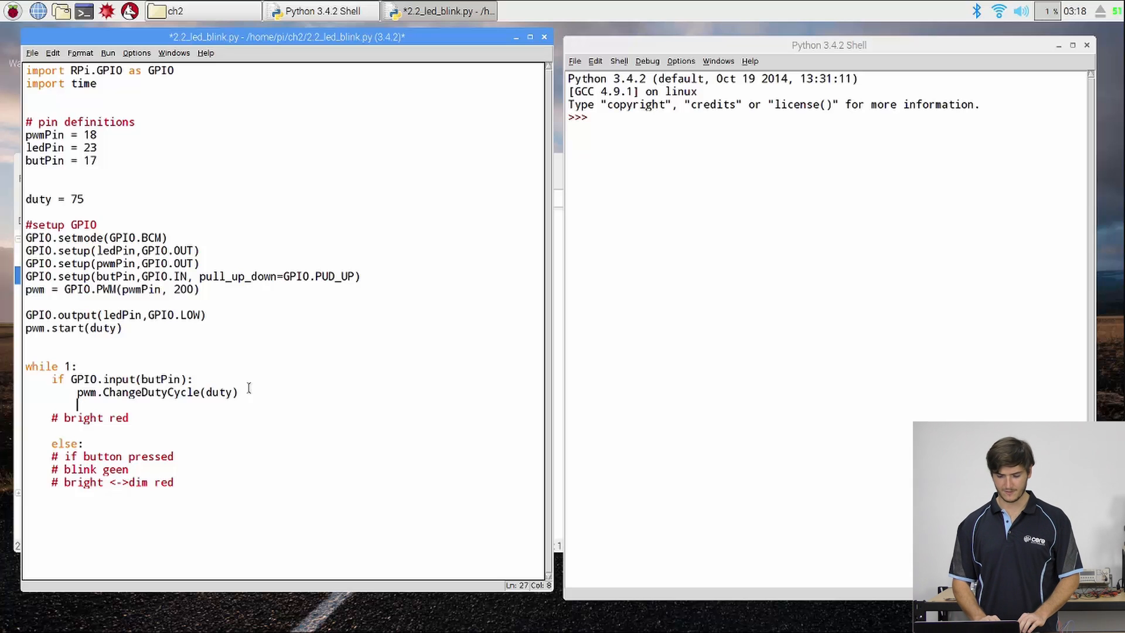
text(GPIO)
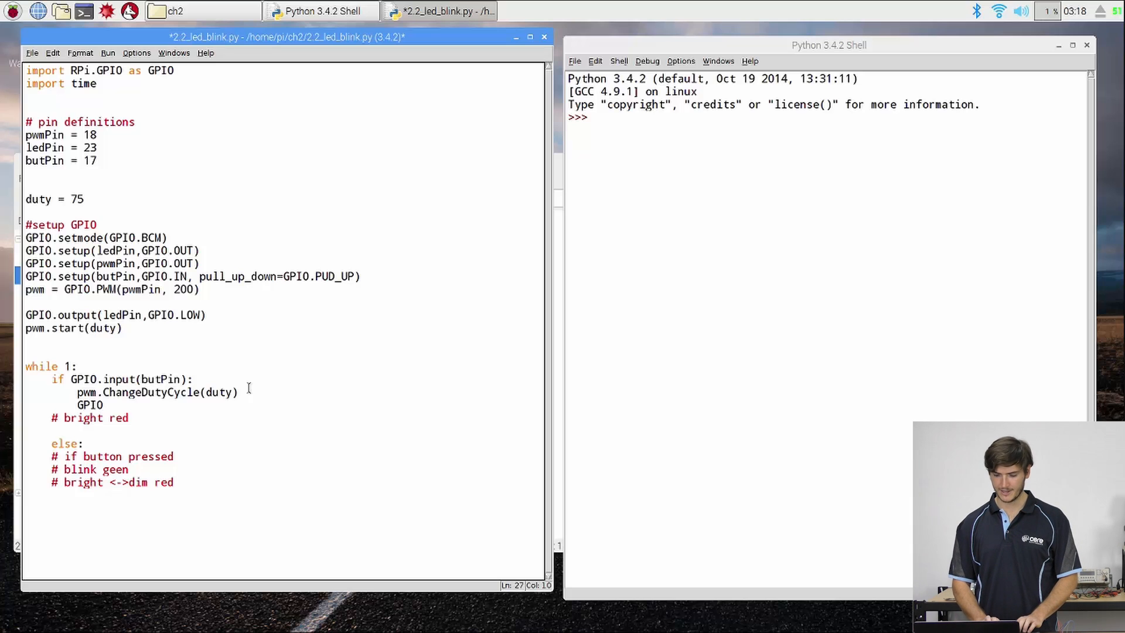
text(.output)
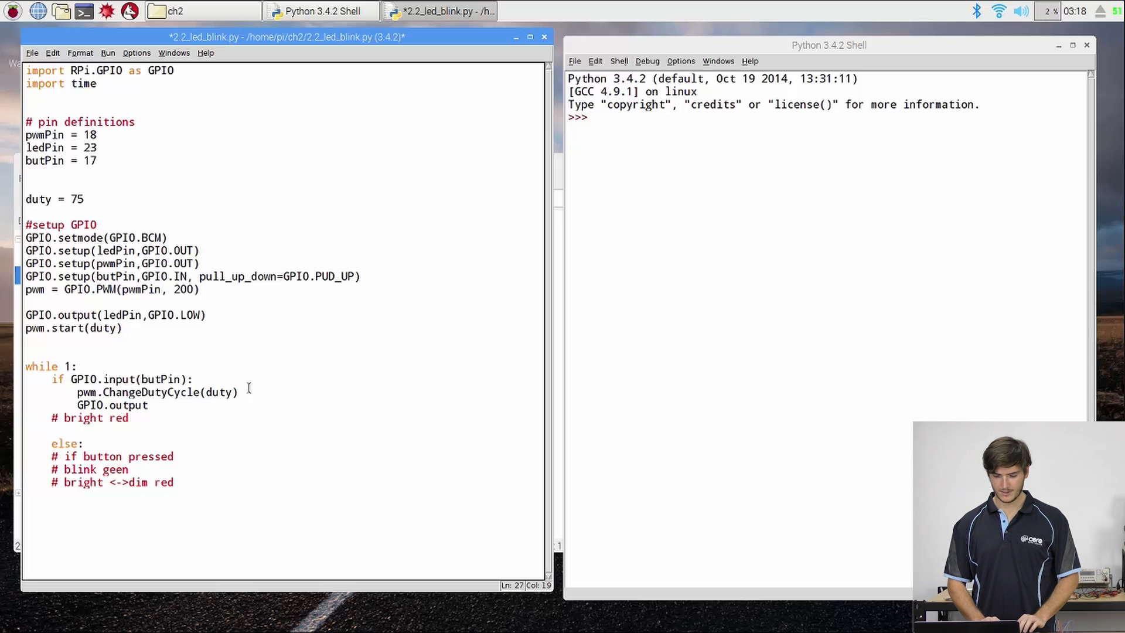
text((ledPi)
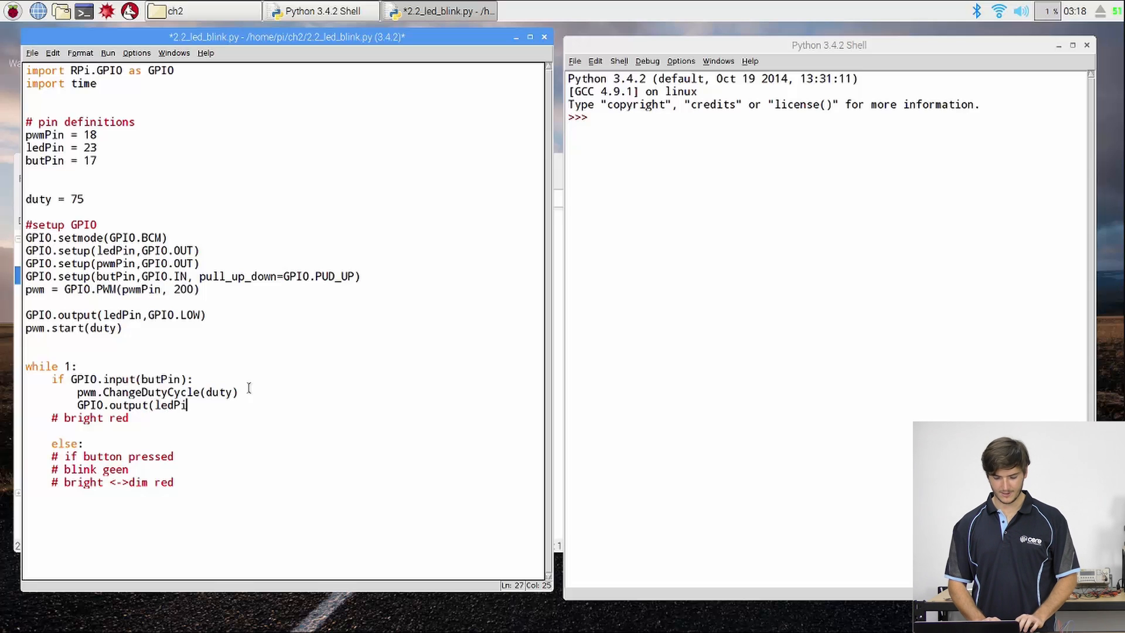
text(, GPIO)
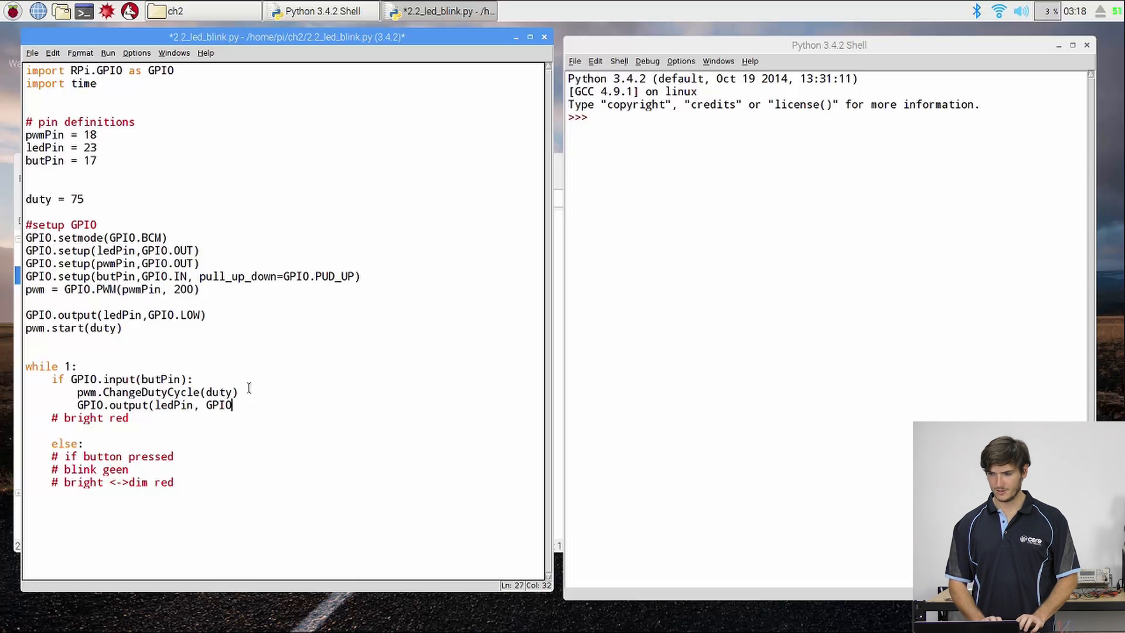
text(Lo)
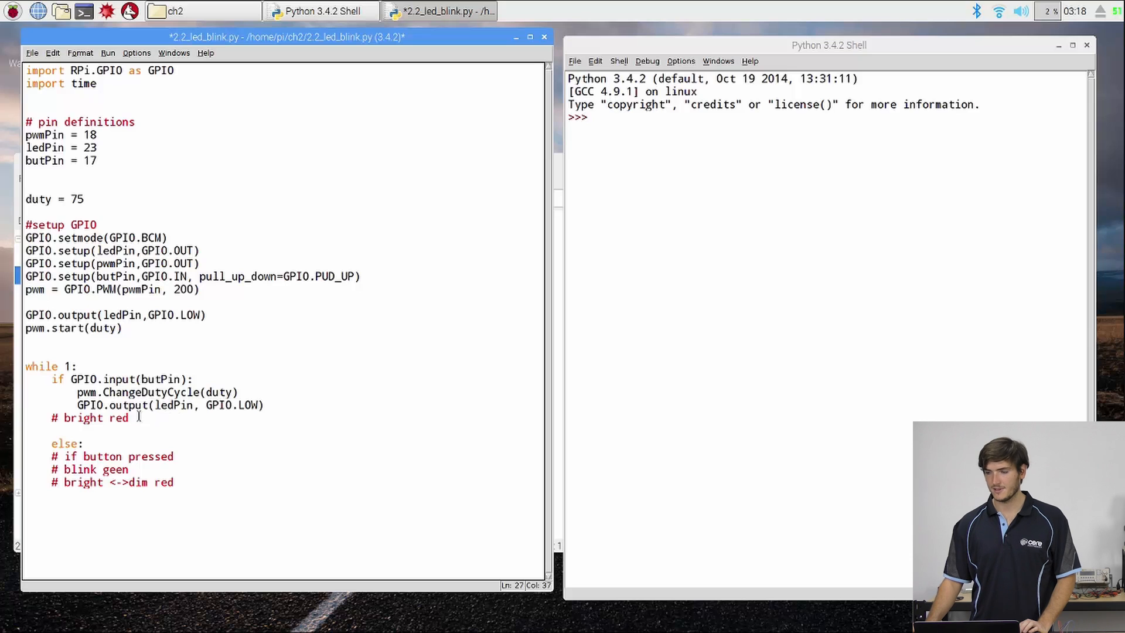
Step: Delete the '# bright red' comment and give the else branch pwm.ChangeDutyCycle(duty), selecting the LED-off line to copy
triple_click(85, 418)
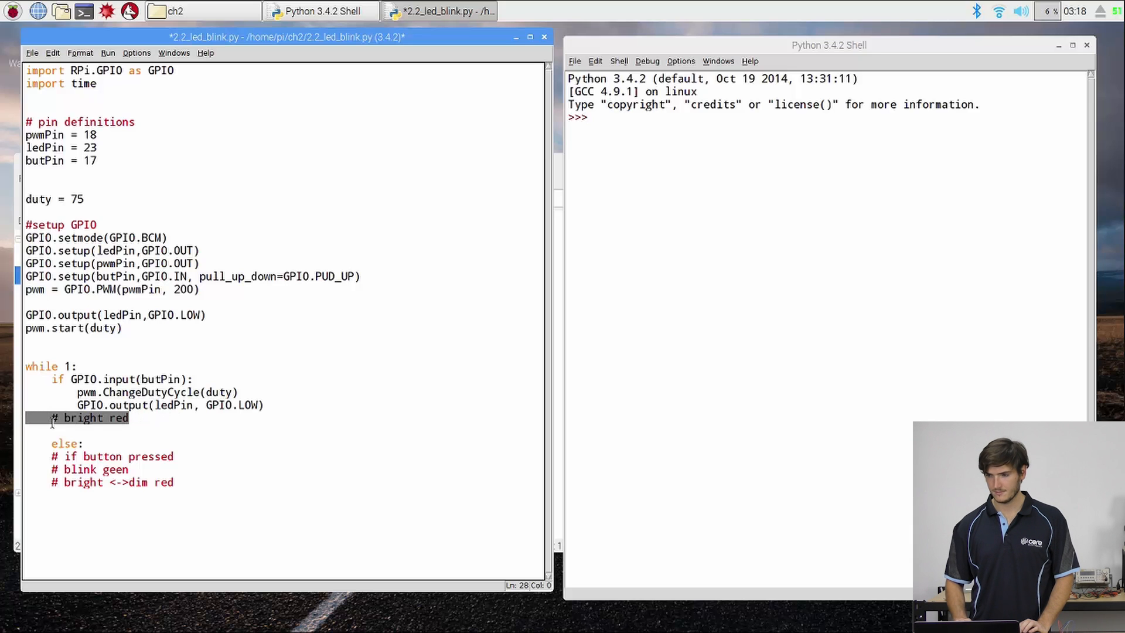
key(Delete)
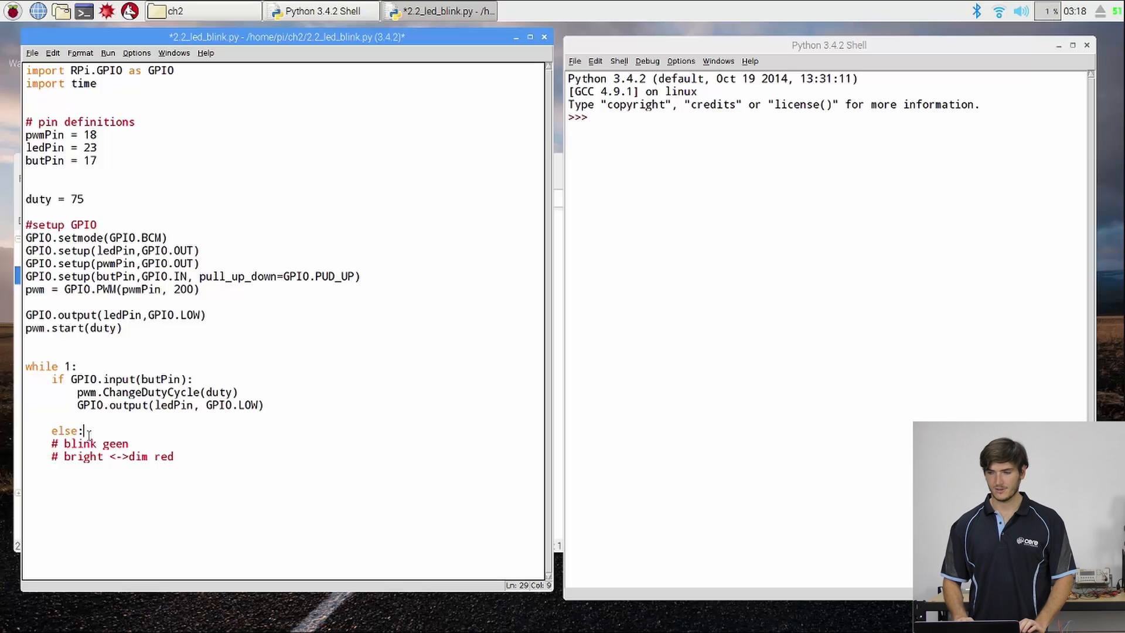
key(enter)
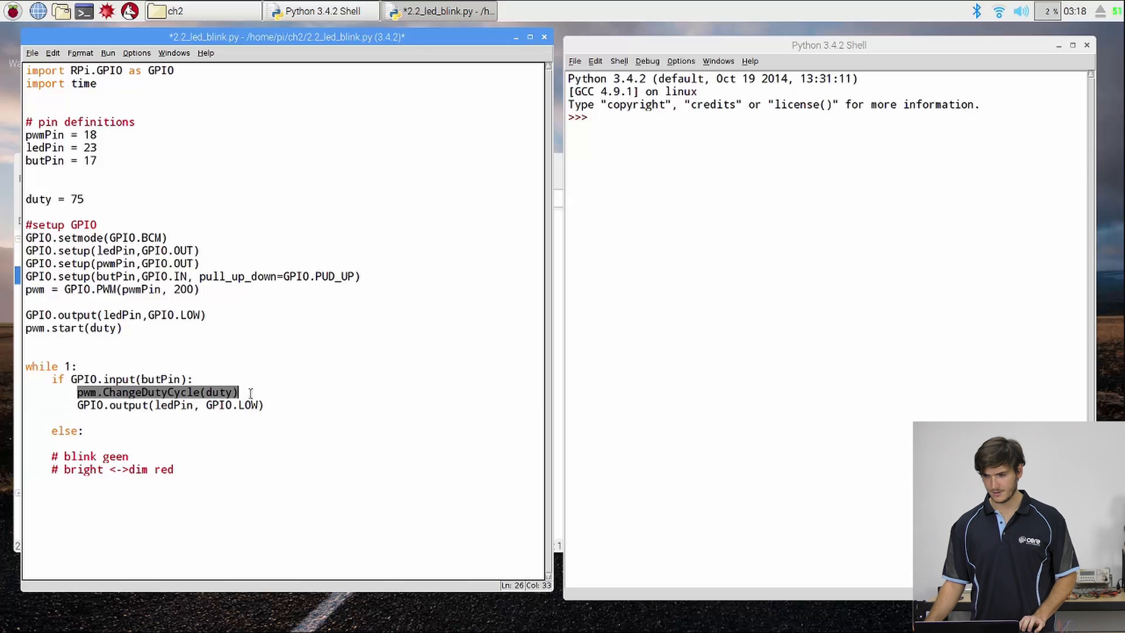
click(79, 443)
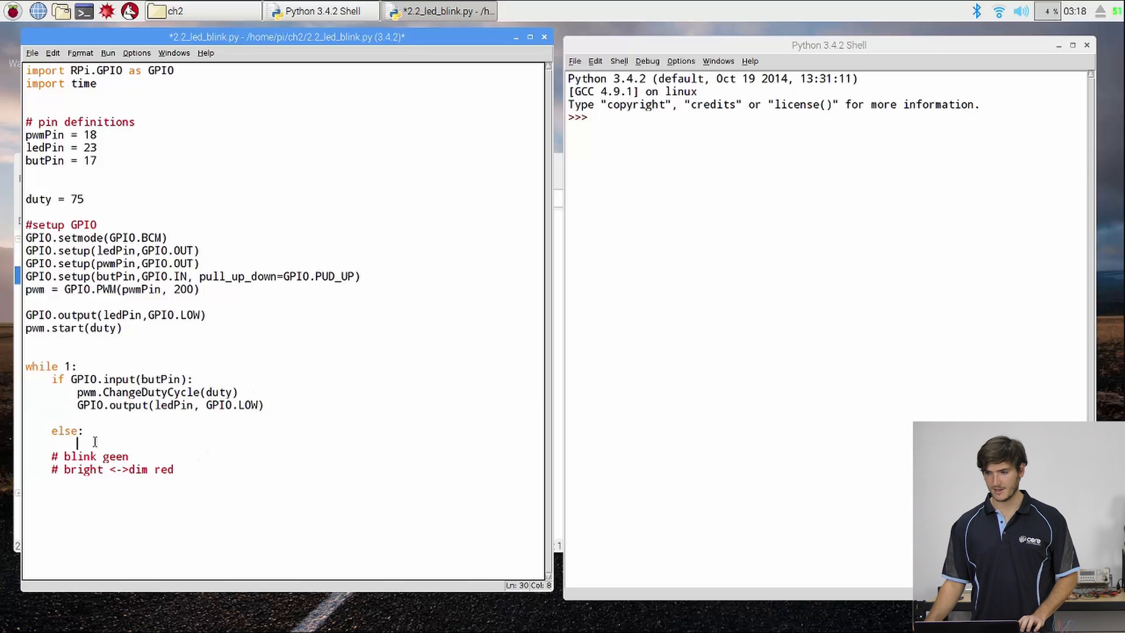
text(pwm.ChangeDutyCycle(duty))
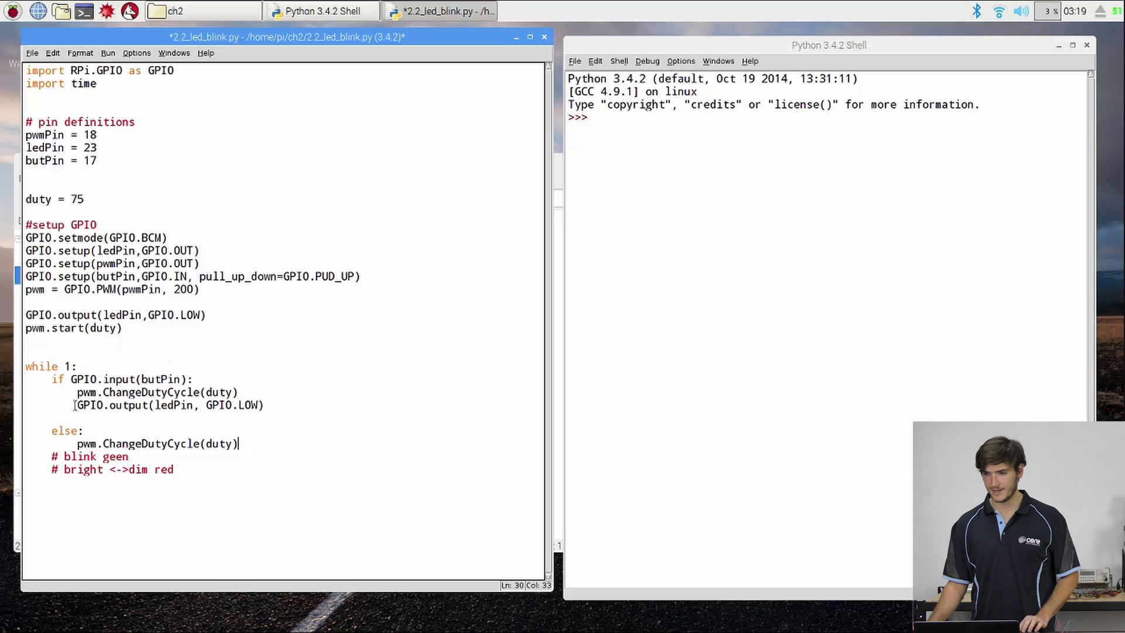
drag(77, 406, 266, 405)
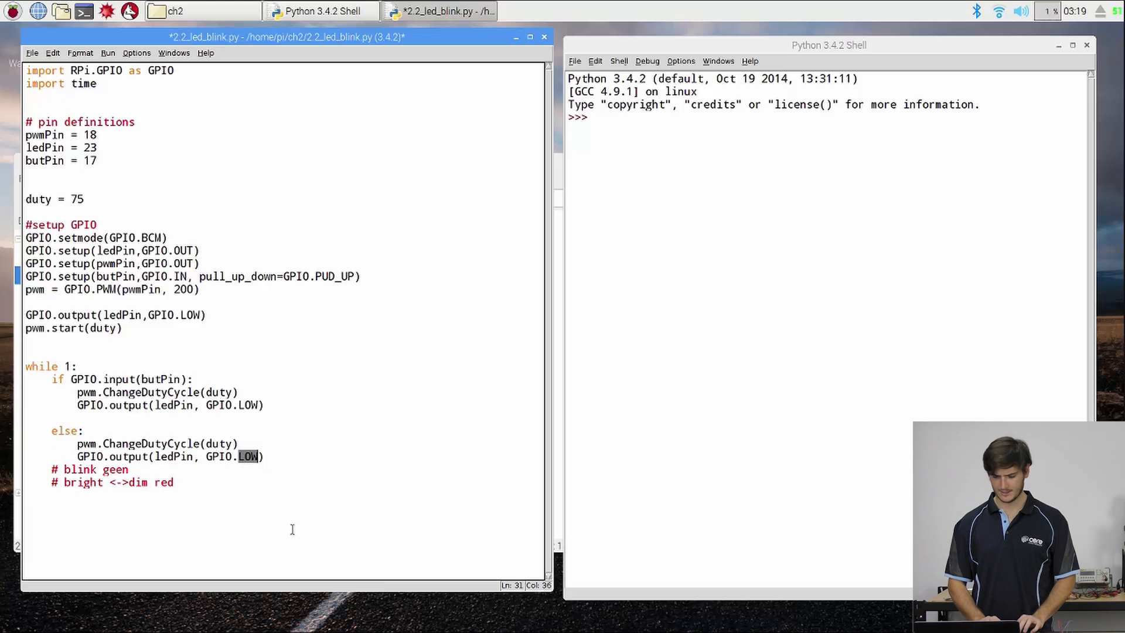
Step: Have the else branch drive ledPin HIGH and then time.sleep(0.5)
text(HIGH)
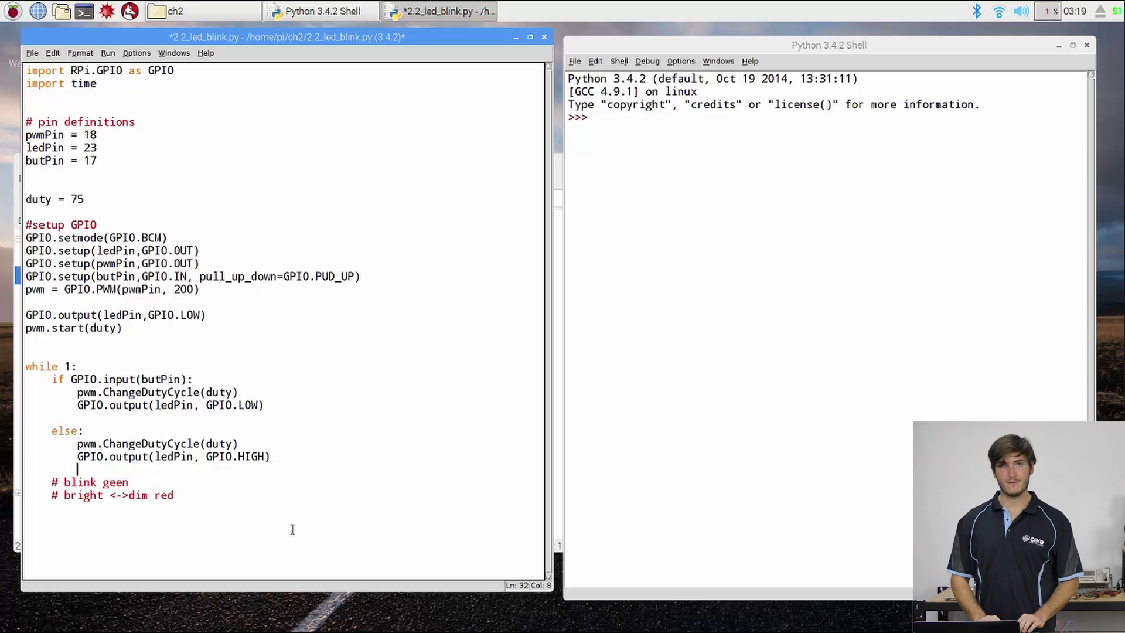
text(time)
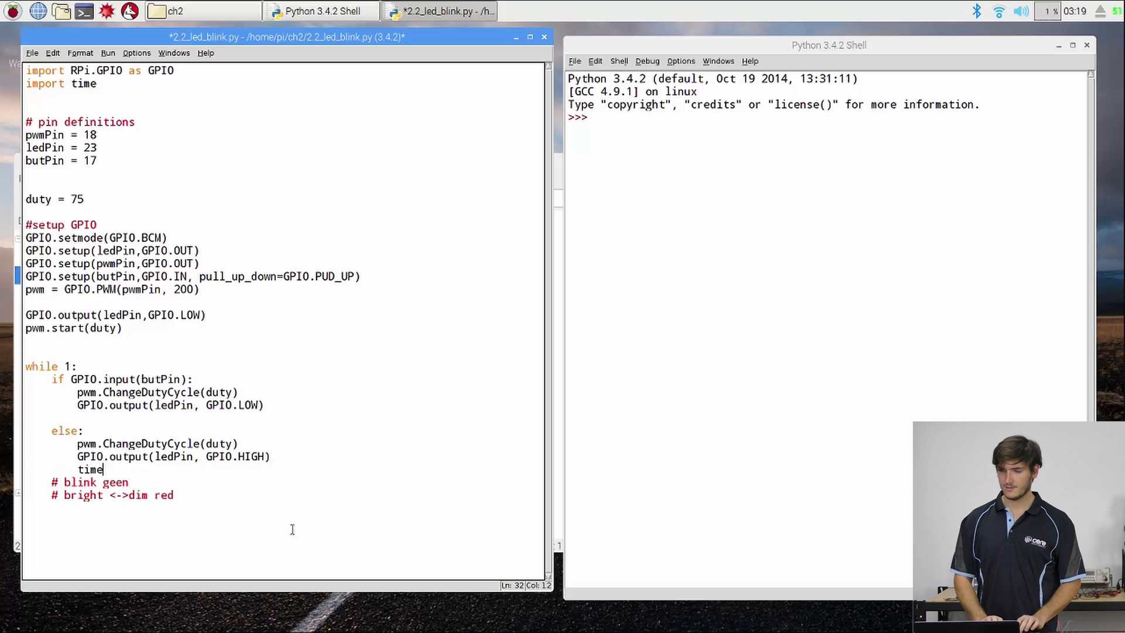
text(.sleep()
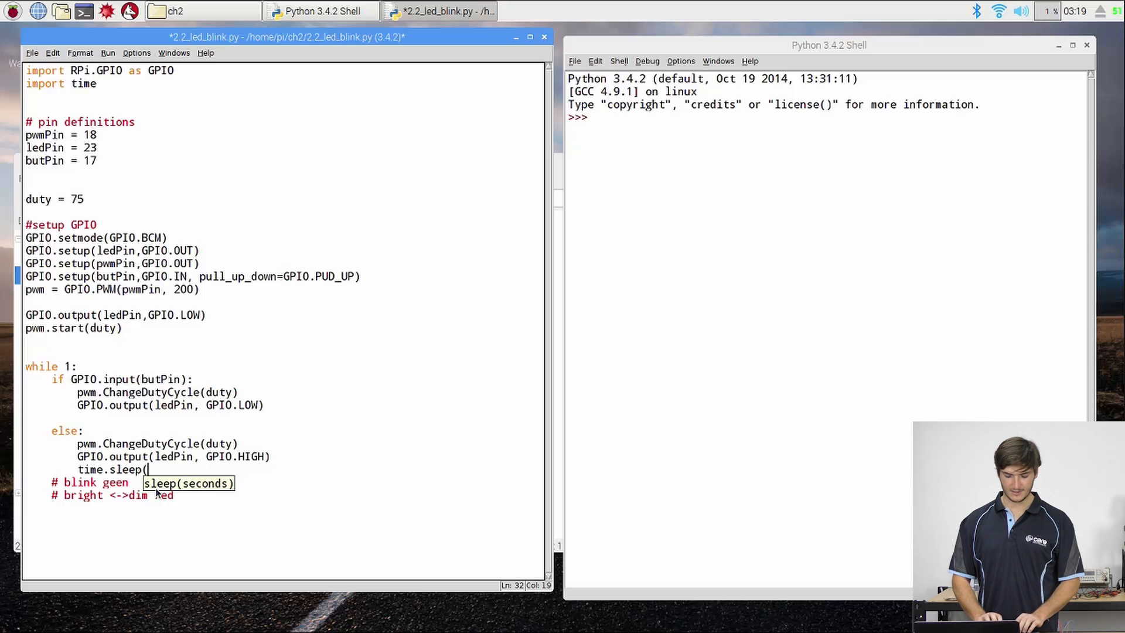
text(0.5))
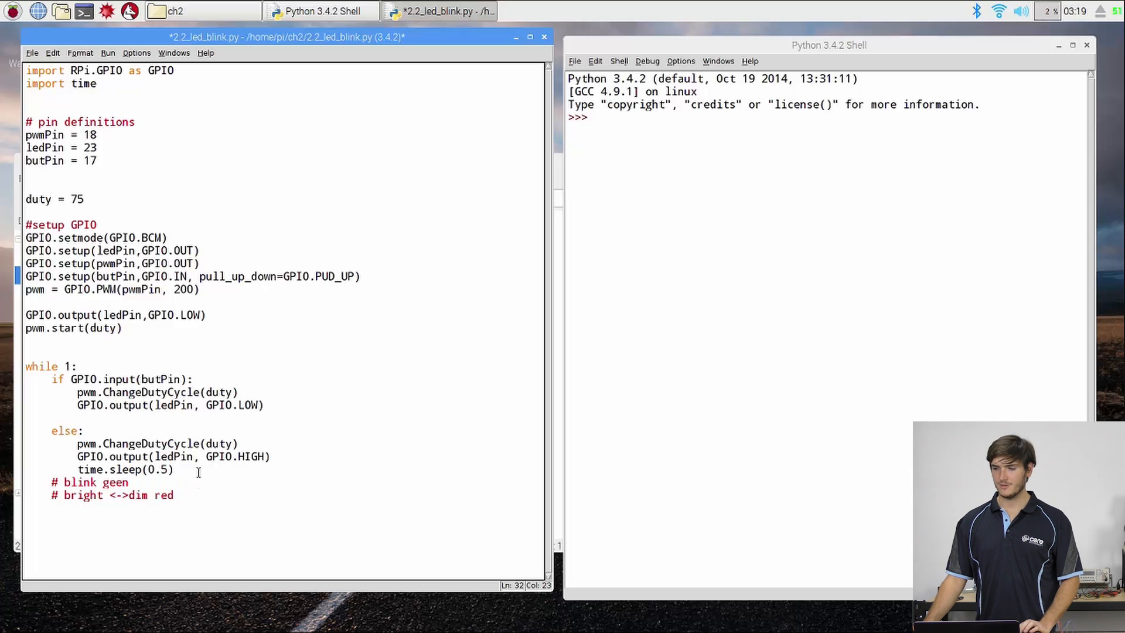
Step: Add a second phase with duty cycle 100-duty and ledPin LOW so the green LED blinks
drag(77, 443, 172, 469)
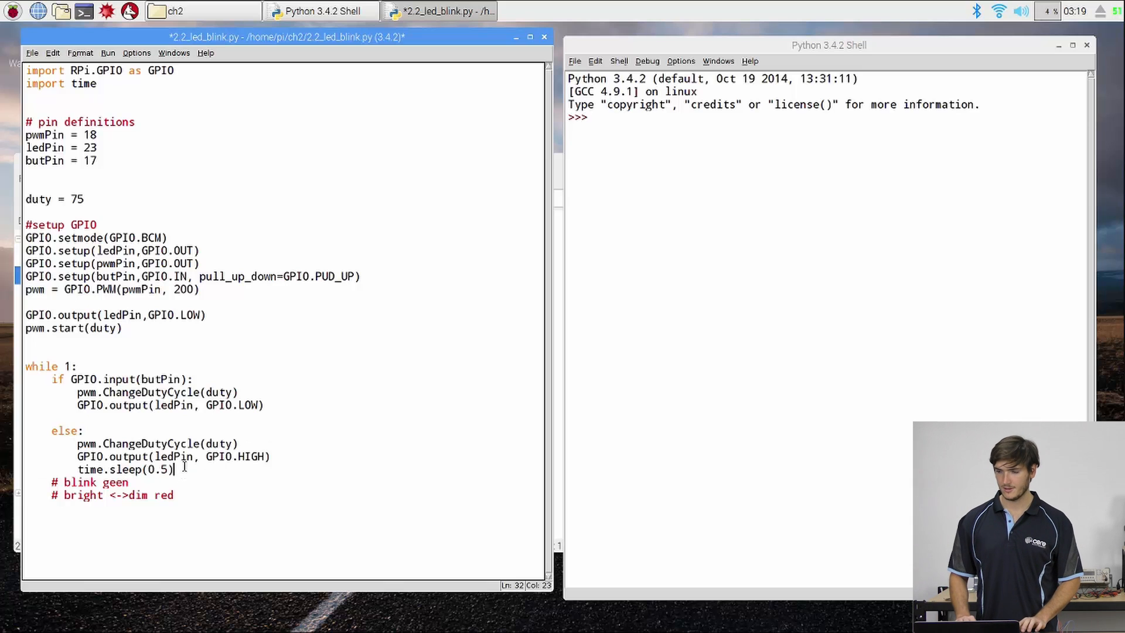
text(pwm.ChangeDutyCycle(duty))
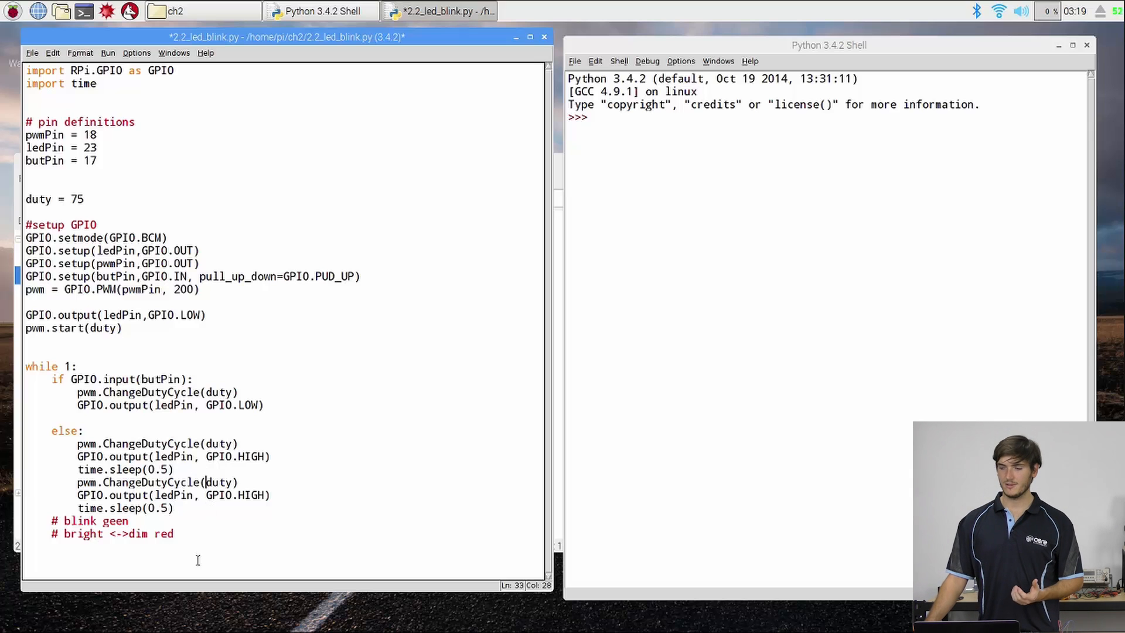
text(100-)
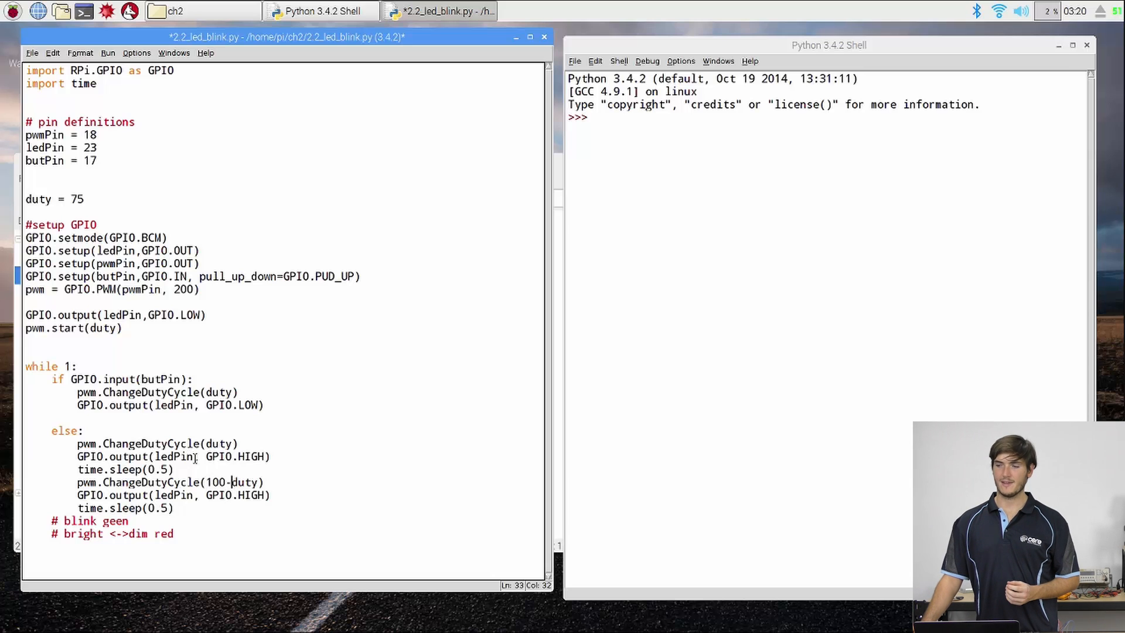
double_click(77, 199)
text(LOW)
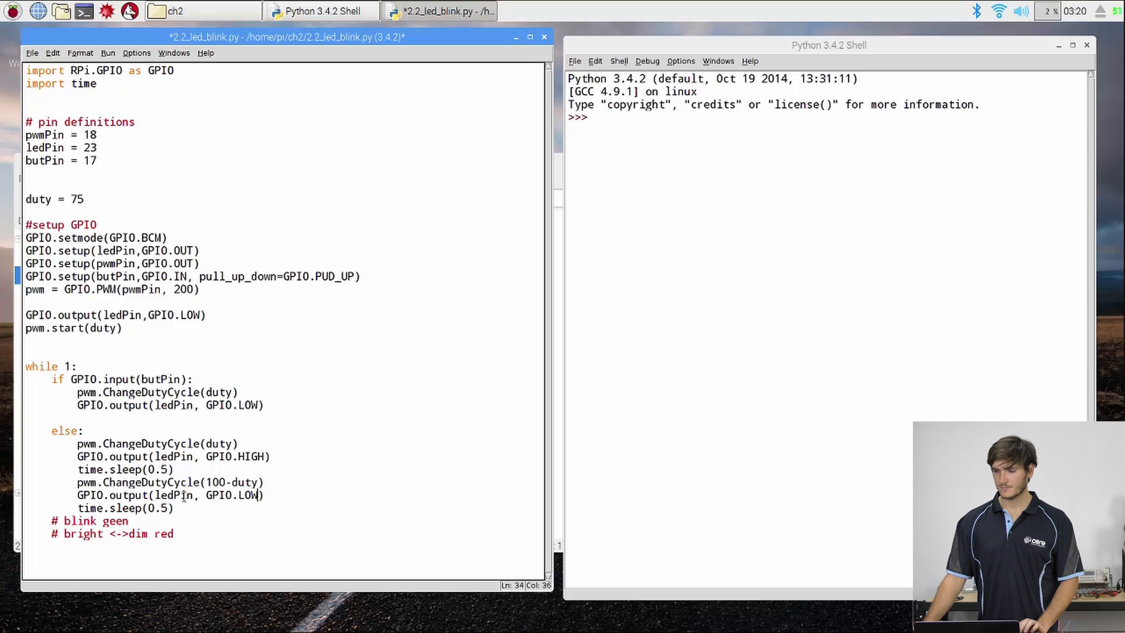
Step: Delete the leftover '# blink geen' and '# bright <->dim red' comment lines below the loop
drag(64, 521, 172, 534)
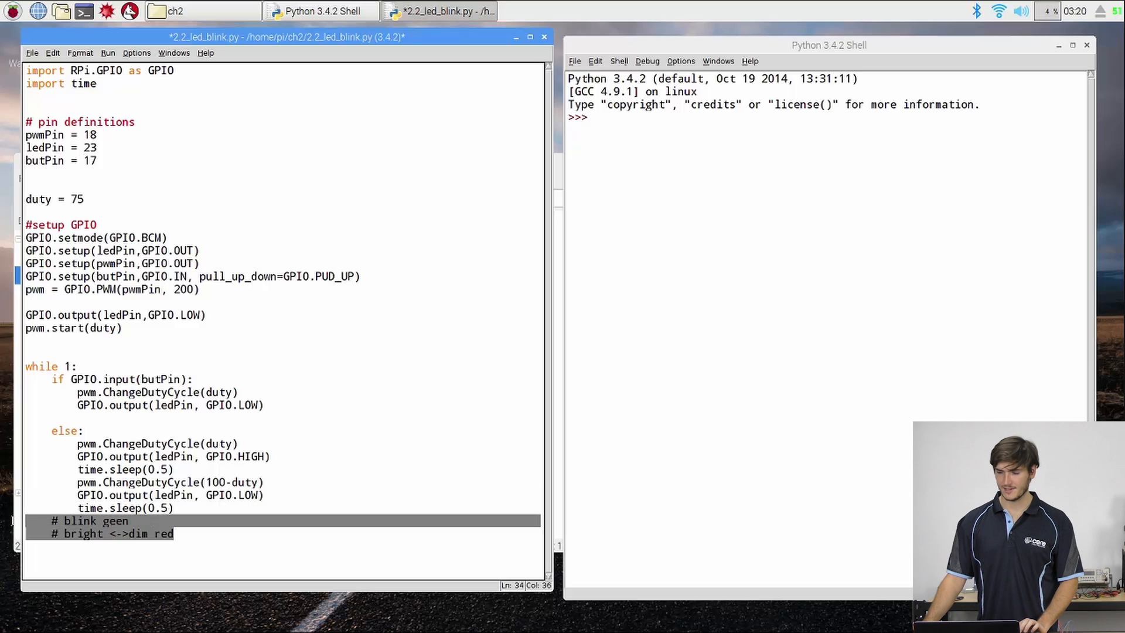
key(Delete)
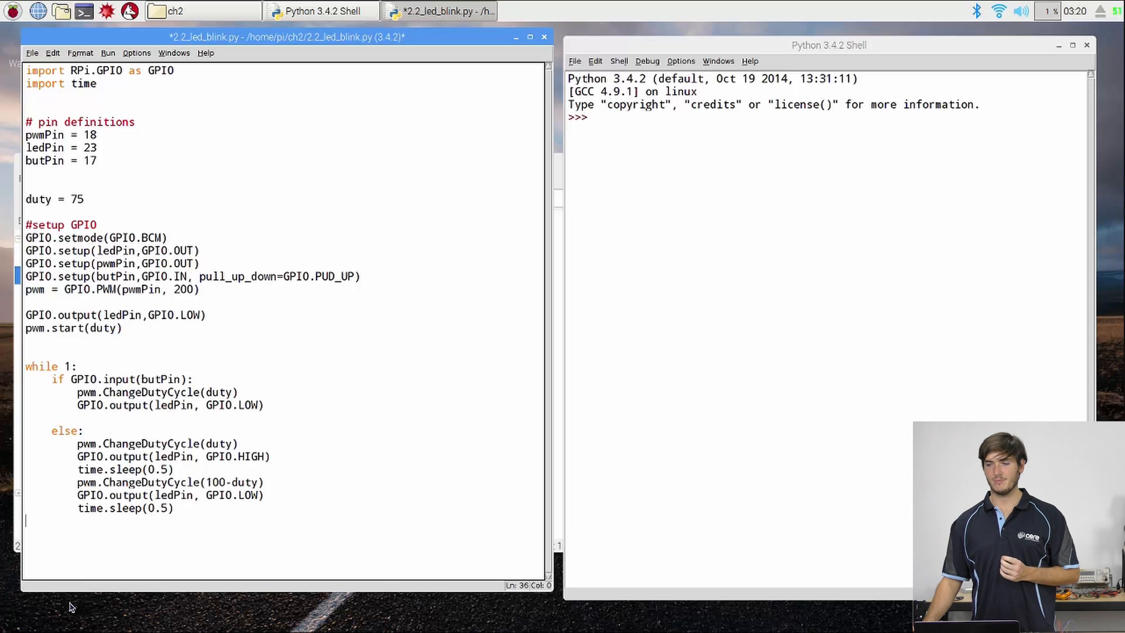
drag(25, 238, 75, 251)
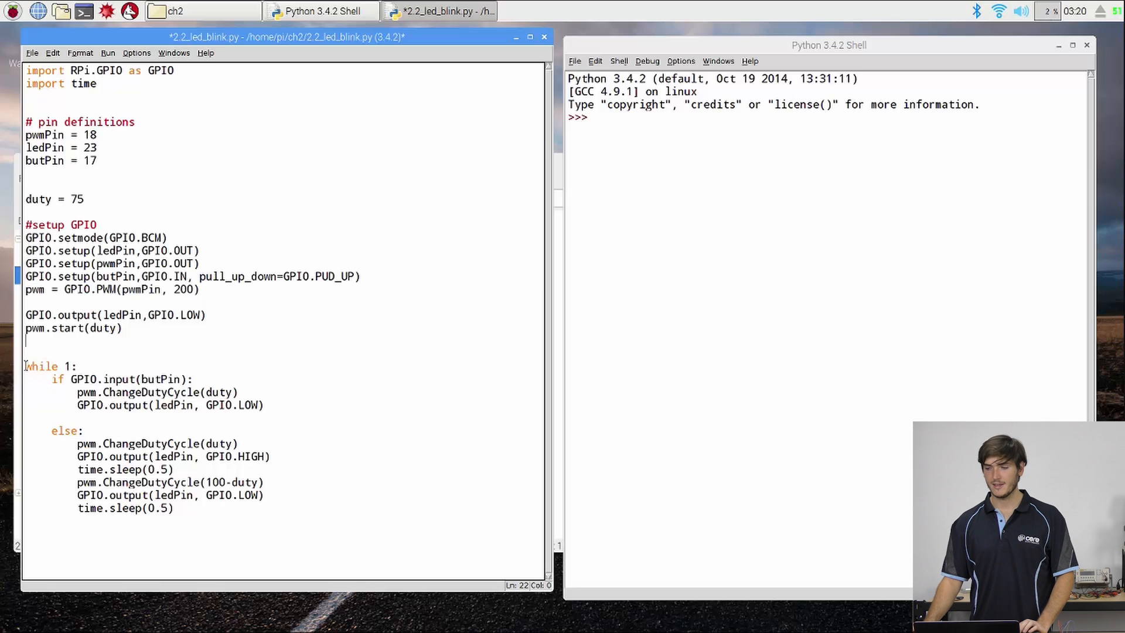
Step: Indent the whole while 1: loop via Format > Indent Region and put a try: line above it
drag(26, 365, 175, 508)
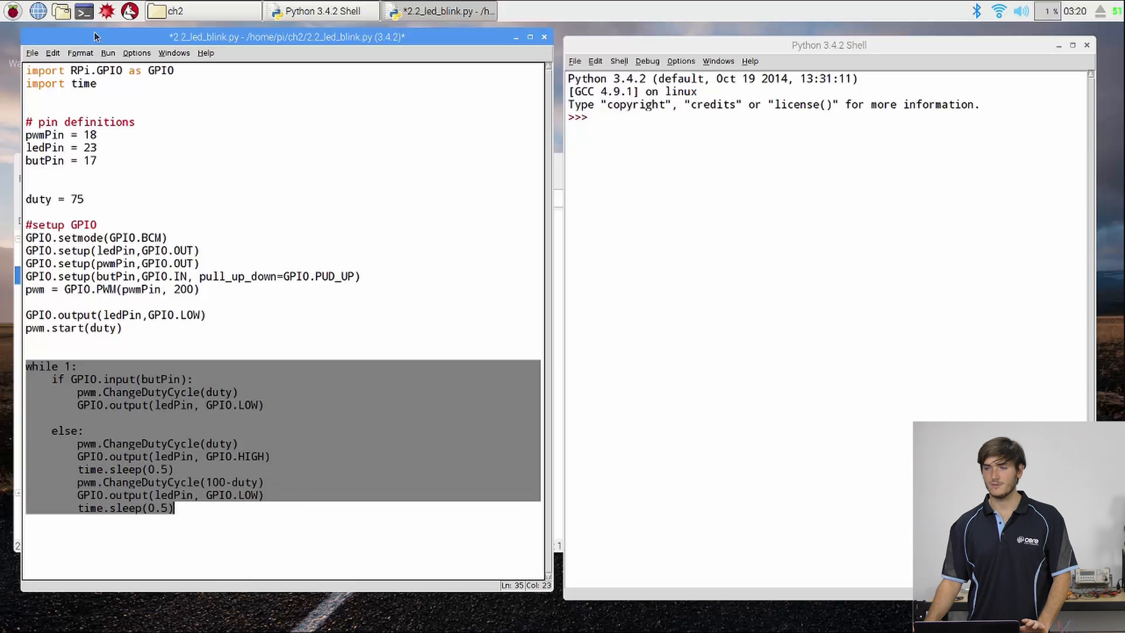
click(81, 53)
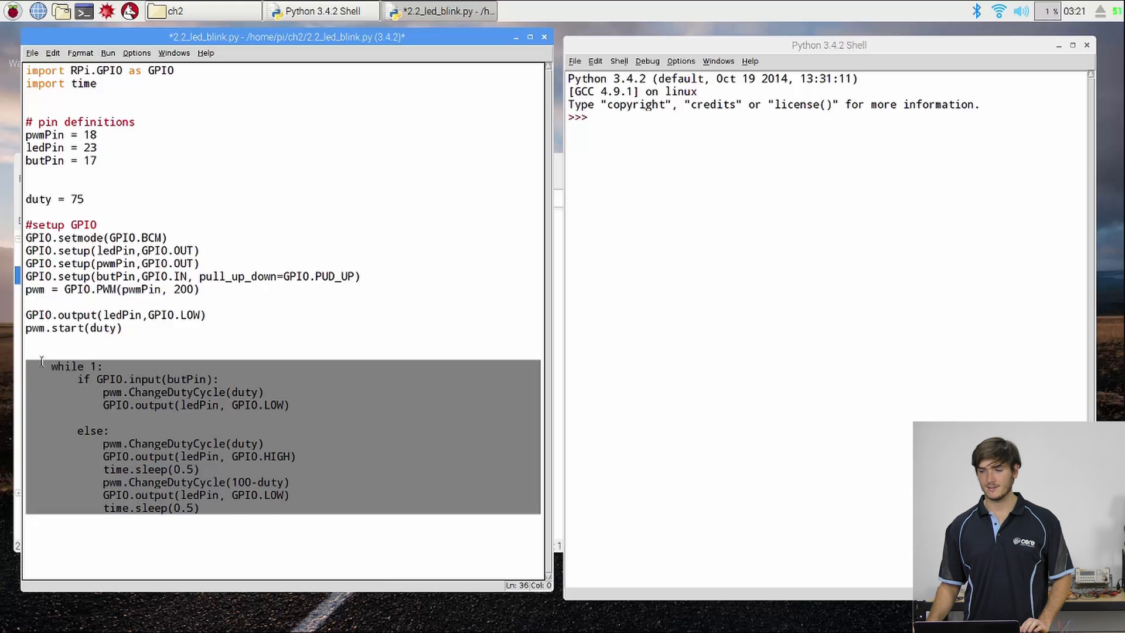
click(28, 354)
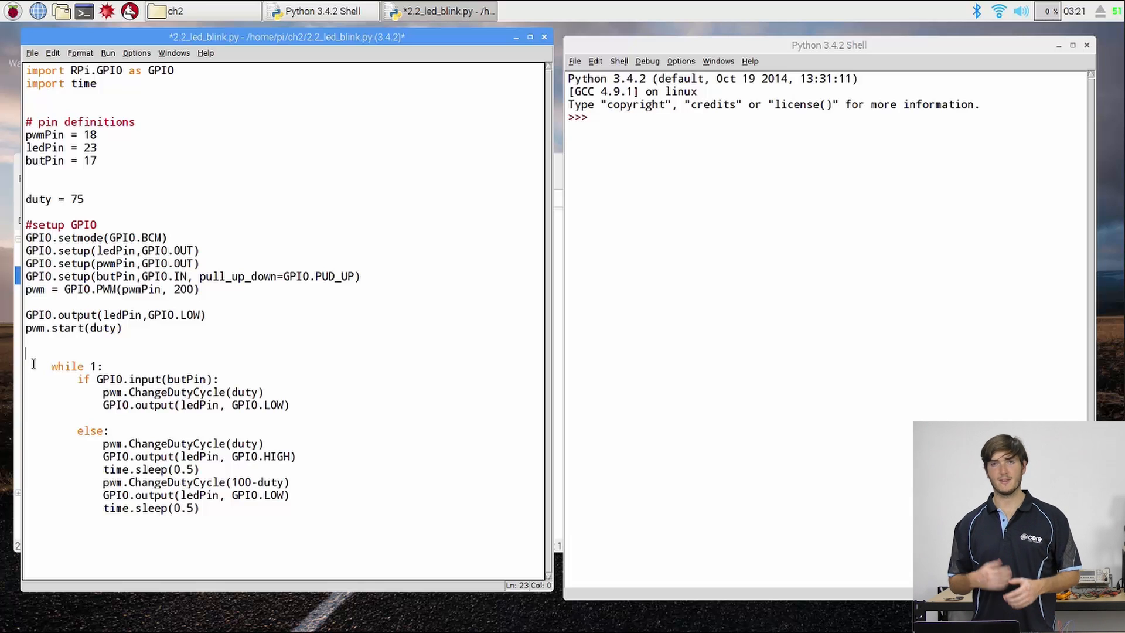
text(d)
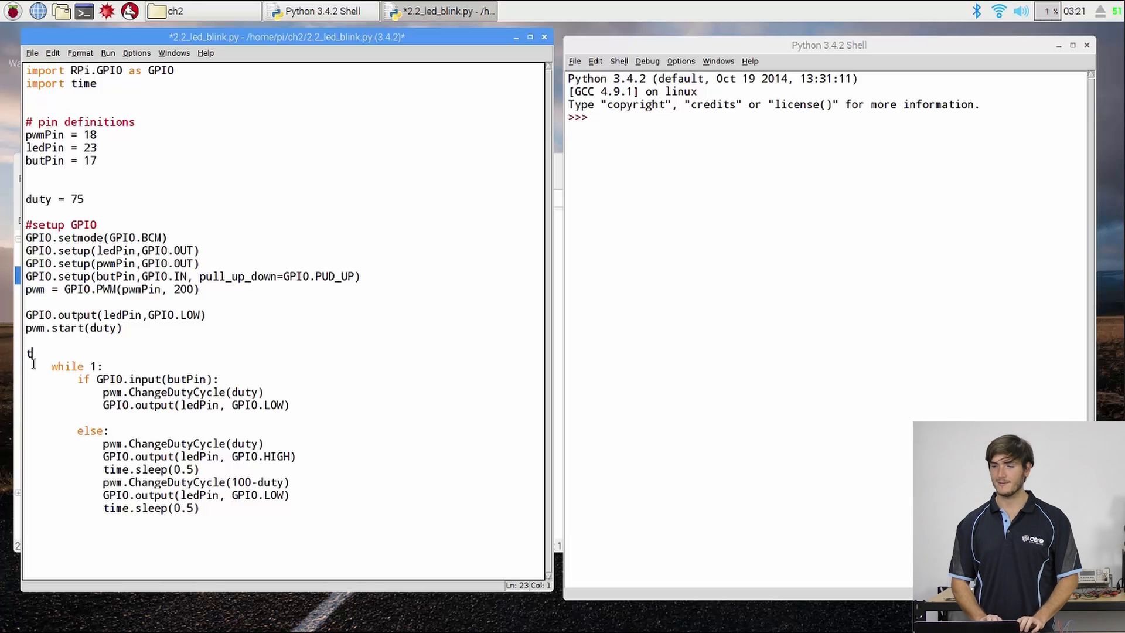
text(ry:)
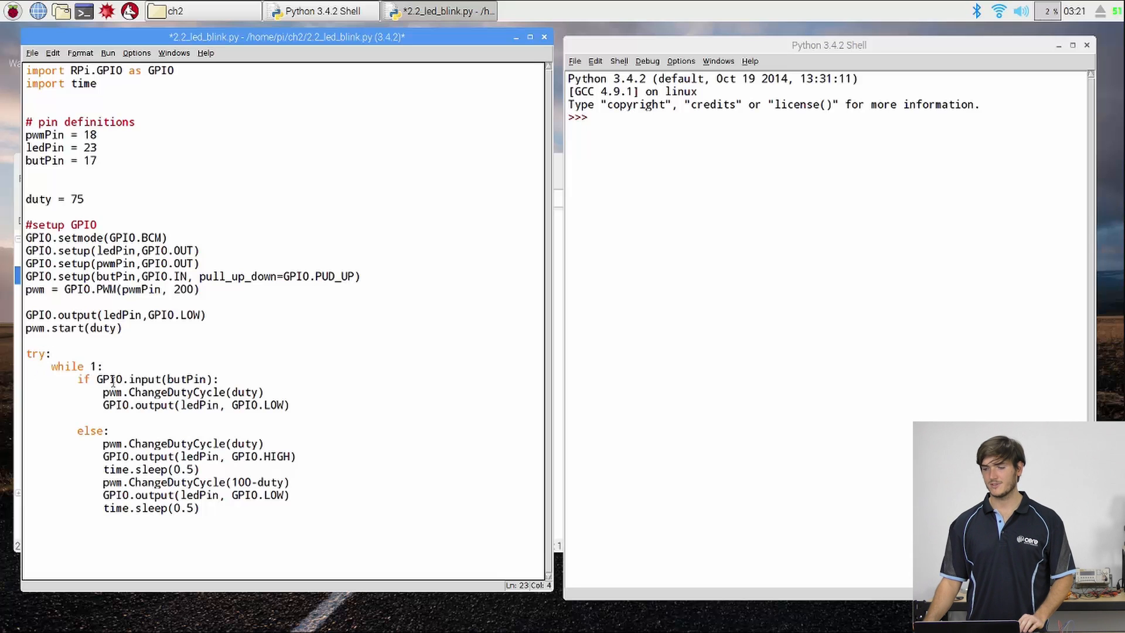
click(216, 518)
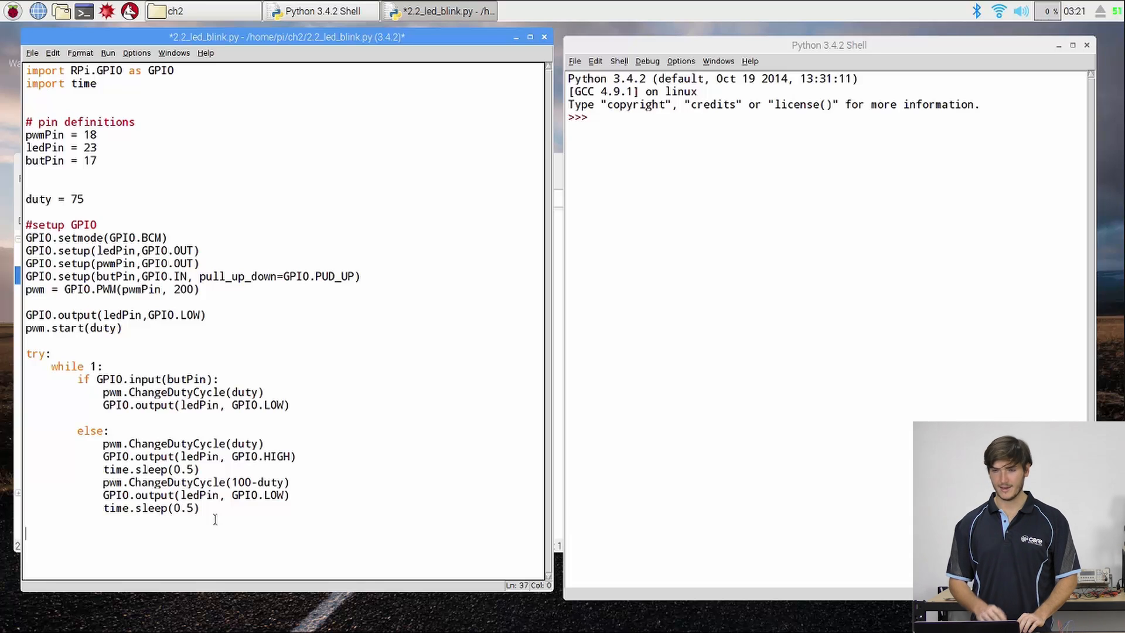
Step: Write 'except KeyboardInterrupt:' after the loop, aligned with the try: it pairs with
text(ex)
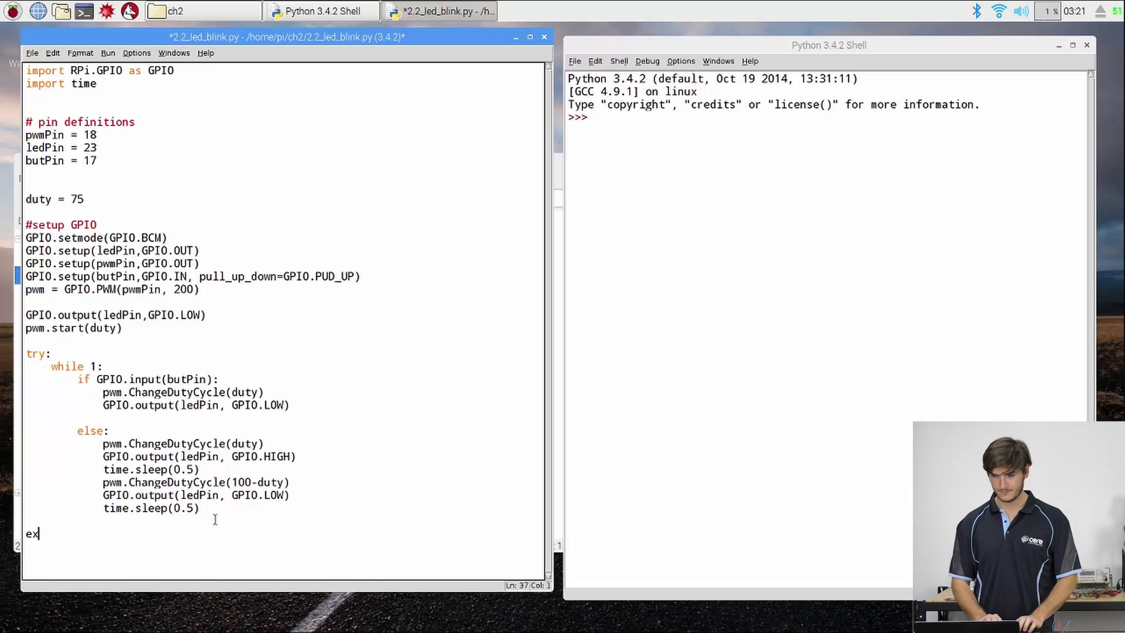
text(cept K)
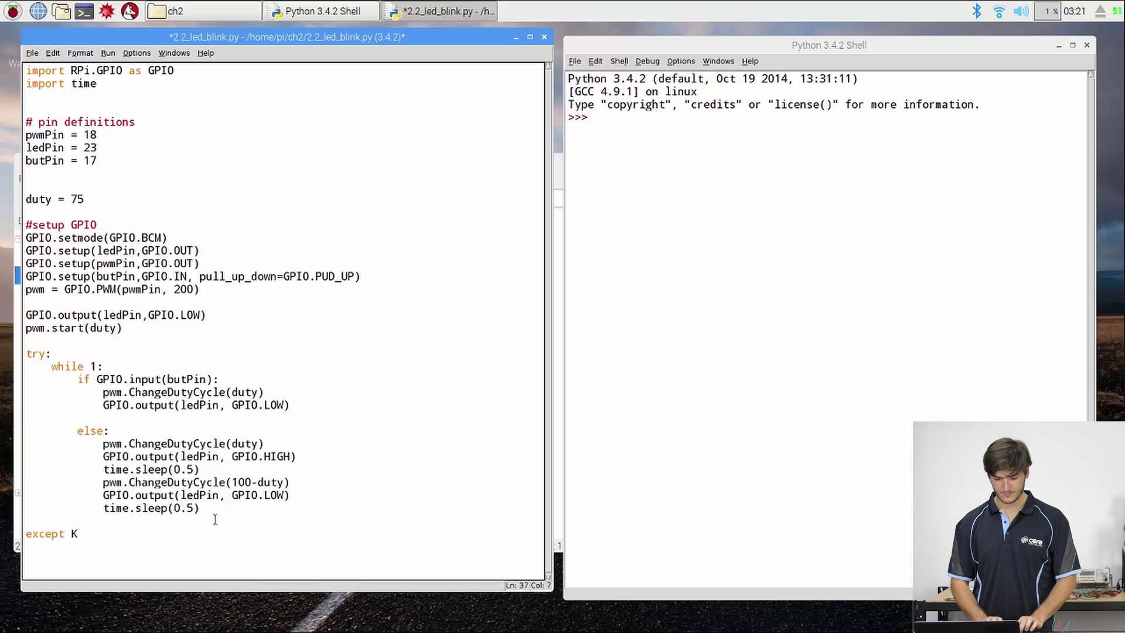
text(eyboardInt)
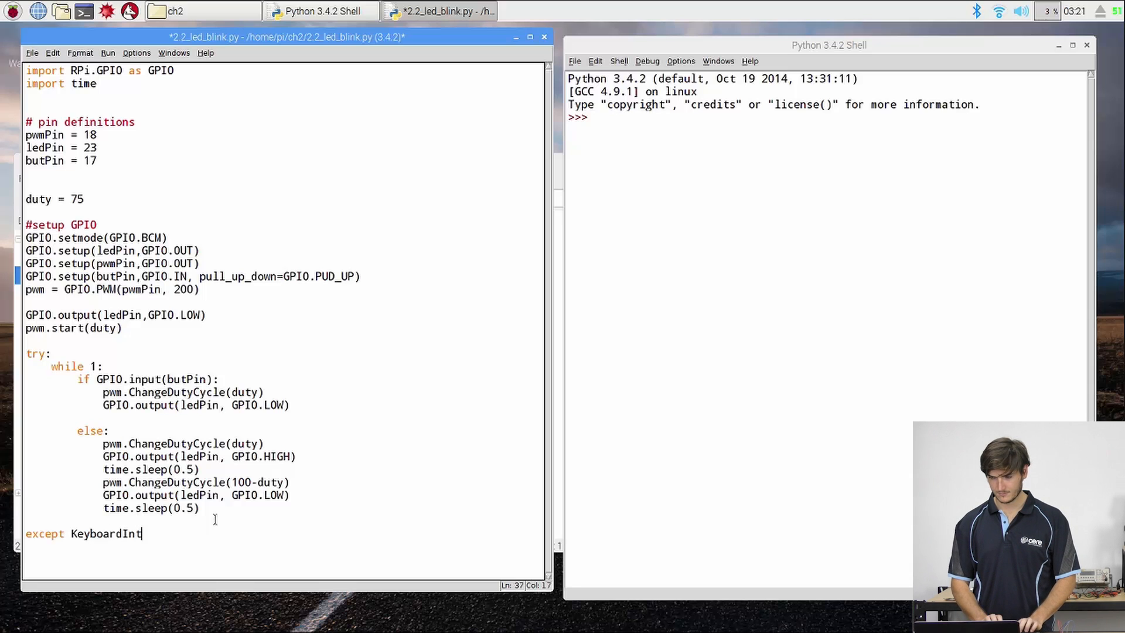
text(errupt:)
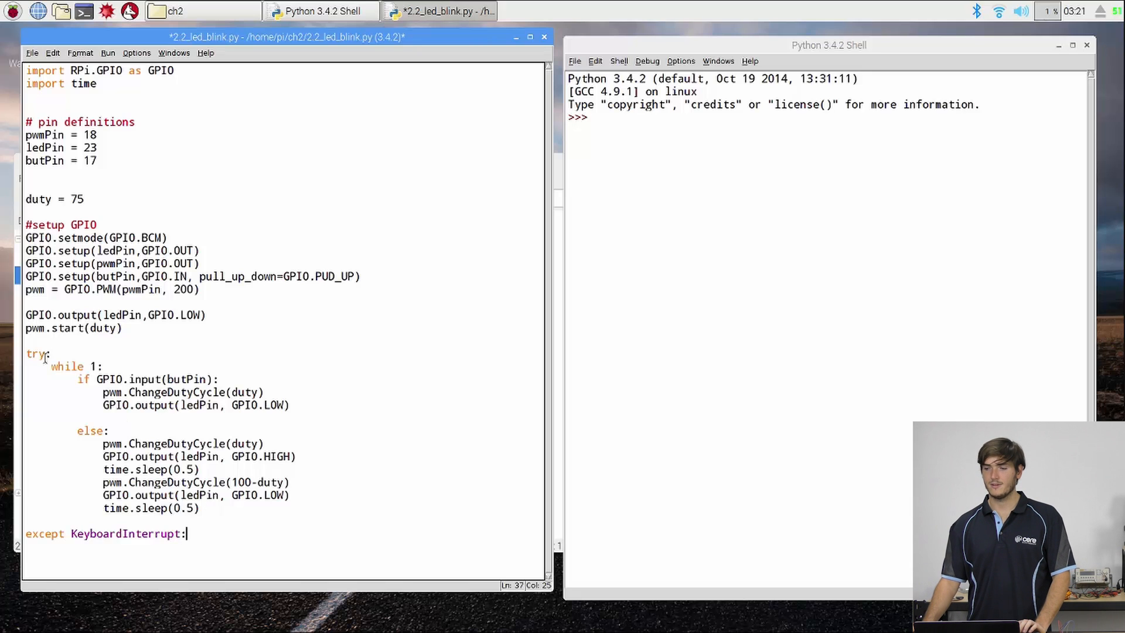
double_click(35, 353)
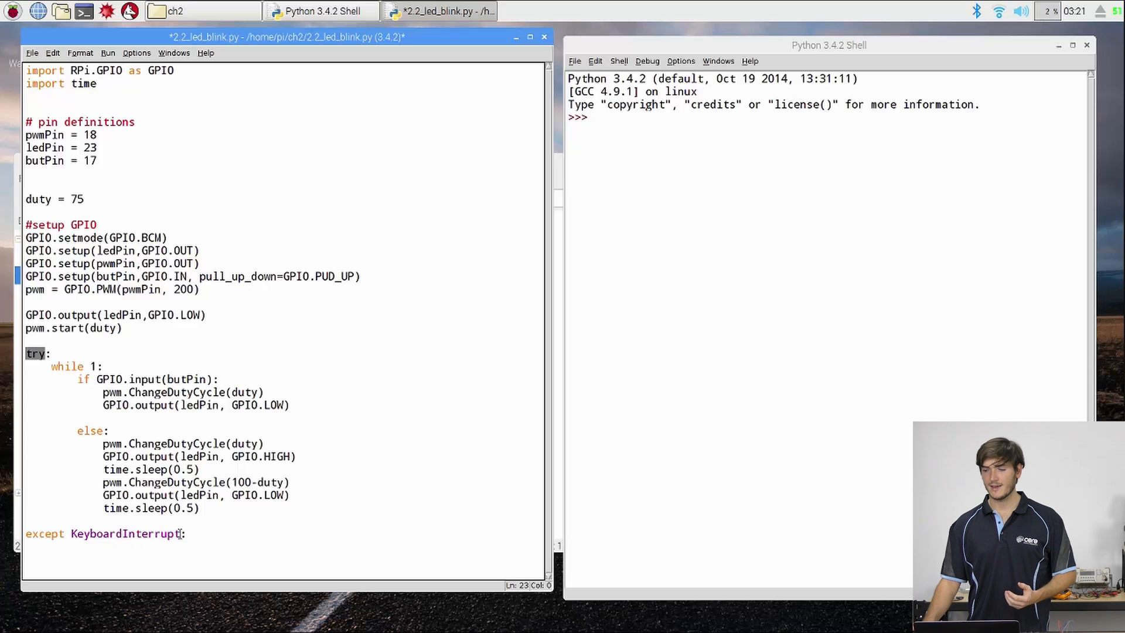
click(187, 533)
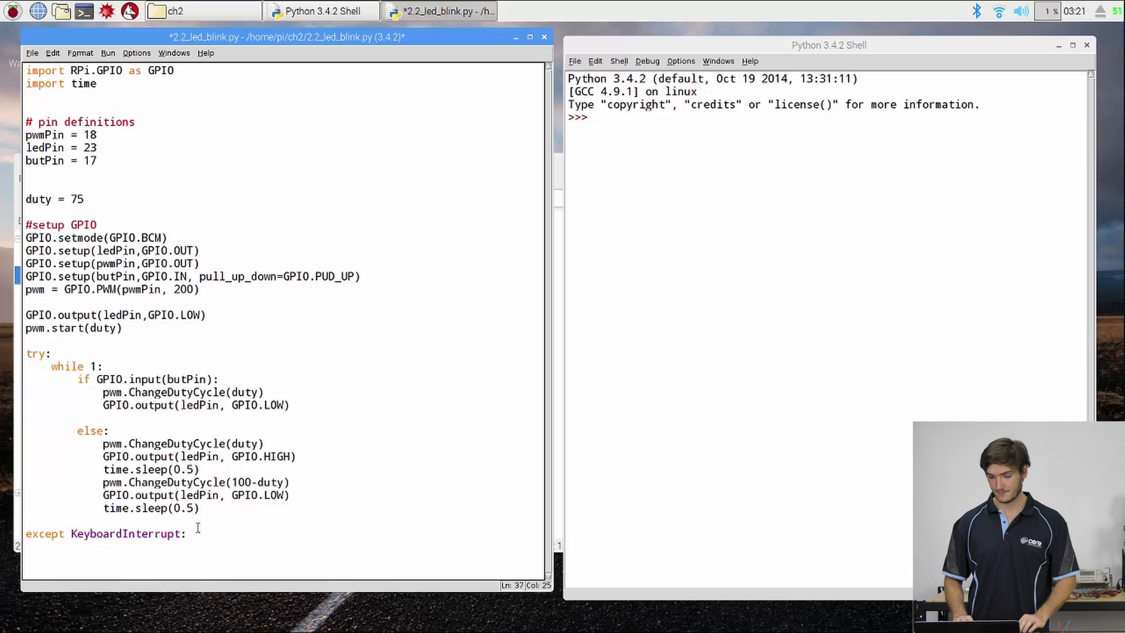
Step: Fill the handler with pwm.stop() and GPIO.cleanup(), then save the script
key(enter)
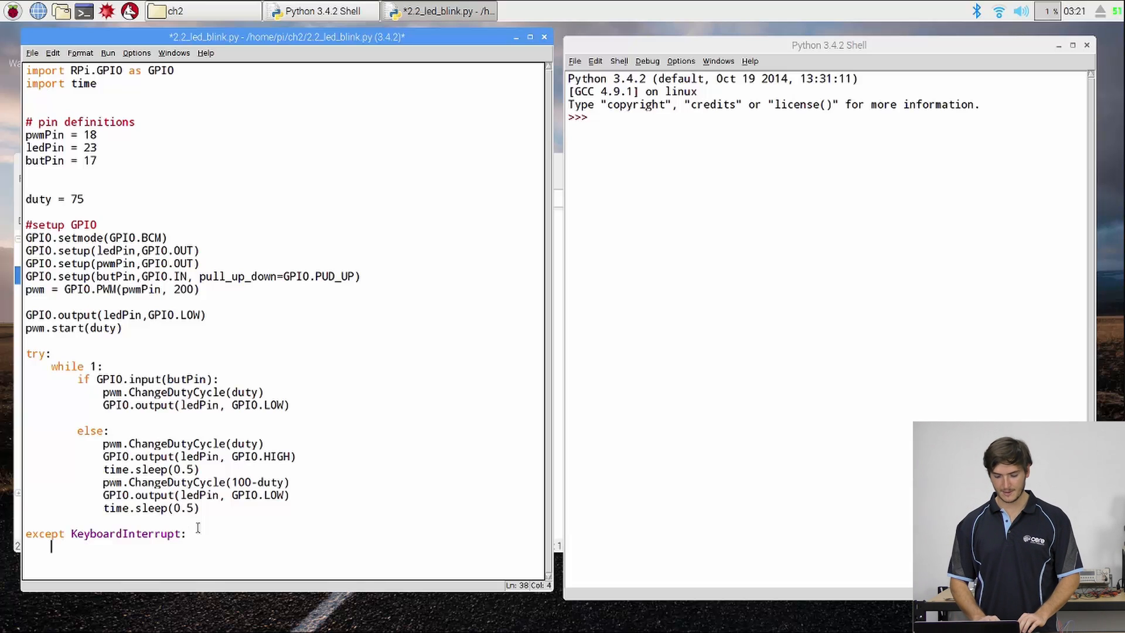
text(pwm.)
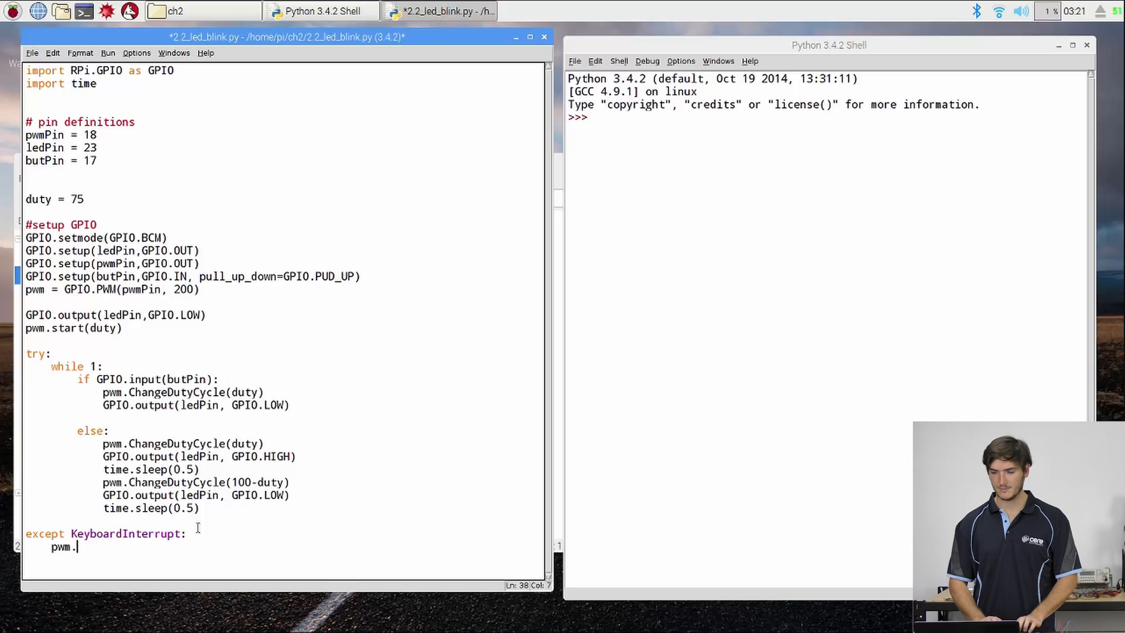
text(stop())
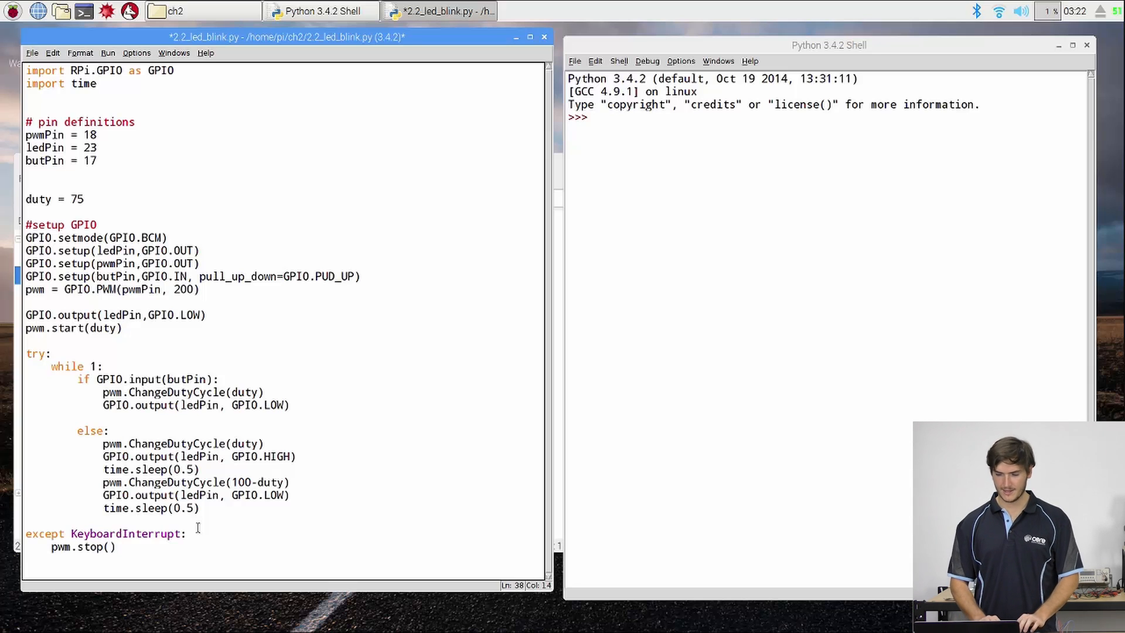
text(GPI)
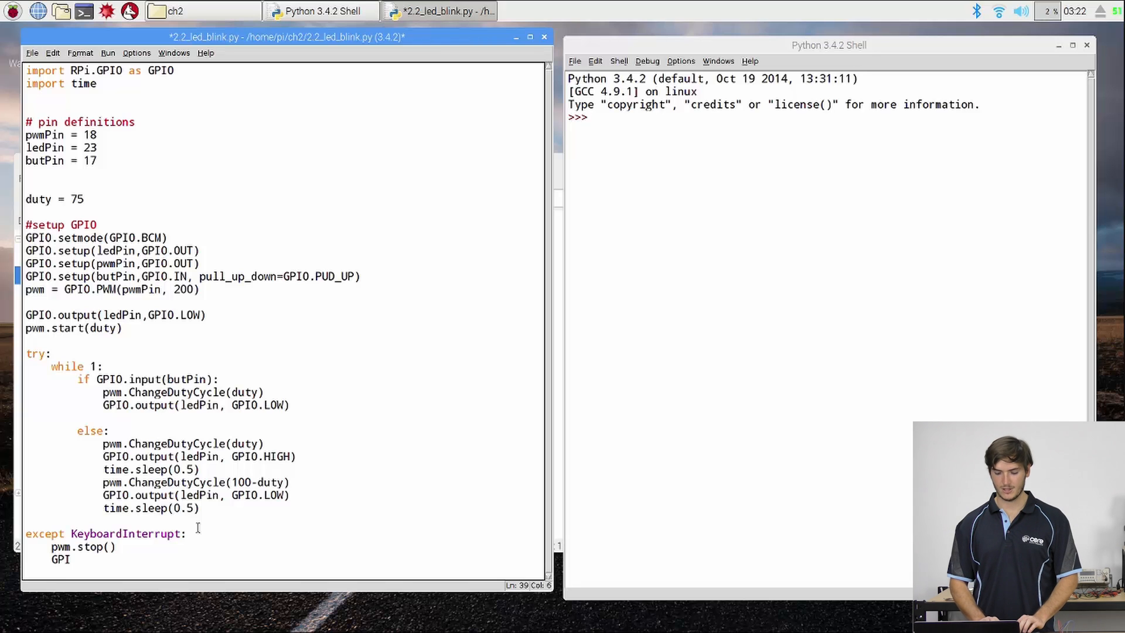
text(O.cleanup)
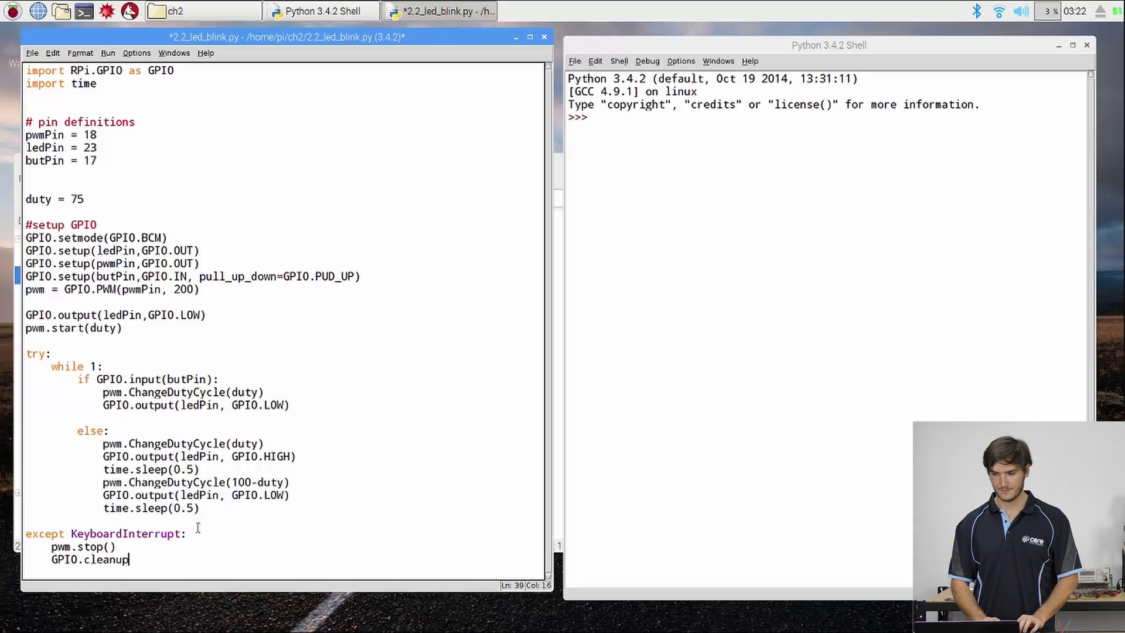
text(())
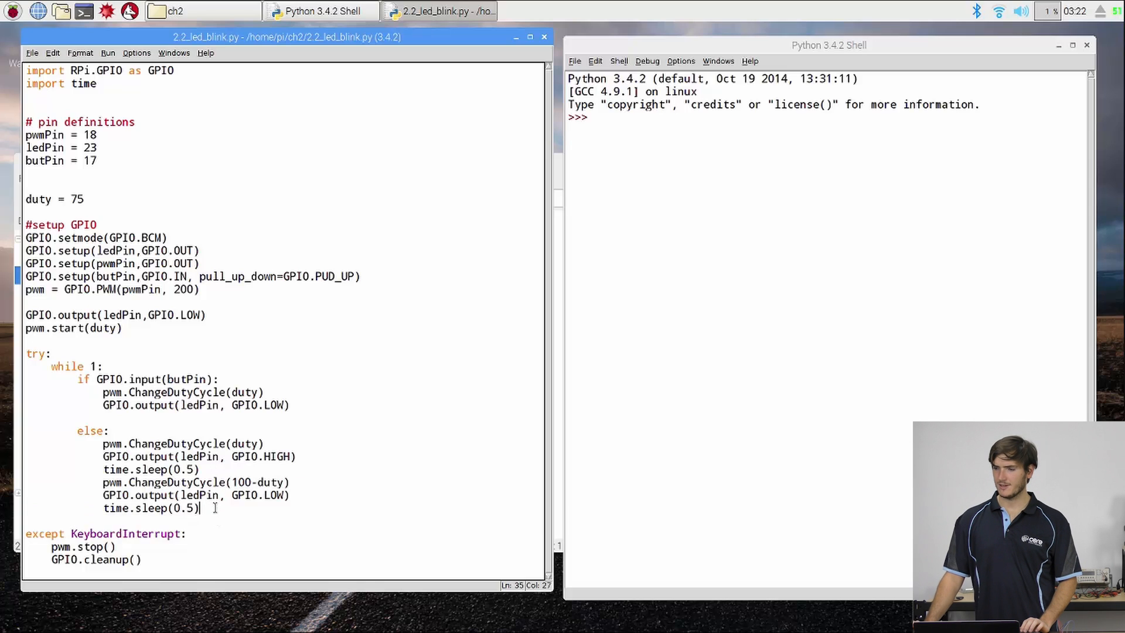
Step: Run the script with Run > Run Module so the shell restarts and executes it
click(108, 53)
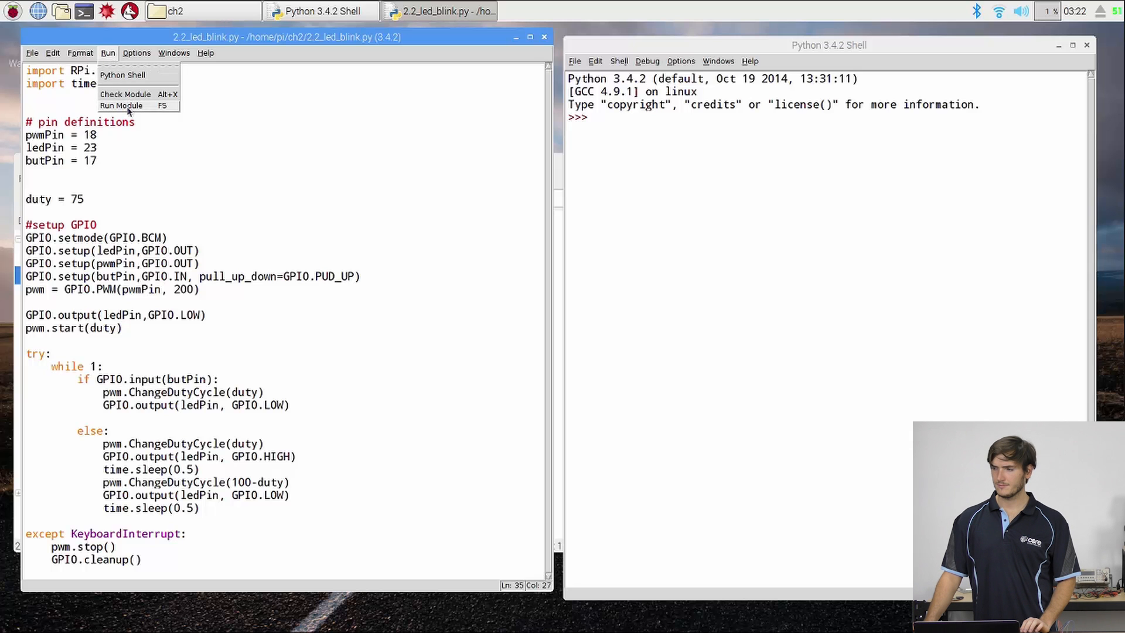
click(121, 106)
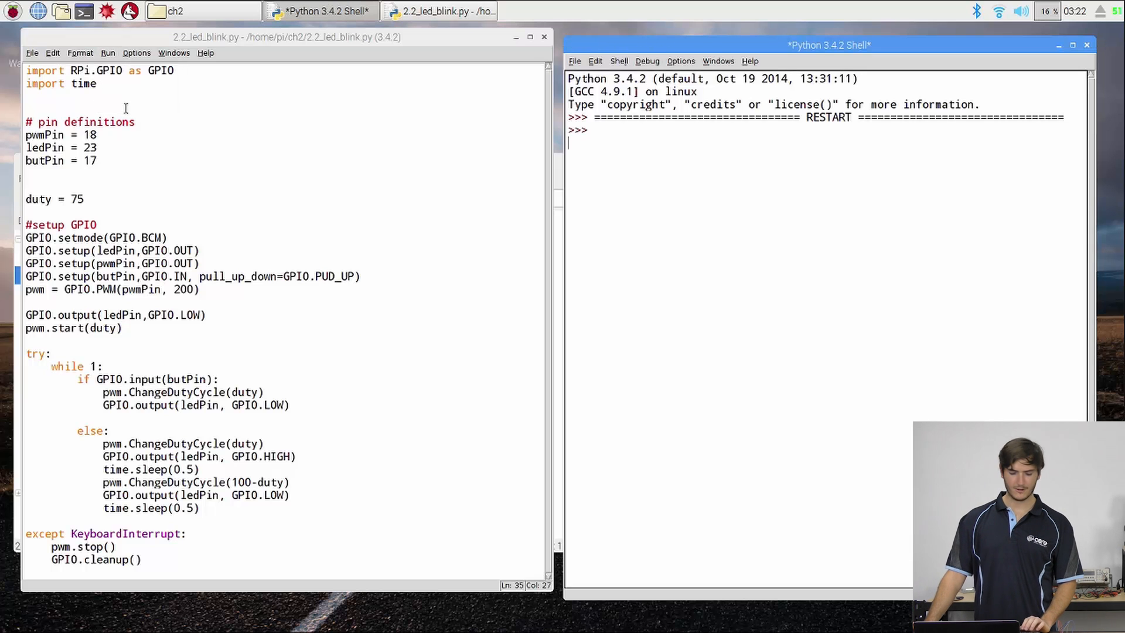